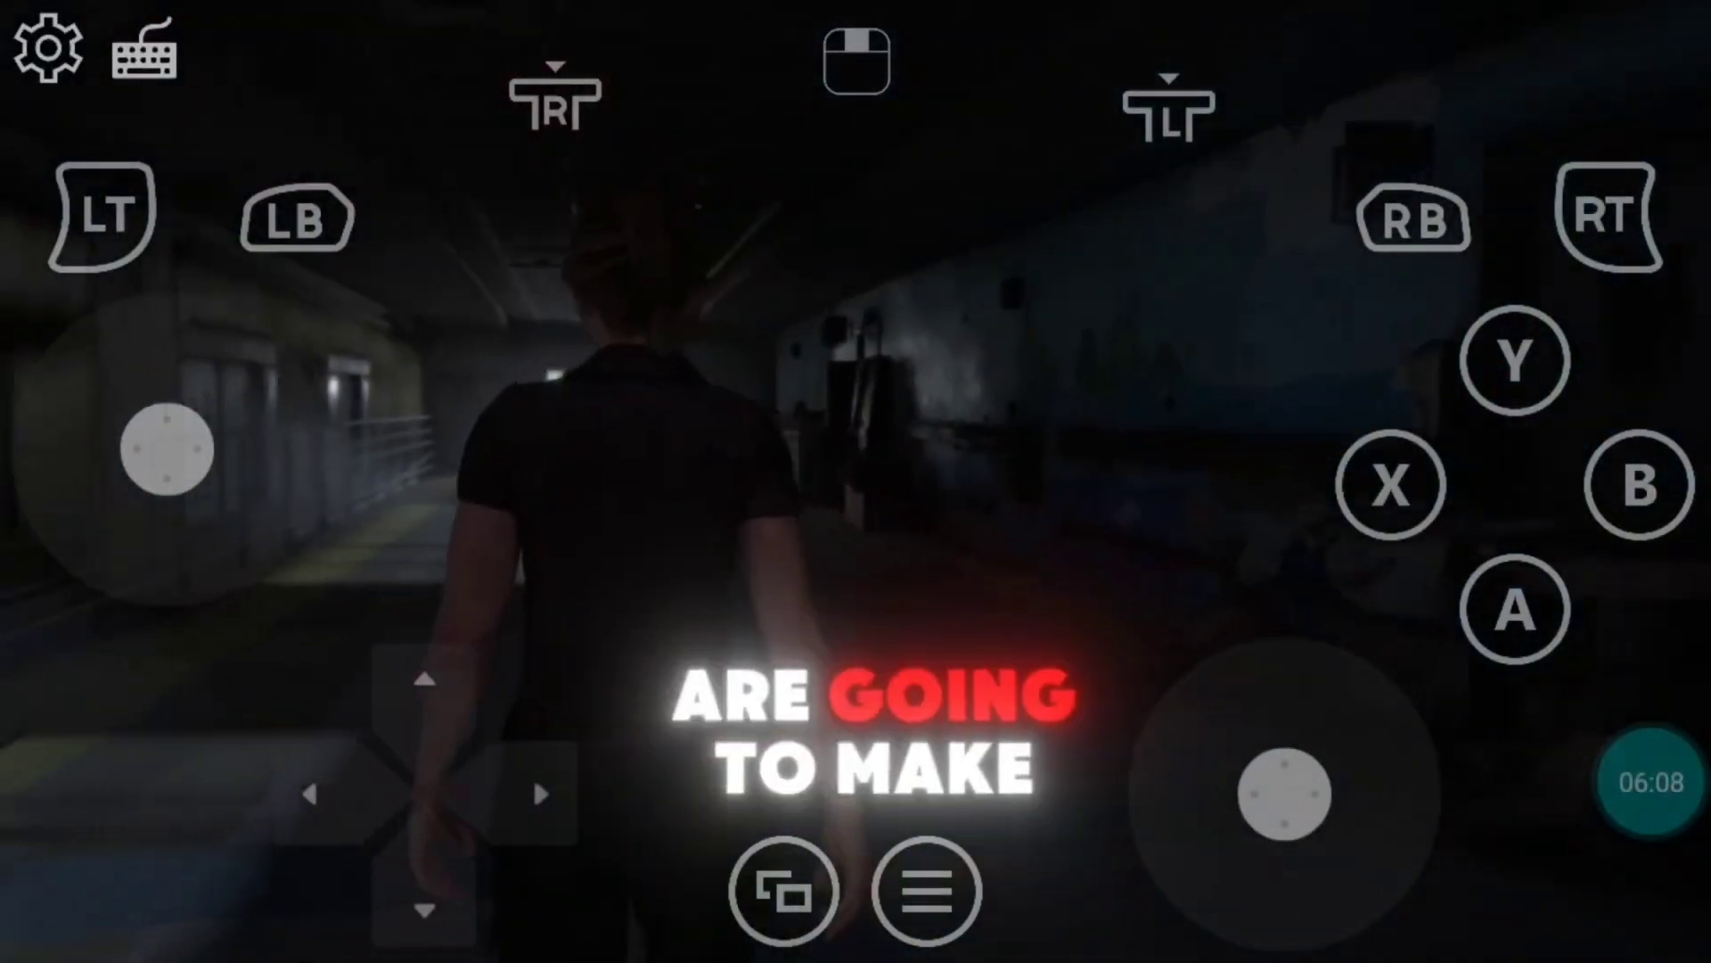
# Step: Scroll through the BitBrowser site, reading the profile configuration section
pyautogui.moveTo(170, 447); pyautogui.dragTo(207, 317)
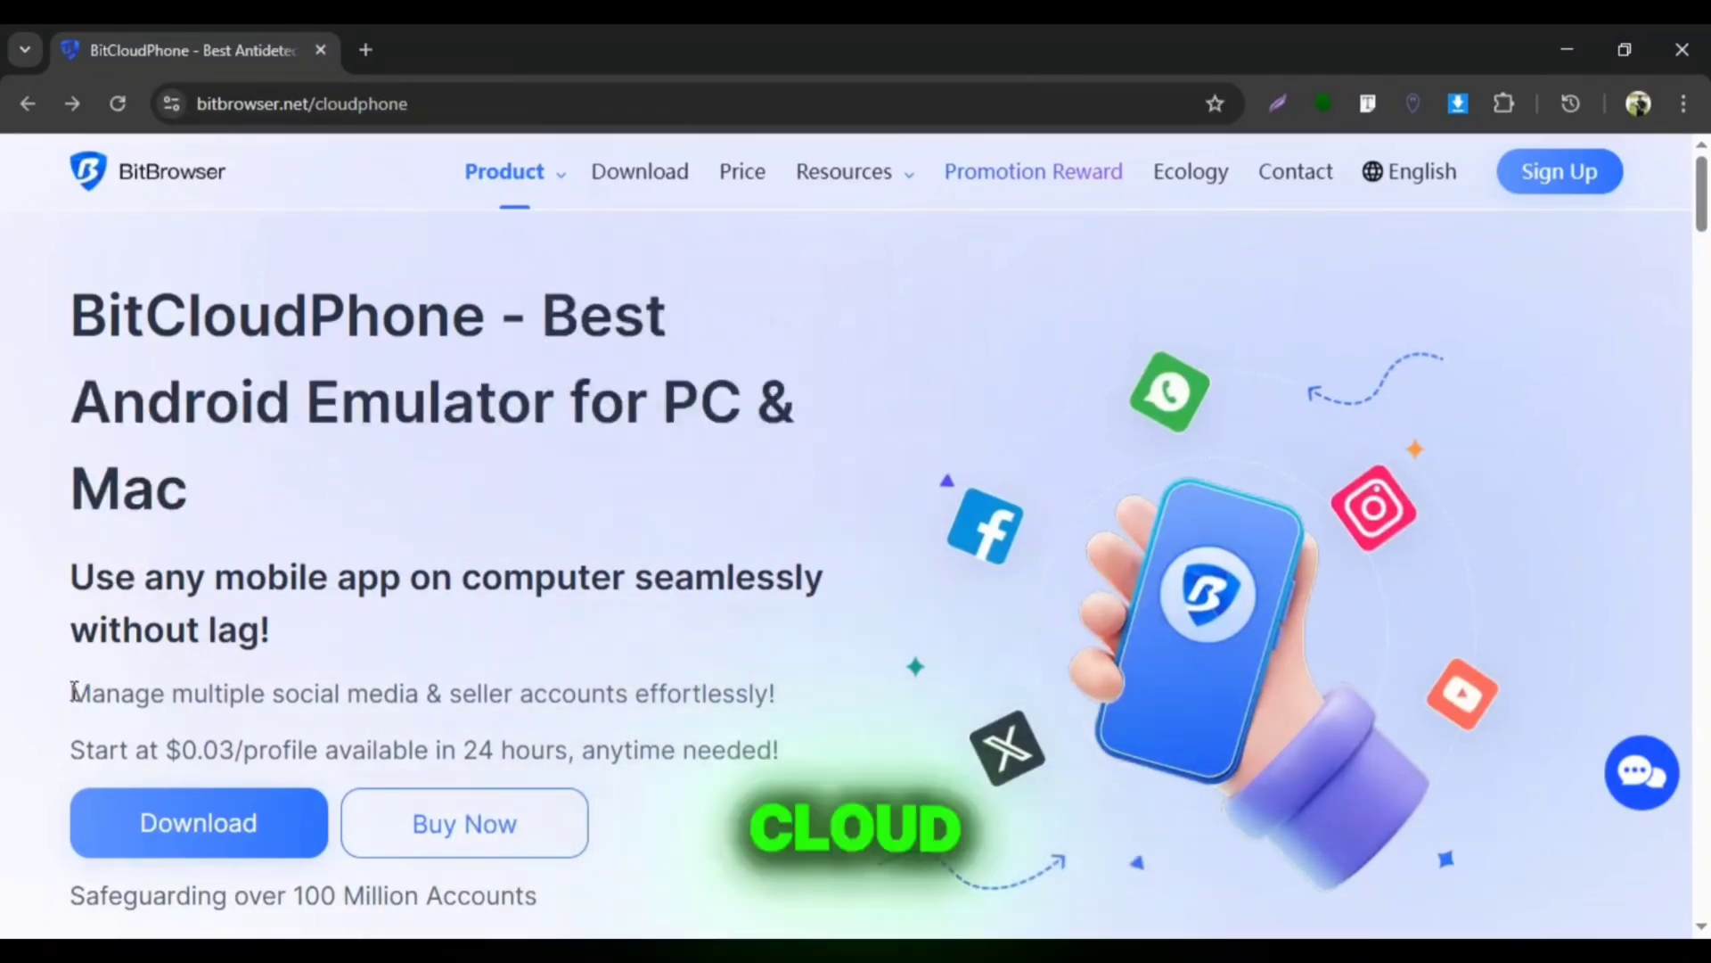
pyautogui.scroll(-3)
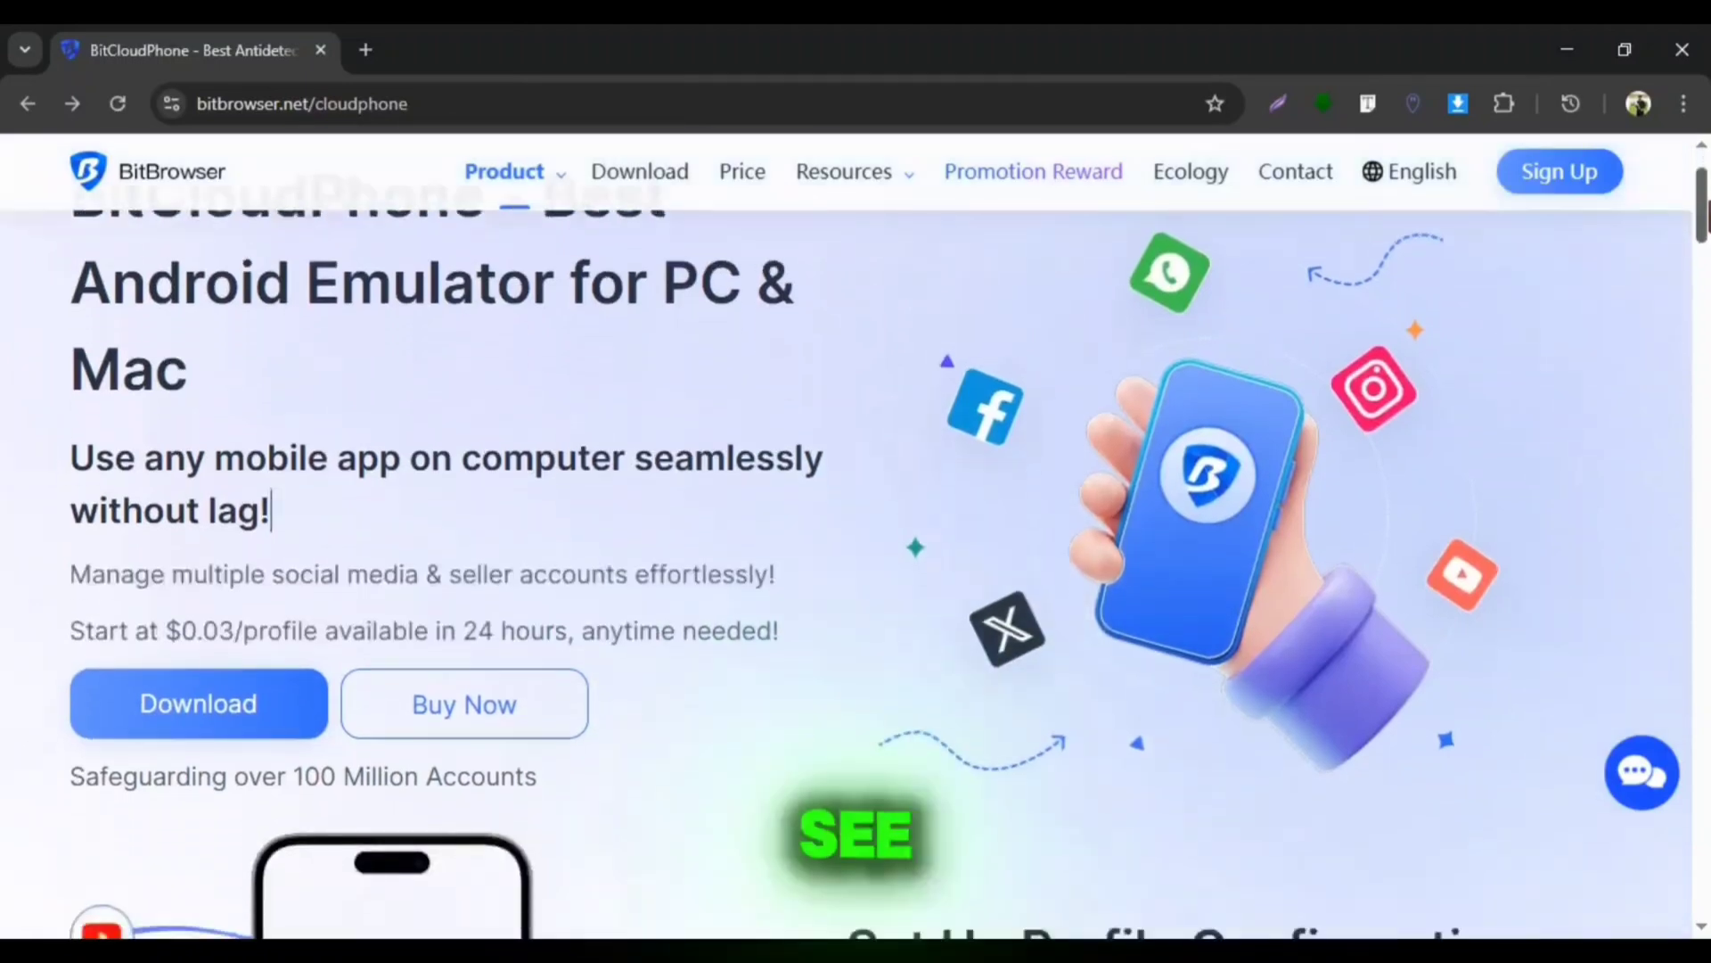
pyautogui.scroll(-3)
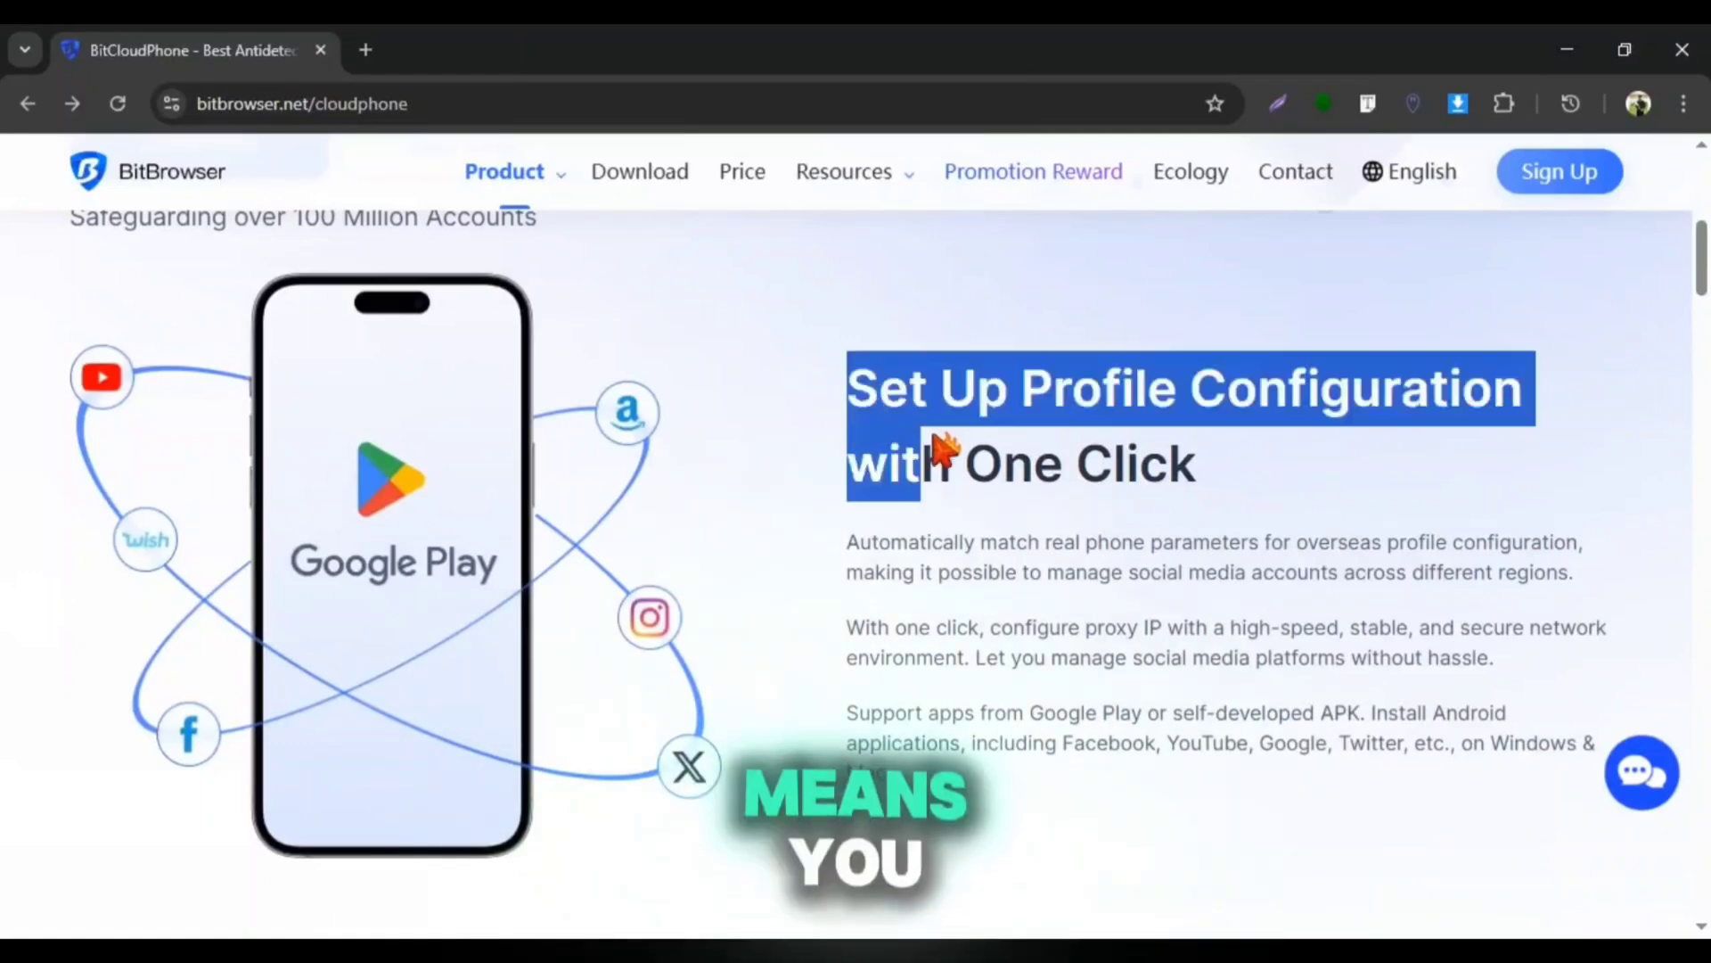
pyautogui.moveTo(951, 448); pyautogui.dragTo(1474, 775)
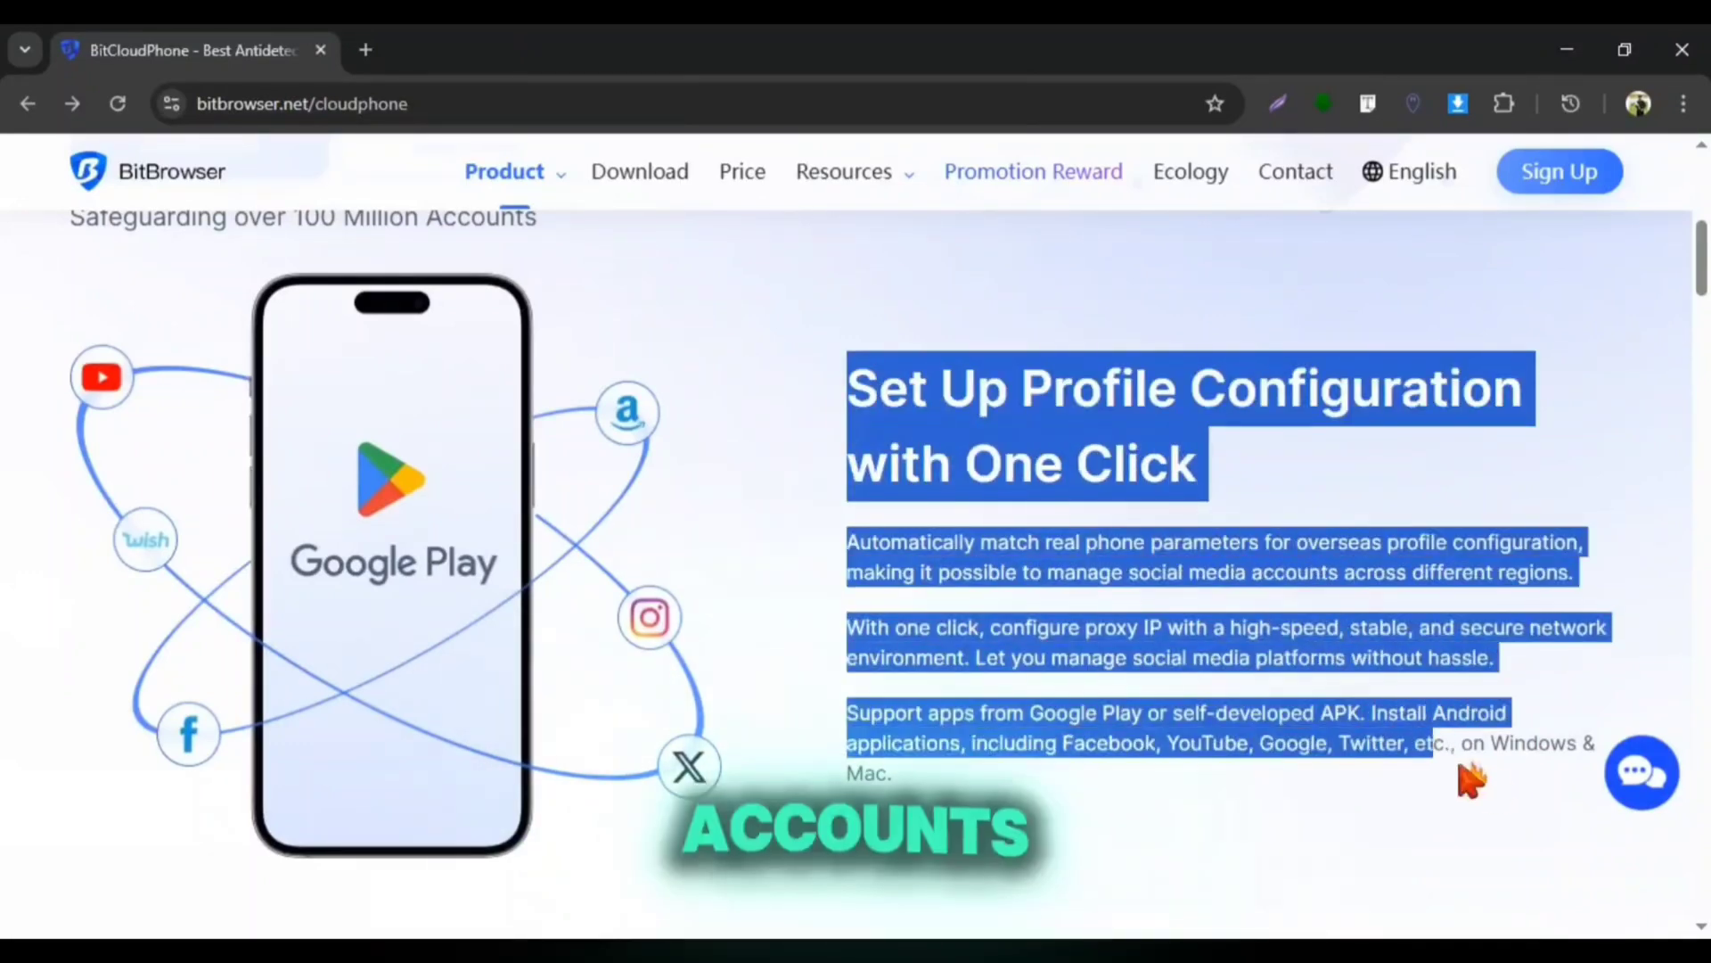
pyautogui.moveTo(770, 469)
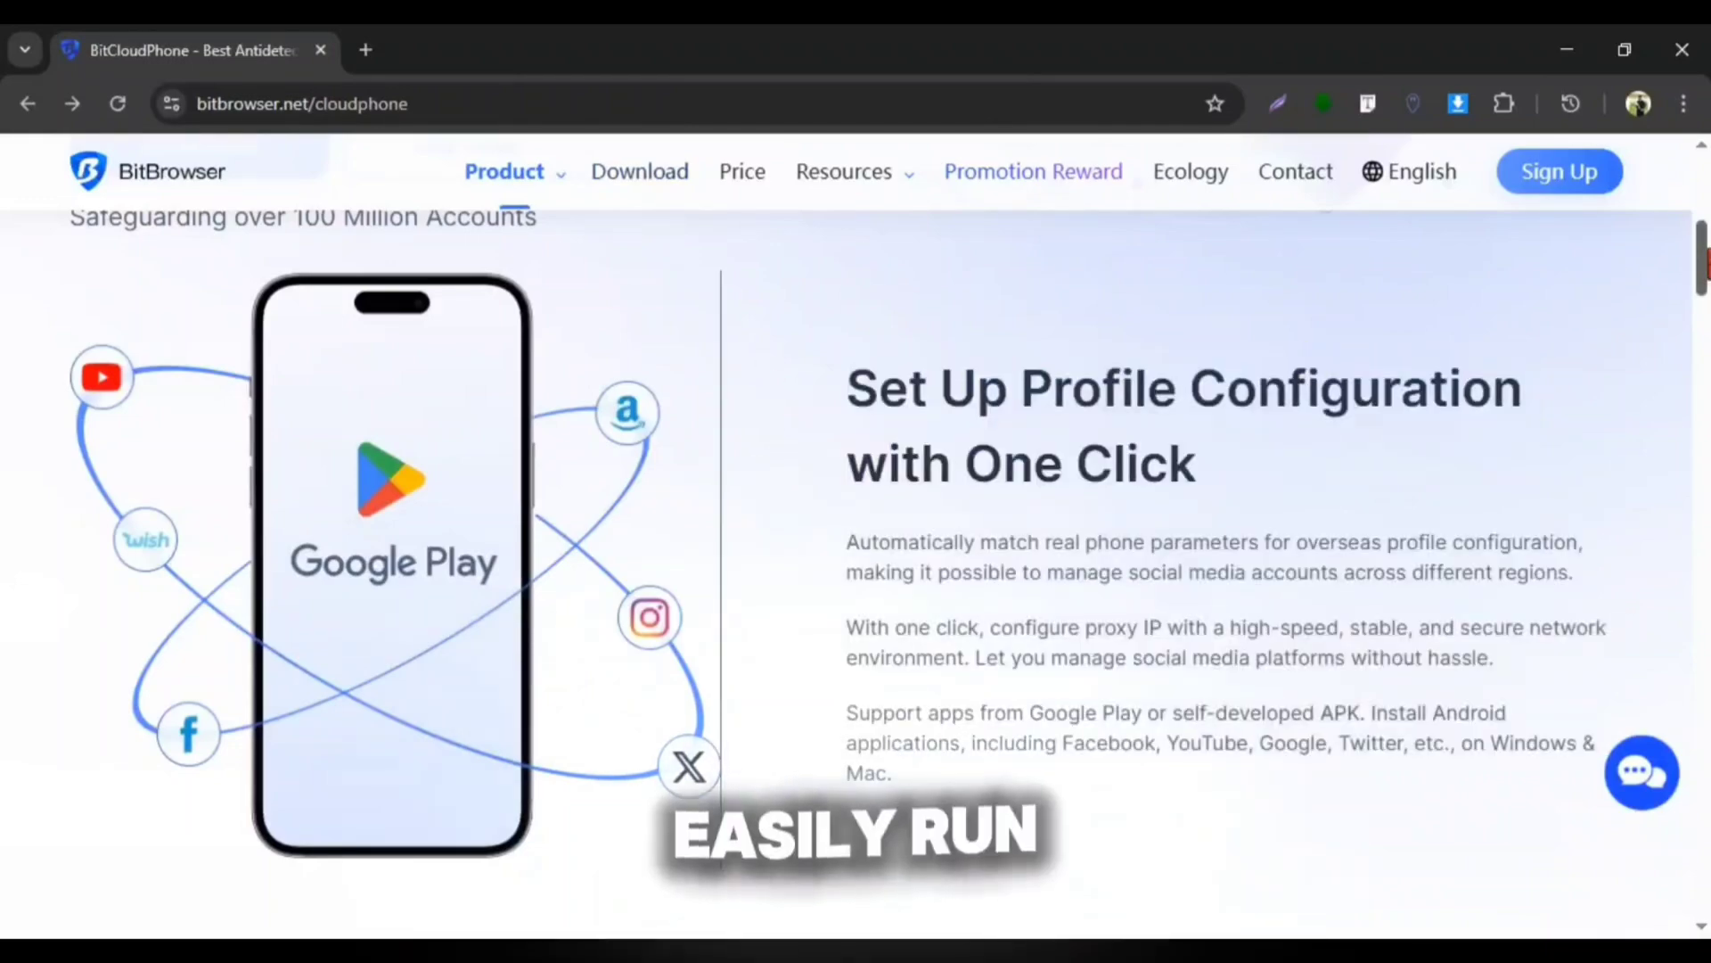
pyautogui.scroll(-3)
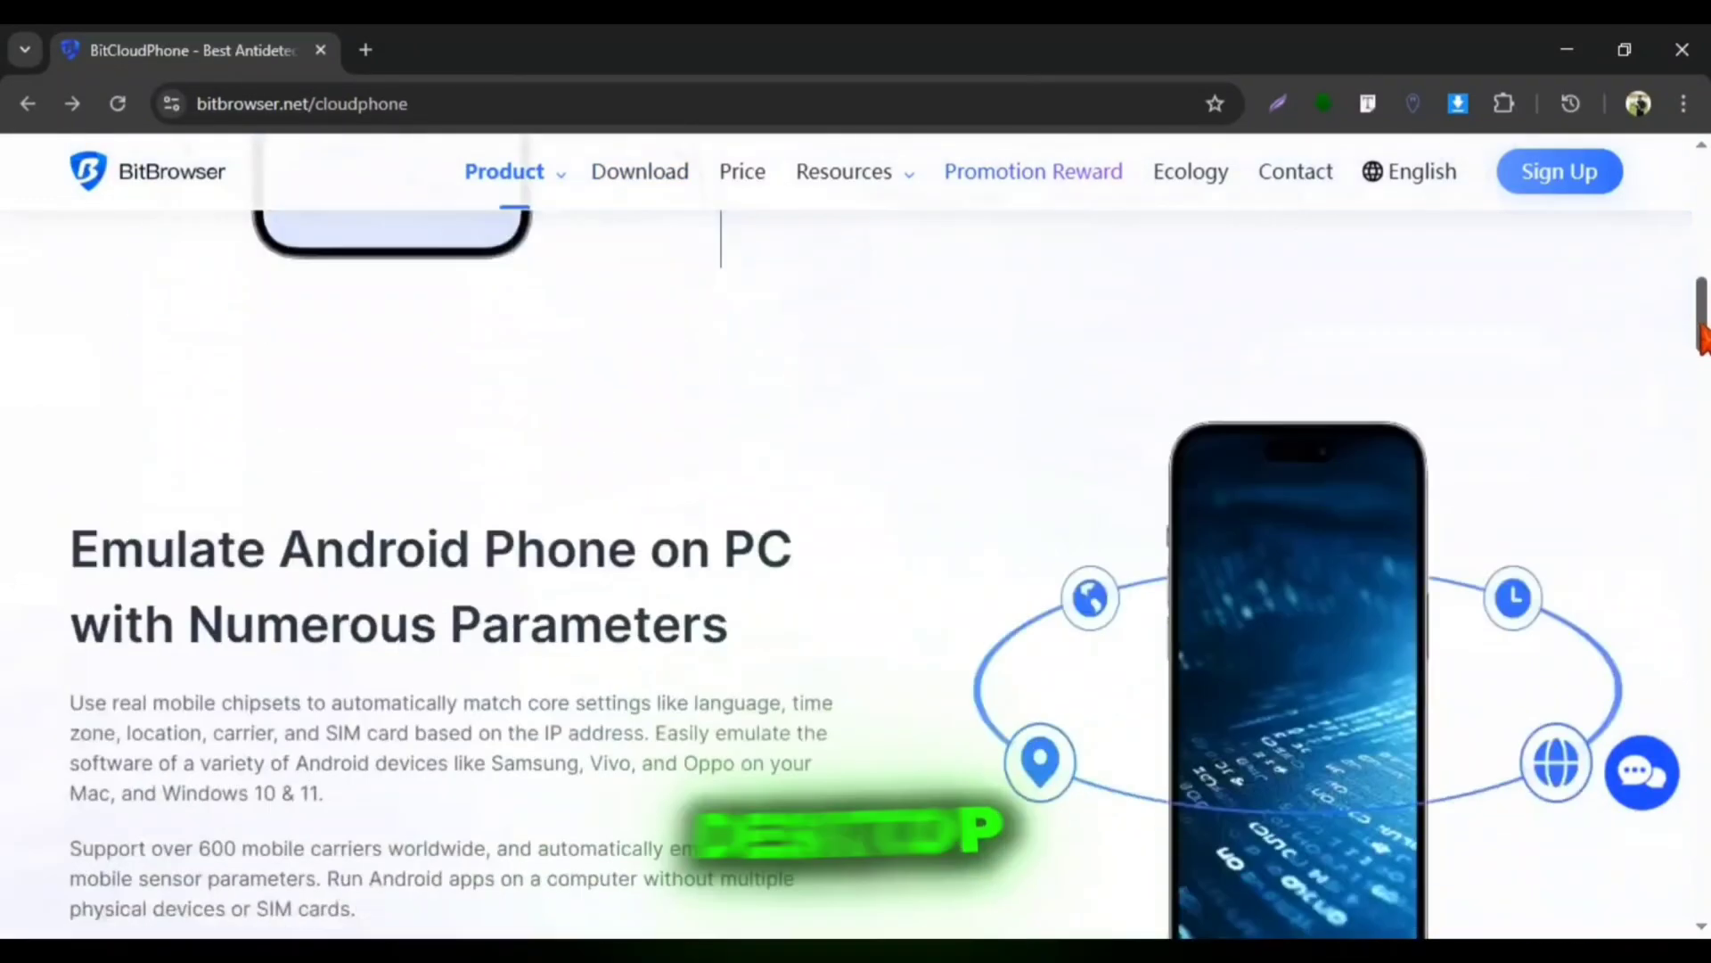
pyautogui.scroll(-3)
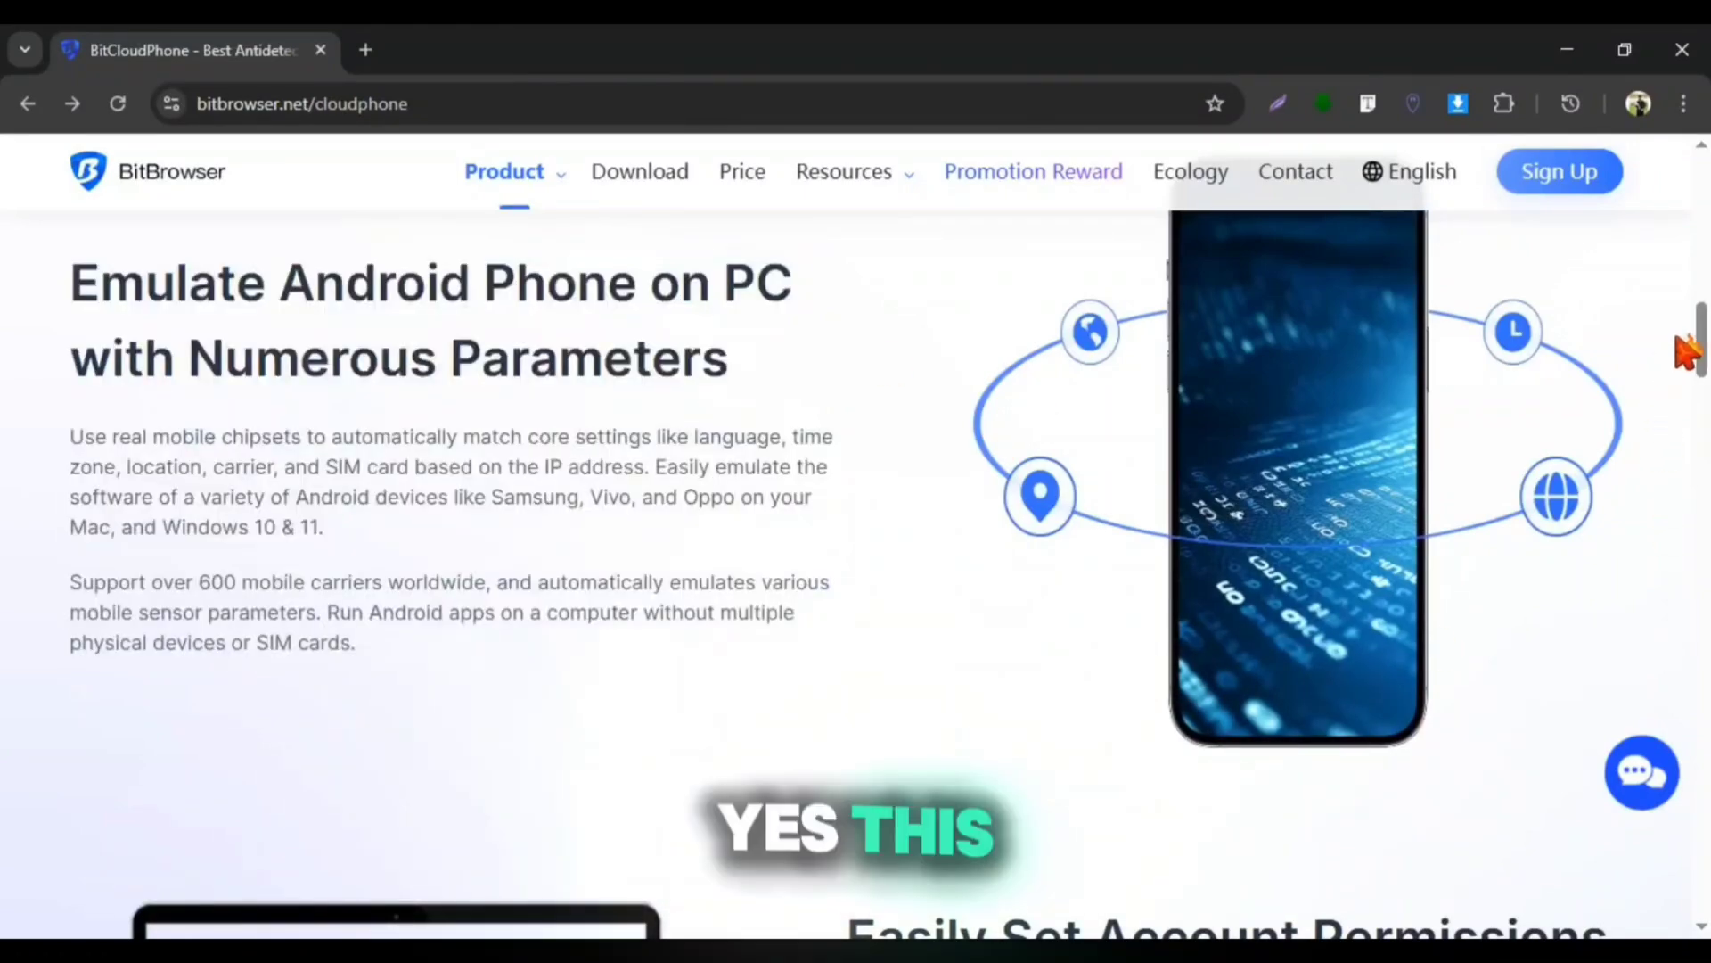
pyautogui.scroll(-3)
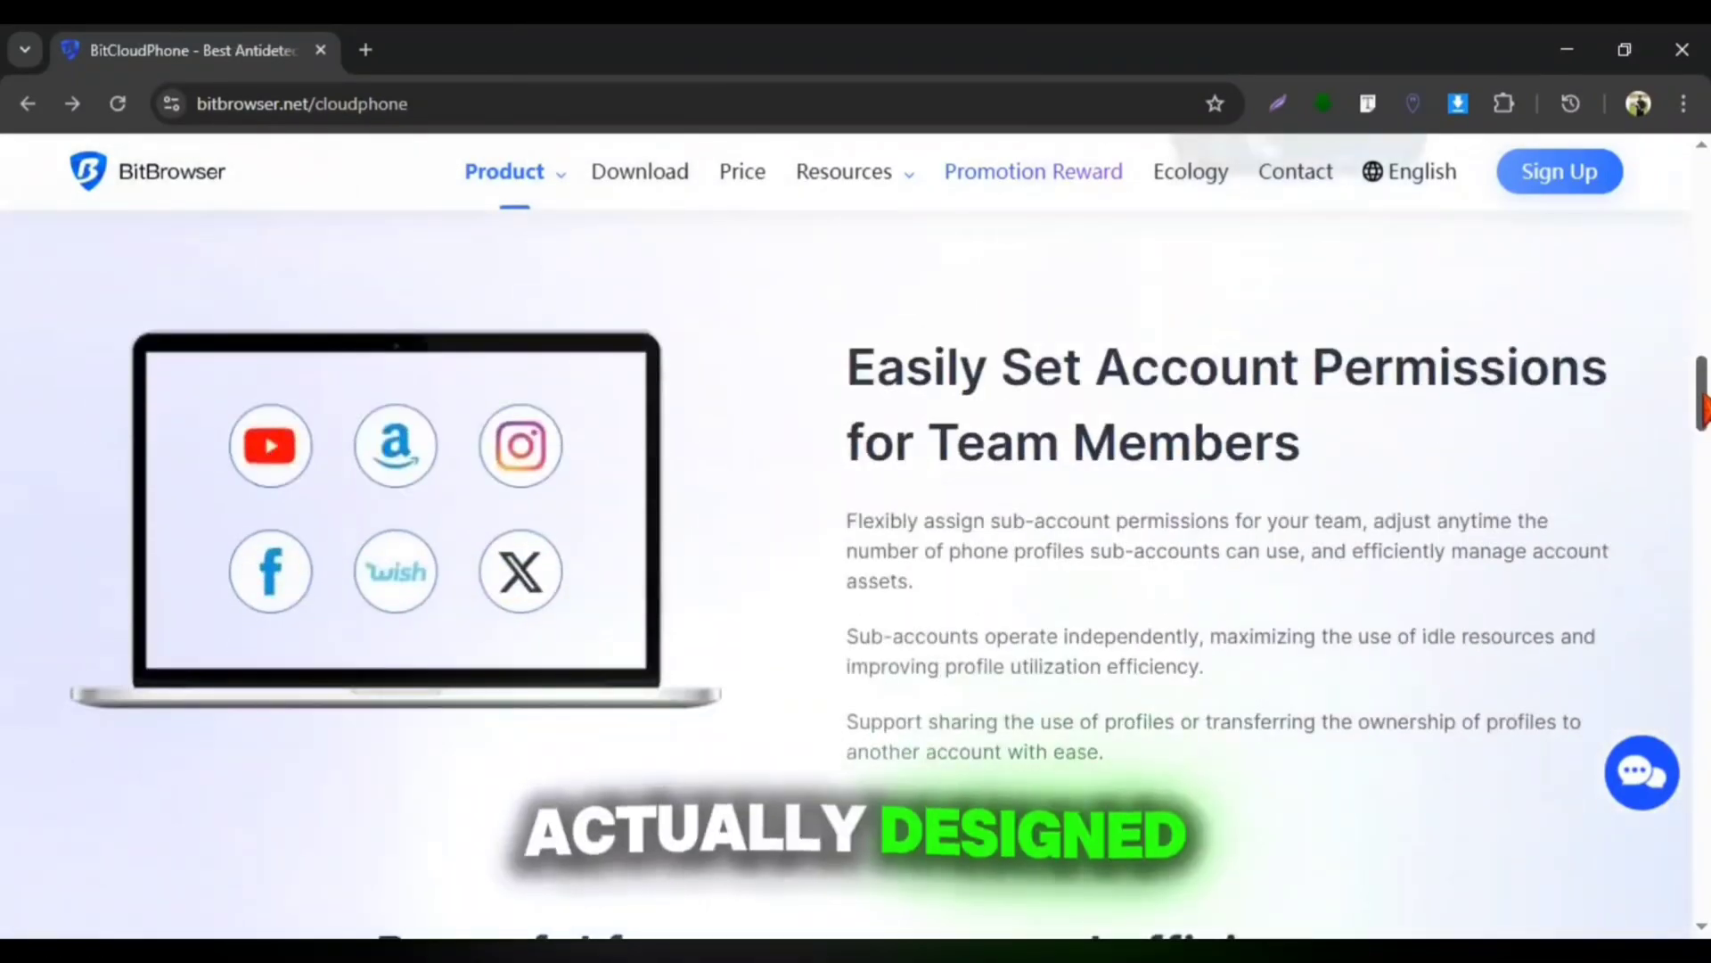
pyautogui.scroll(-3)
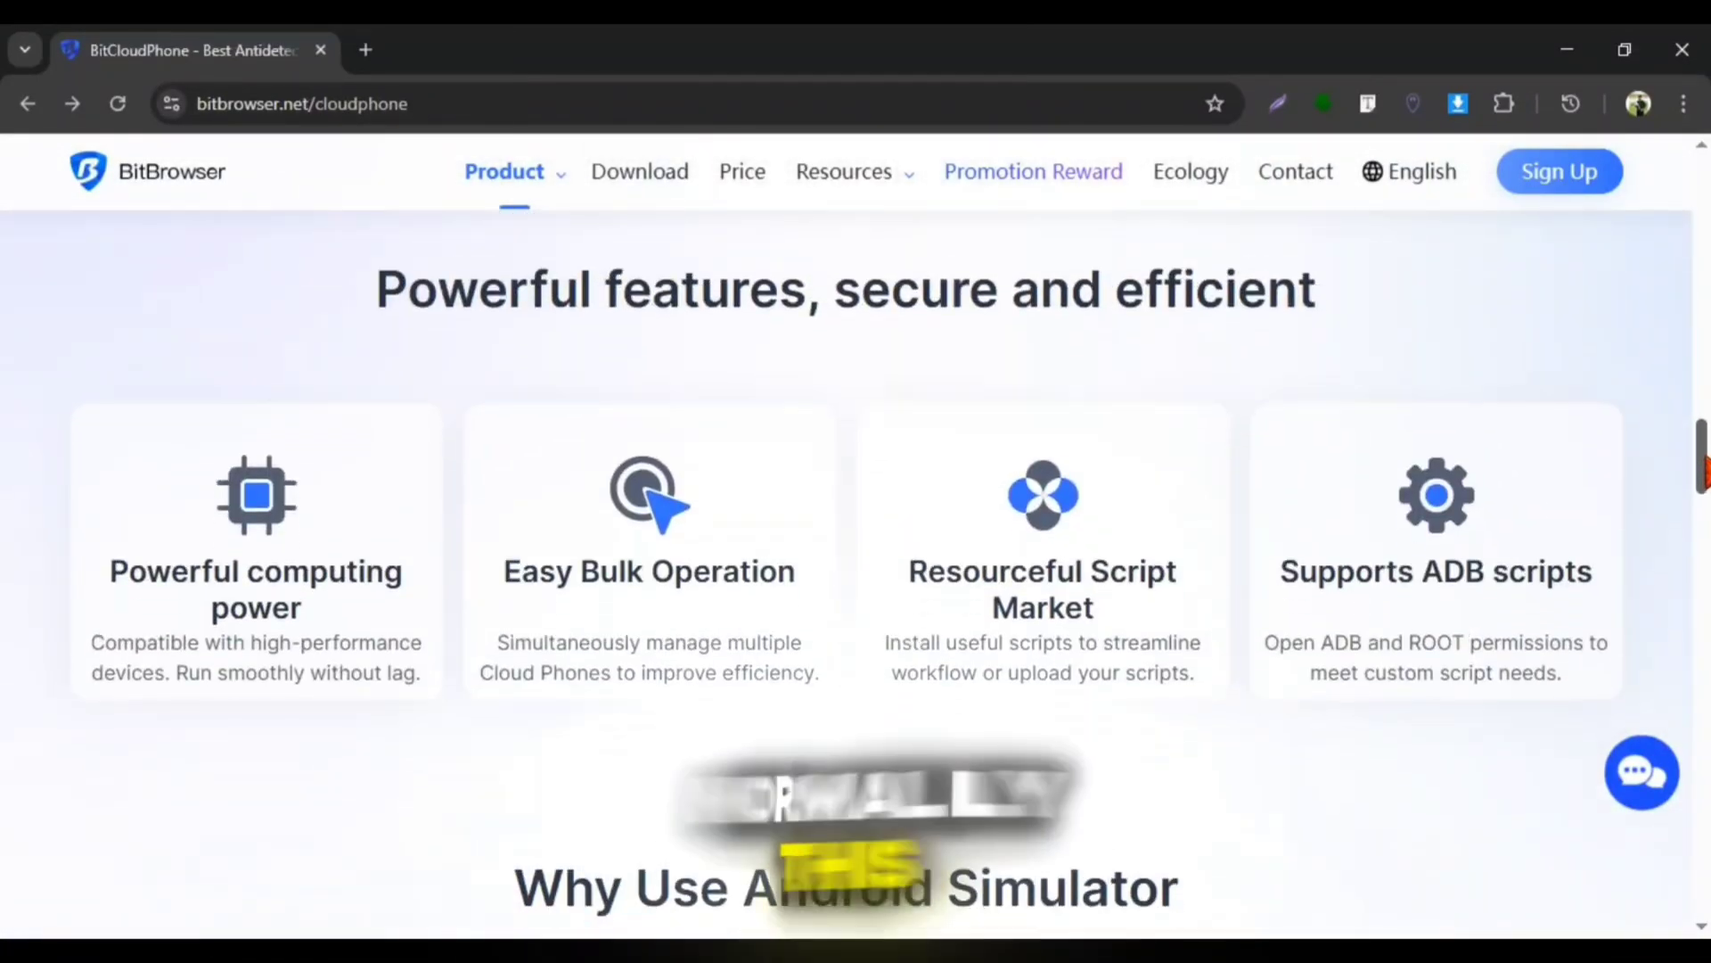
# Step: Go to the Download page and start the Windows (64 bit) BitBrowser download
pyautogui.scroll(-3)
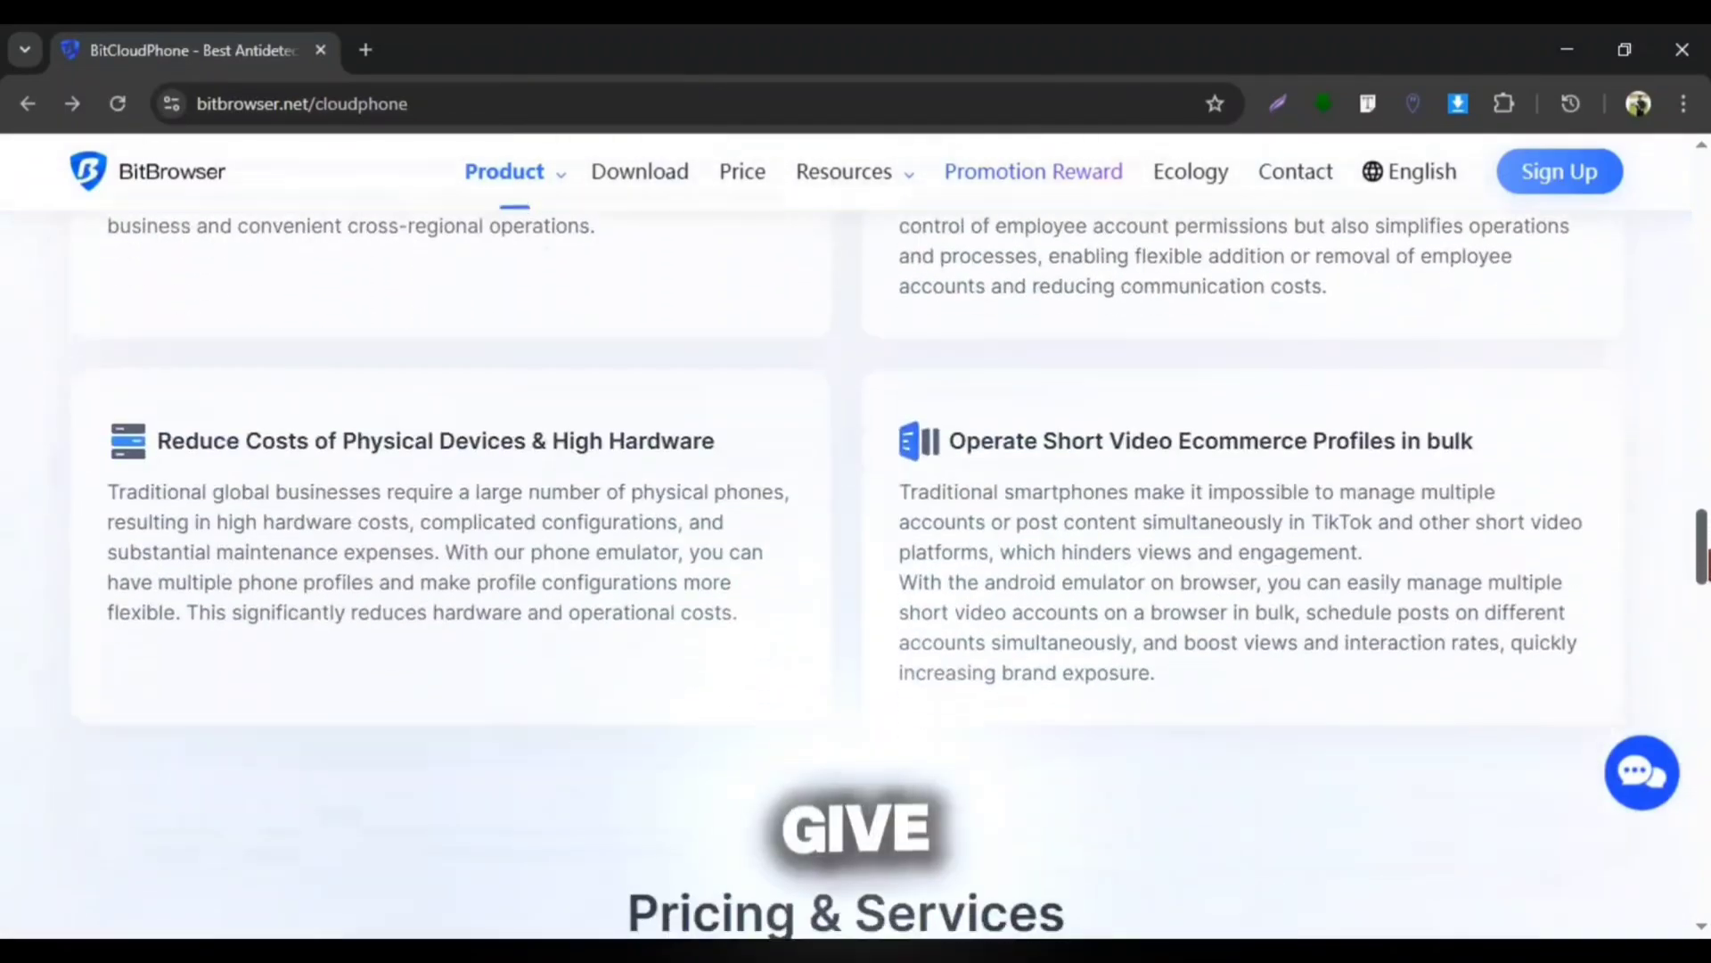
pyautogui.scroll(-3)
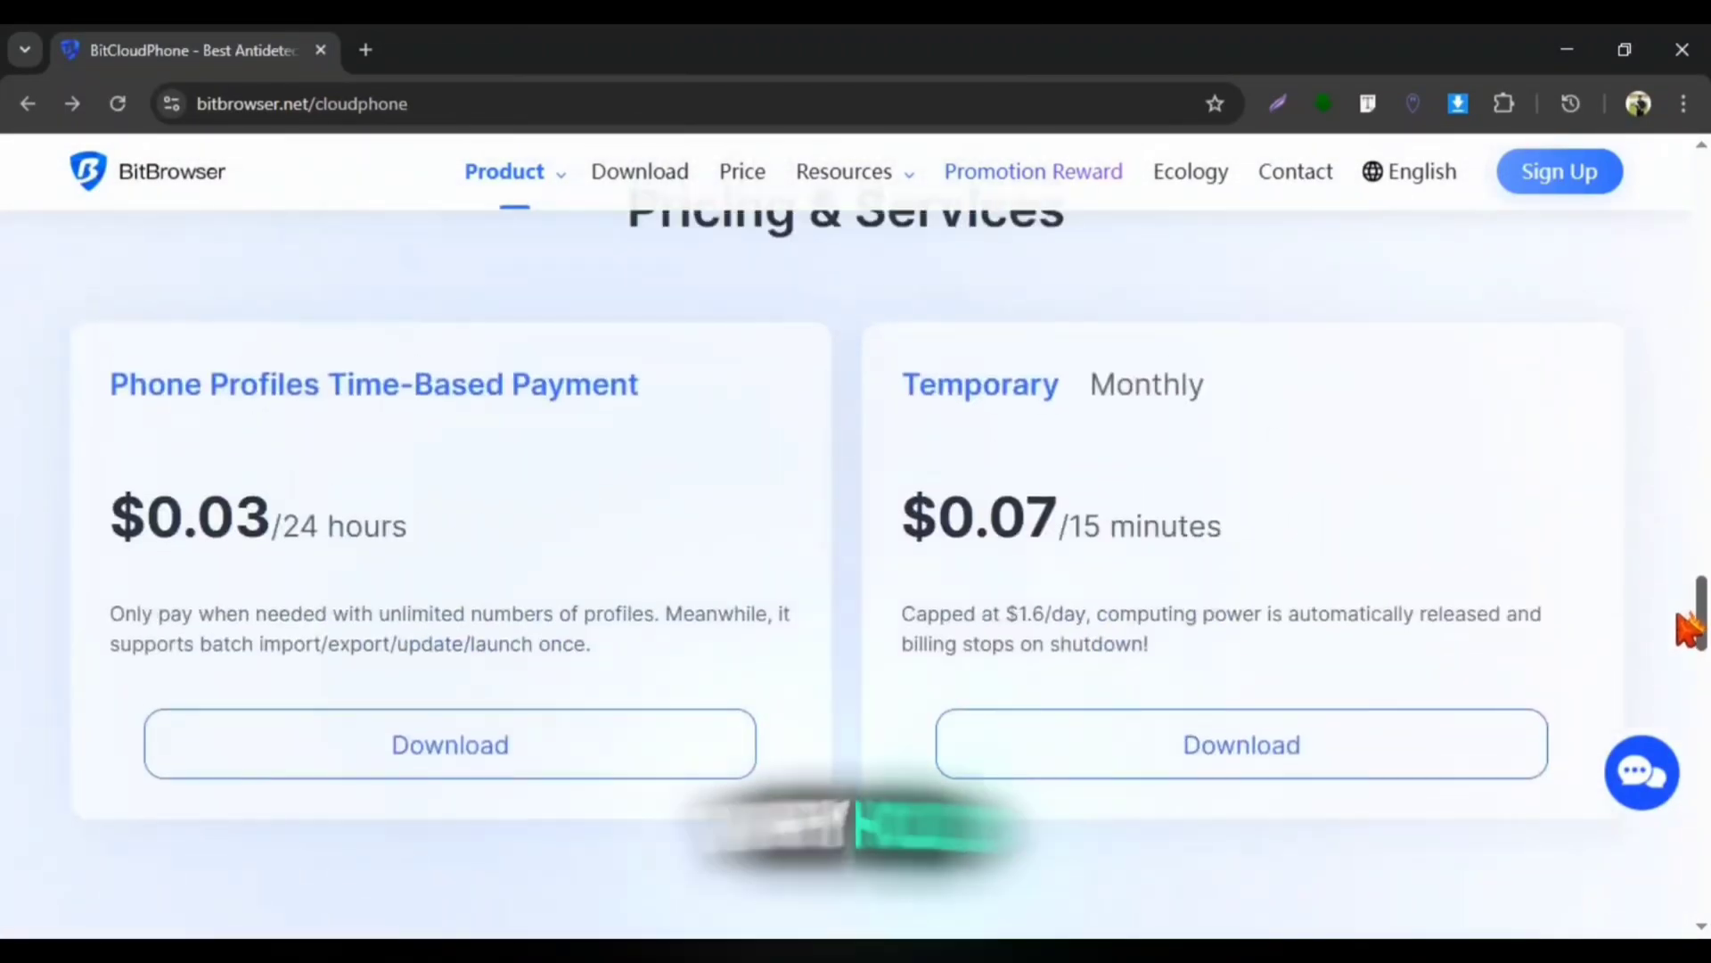
pyautogui.scroll(-3)
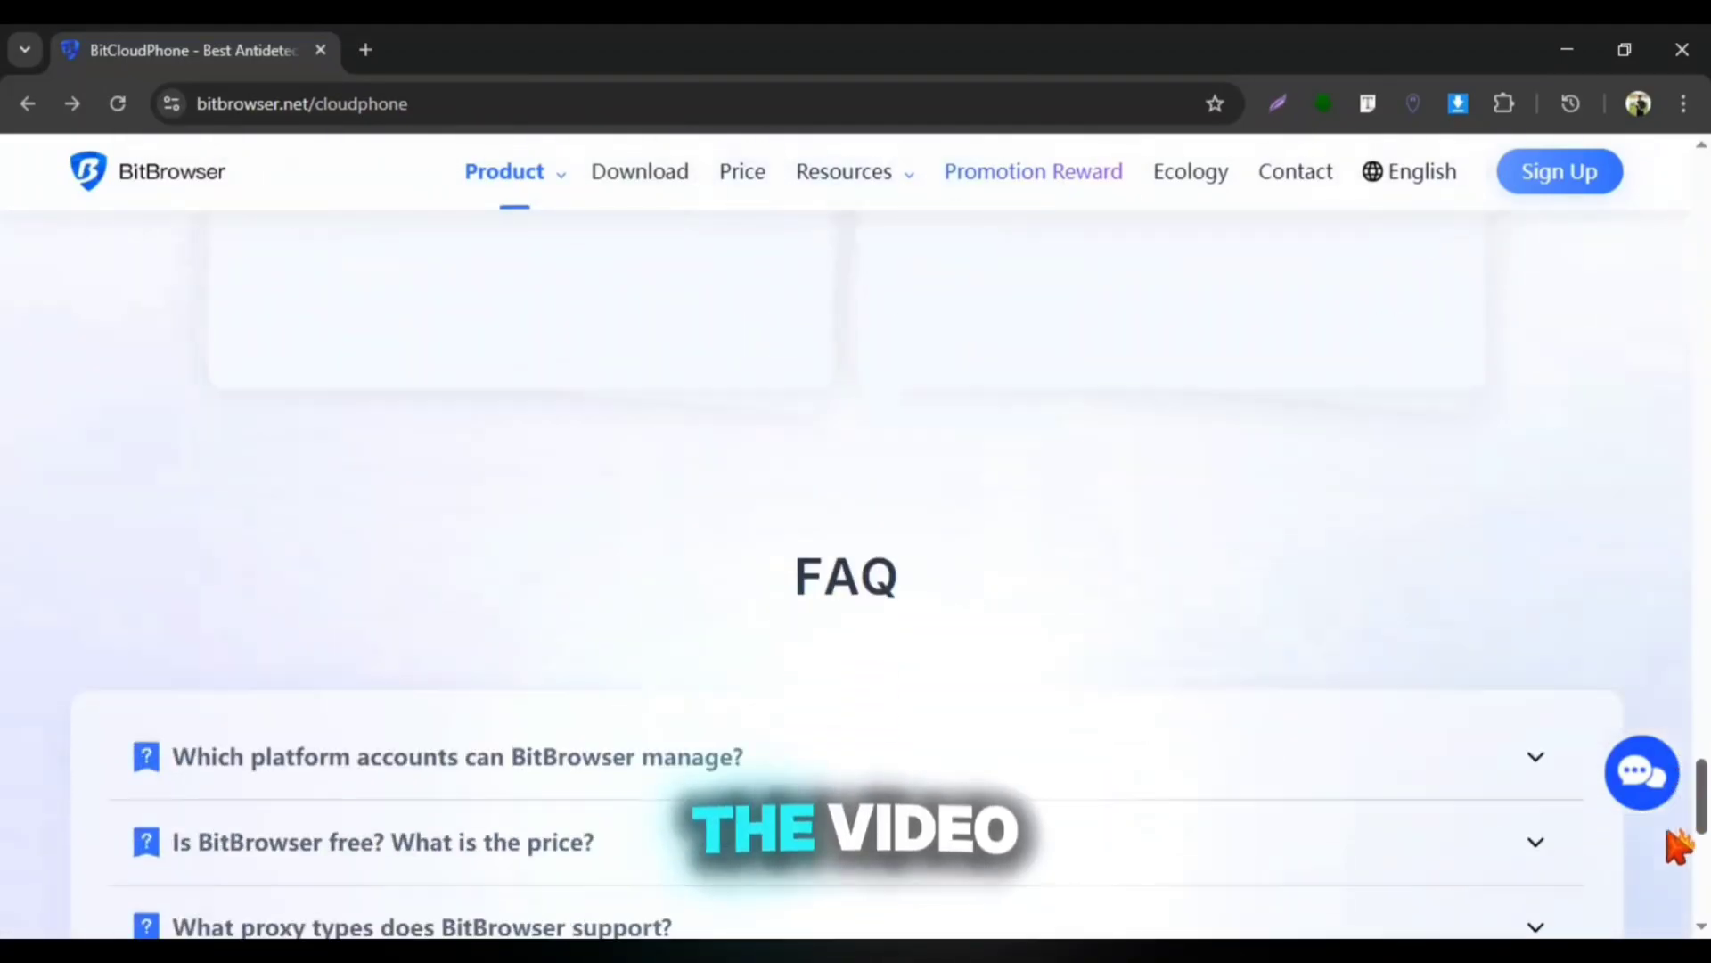
pyautogui.click(639, 171)
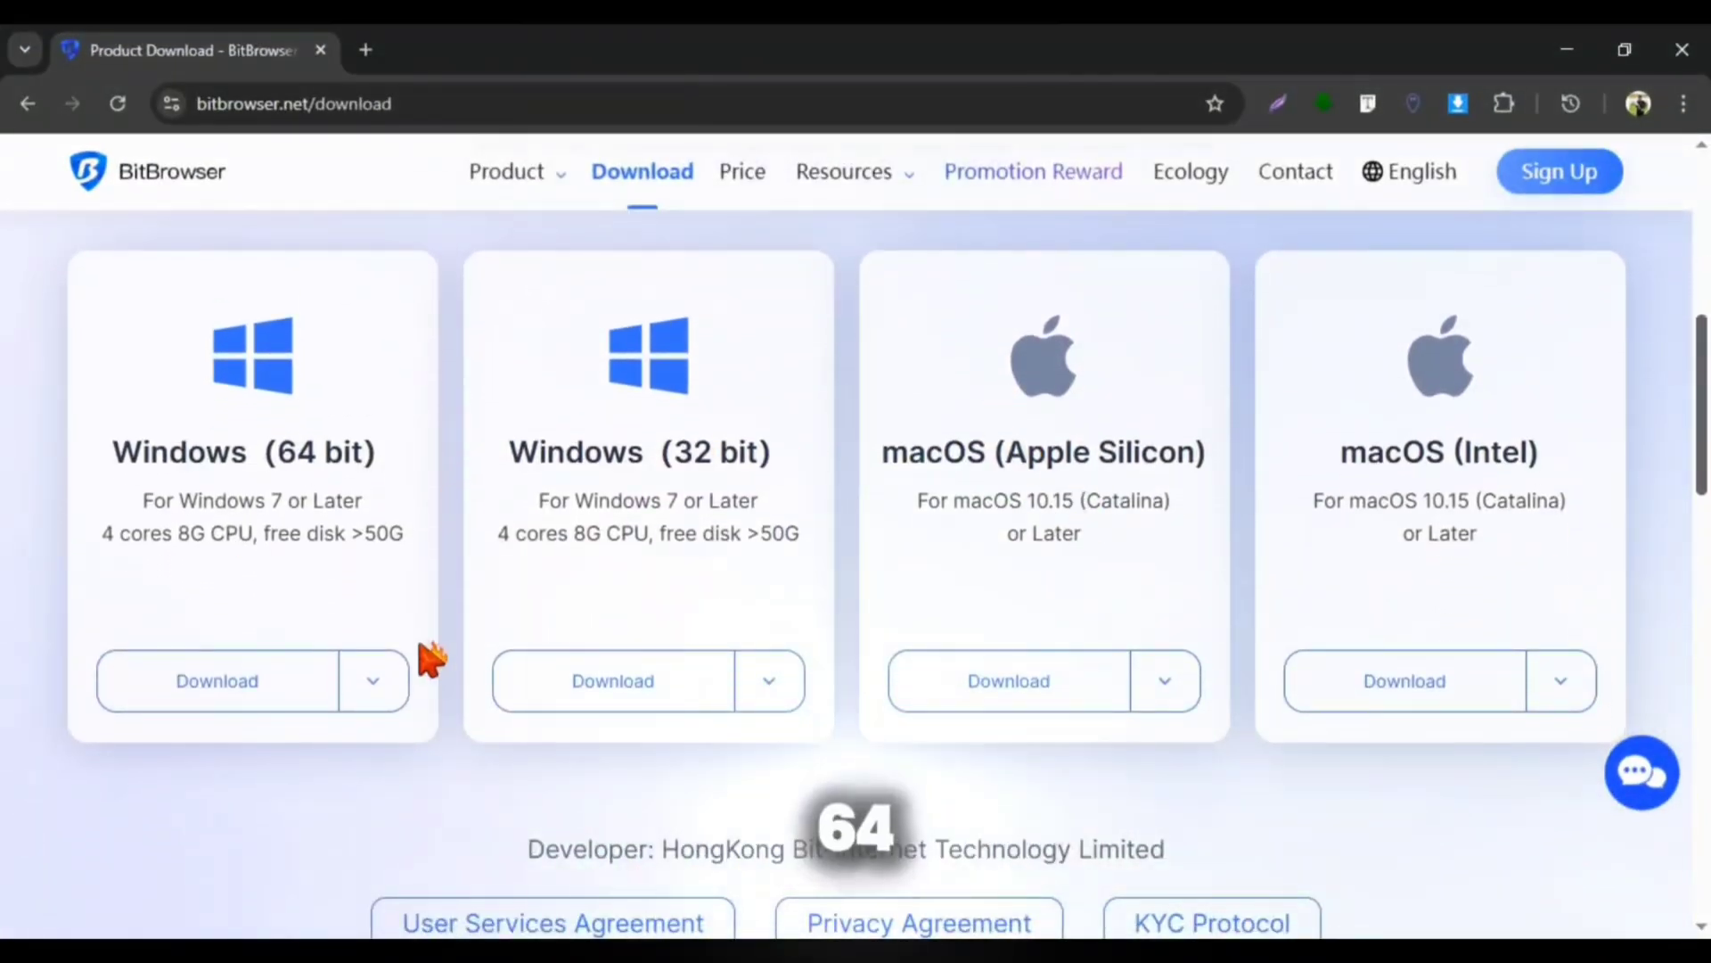
pyautogui.click(372, 679)
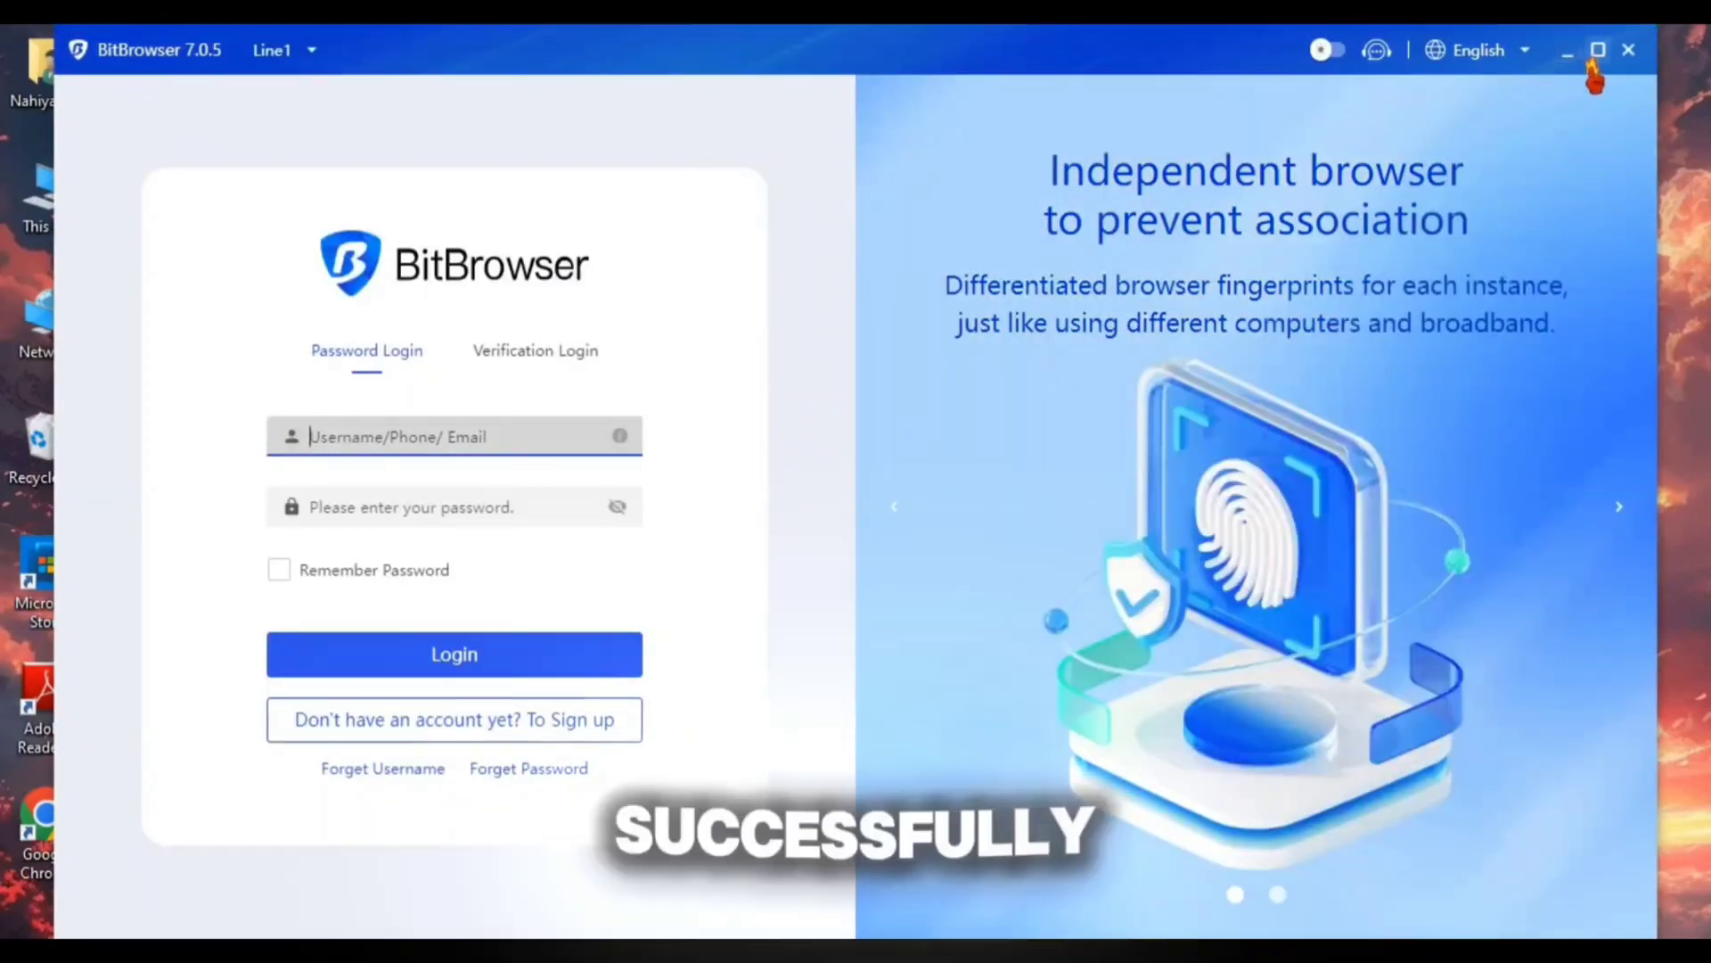
# Step: Maximize the login window and sign in with username and password via Password Login
pyautogui.click(453, 654)
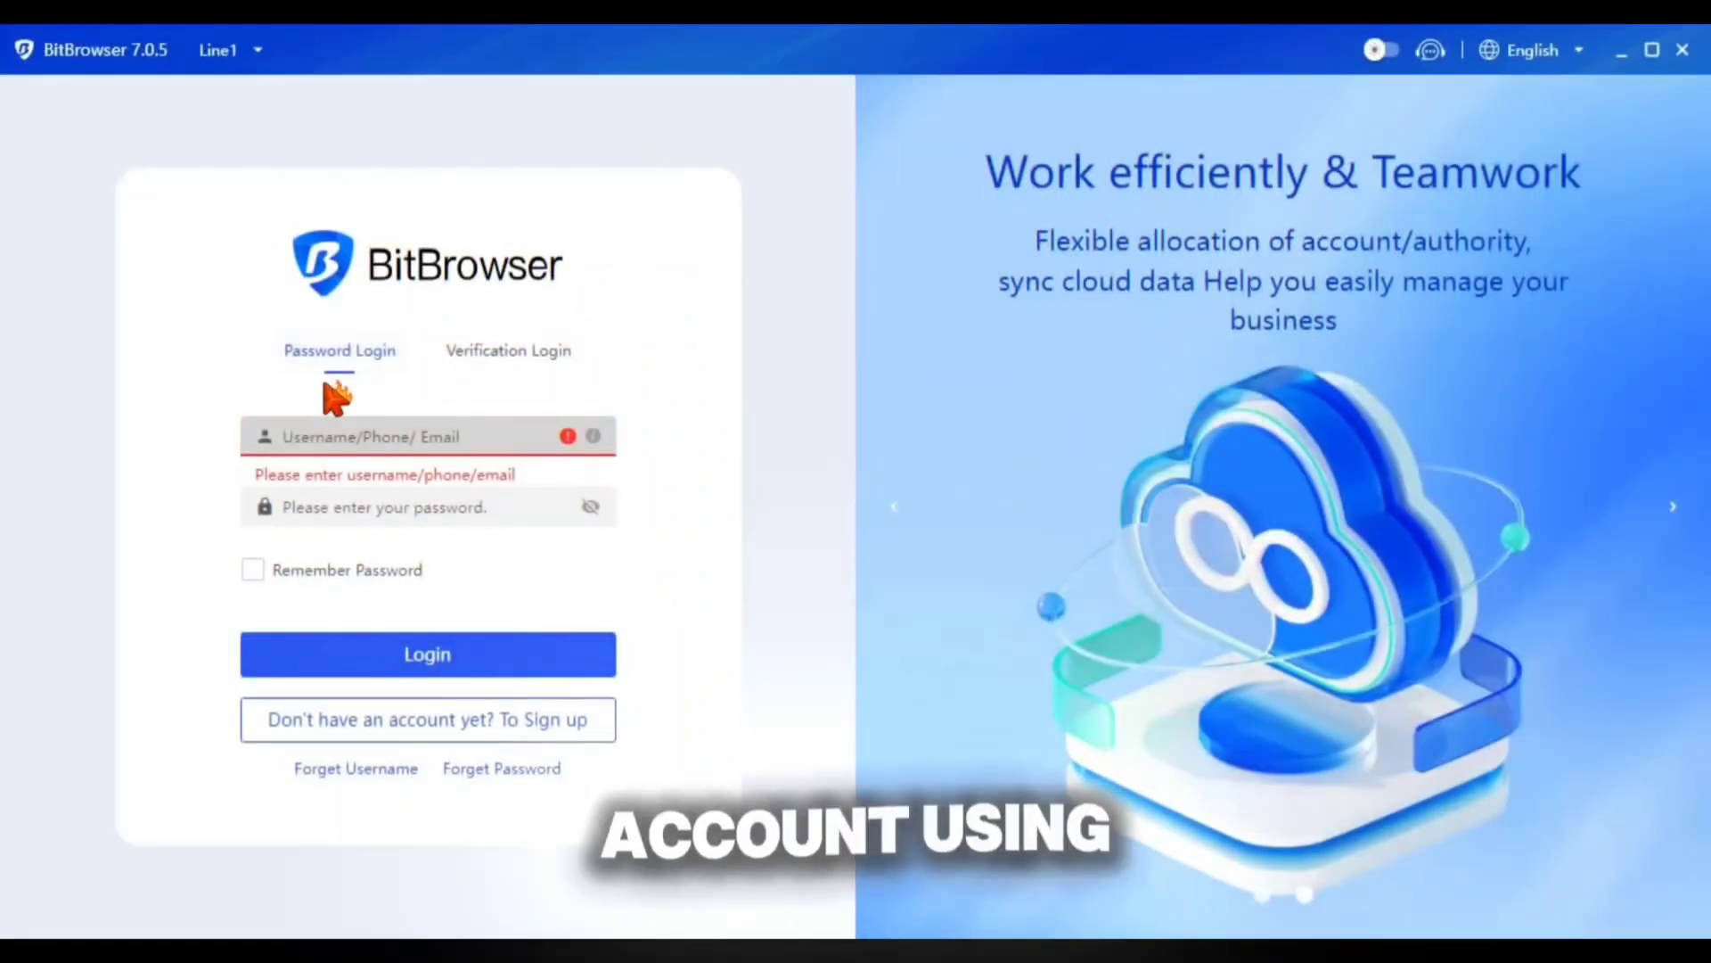
pyautogui.click(426, 435)
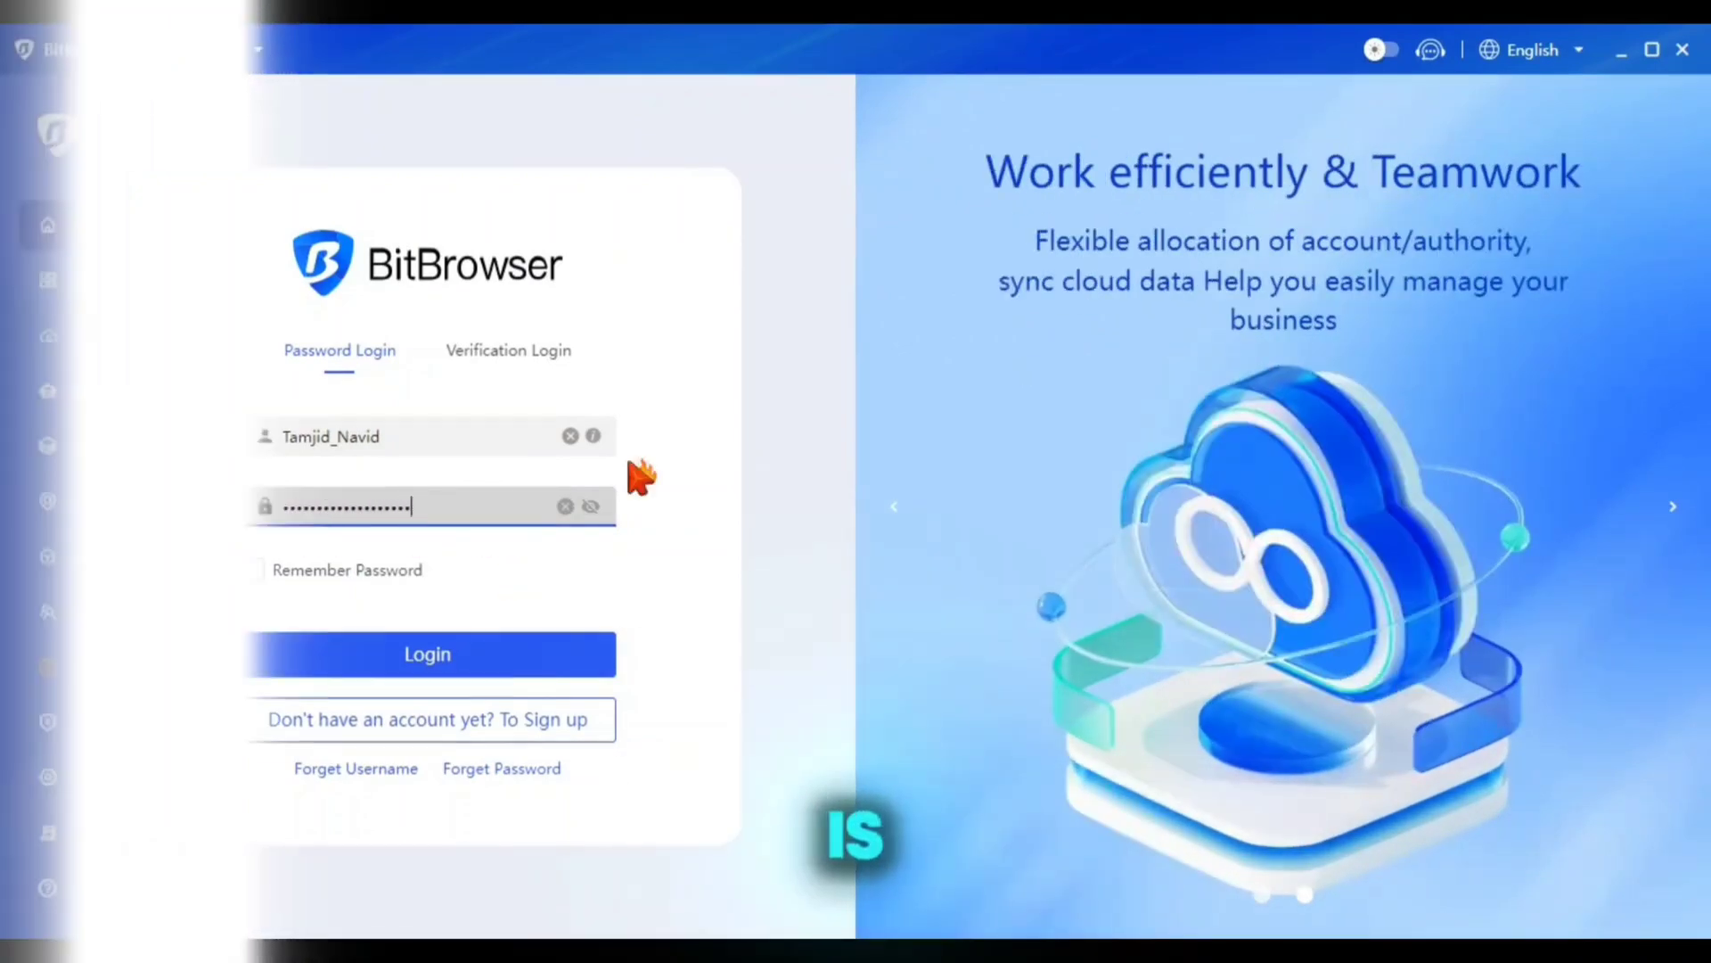
pyautogui.click(428, 654)
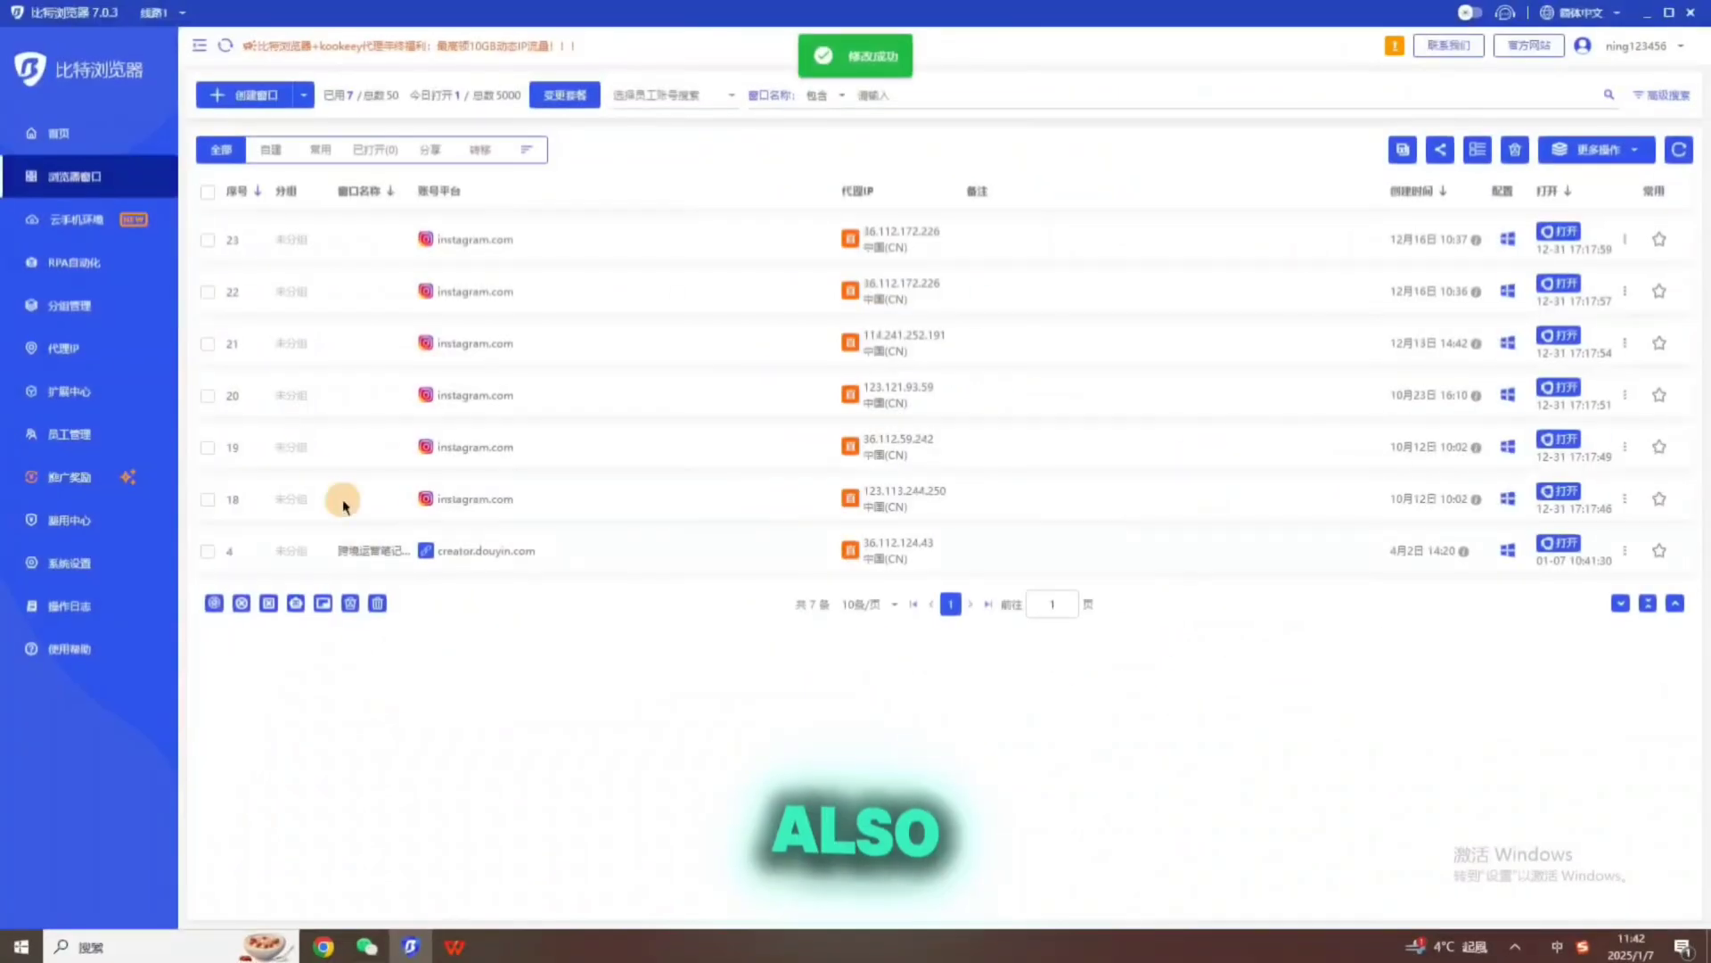
# Step: Open two Instagram profiles and bring each window to Instagram, reaching its sign-up page
pyautogui.click(51, 132)
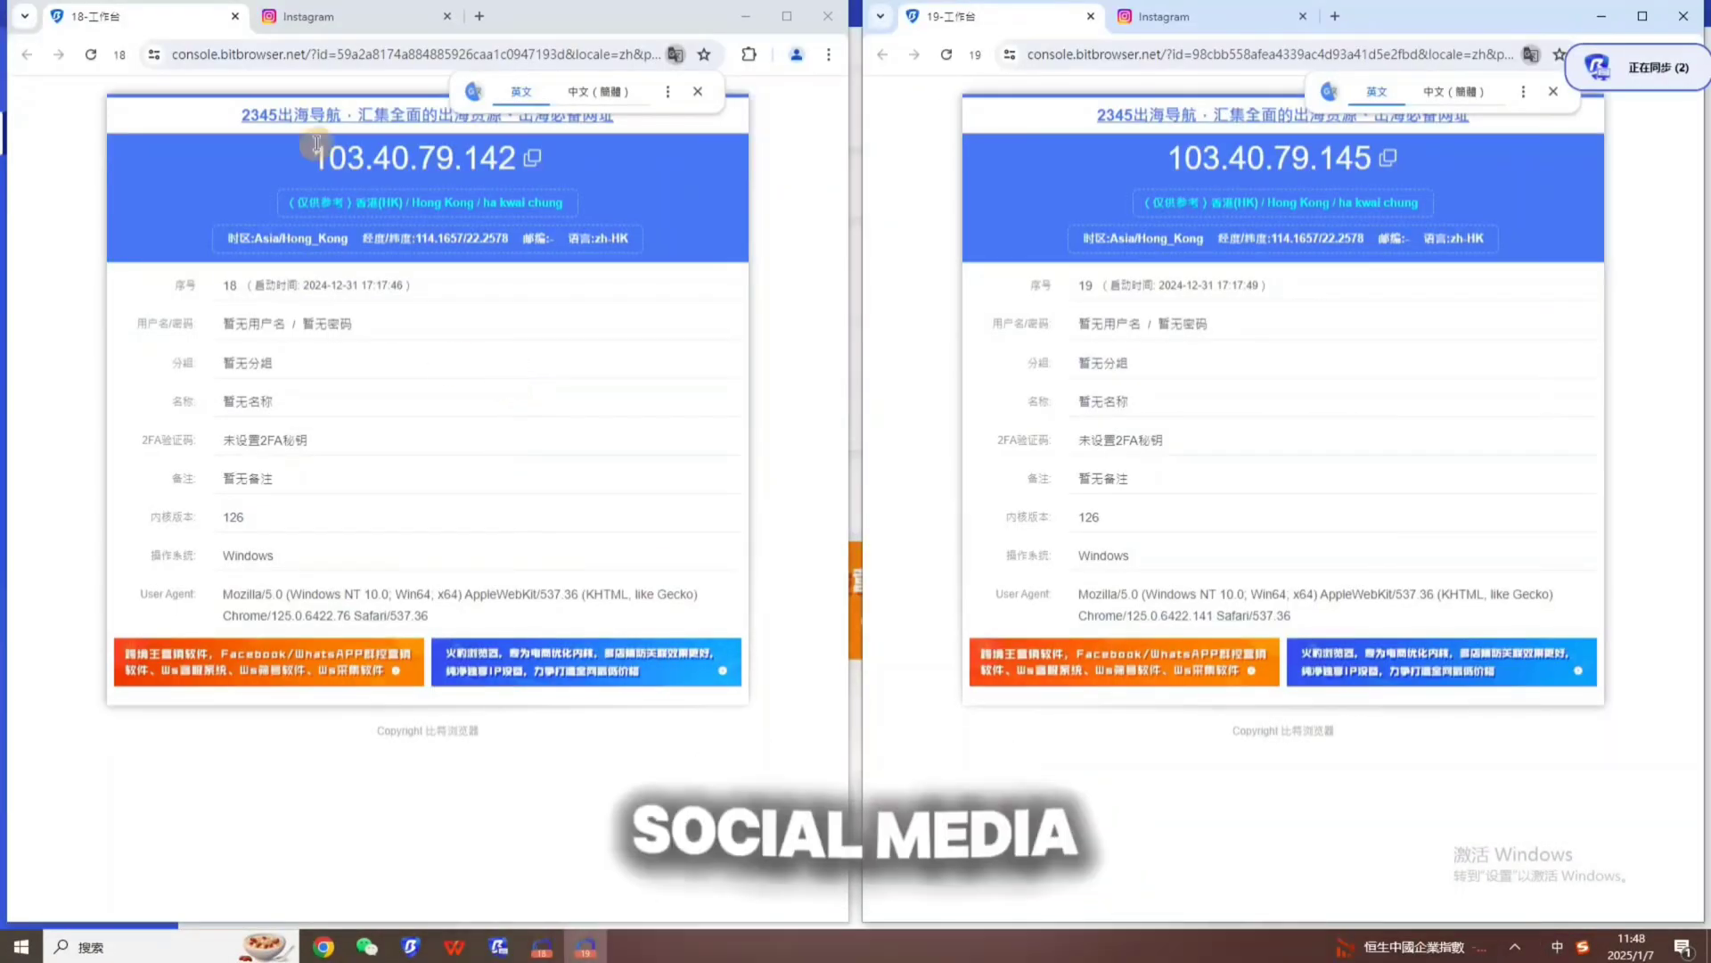
pyautogui.click(350, 16)
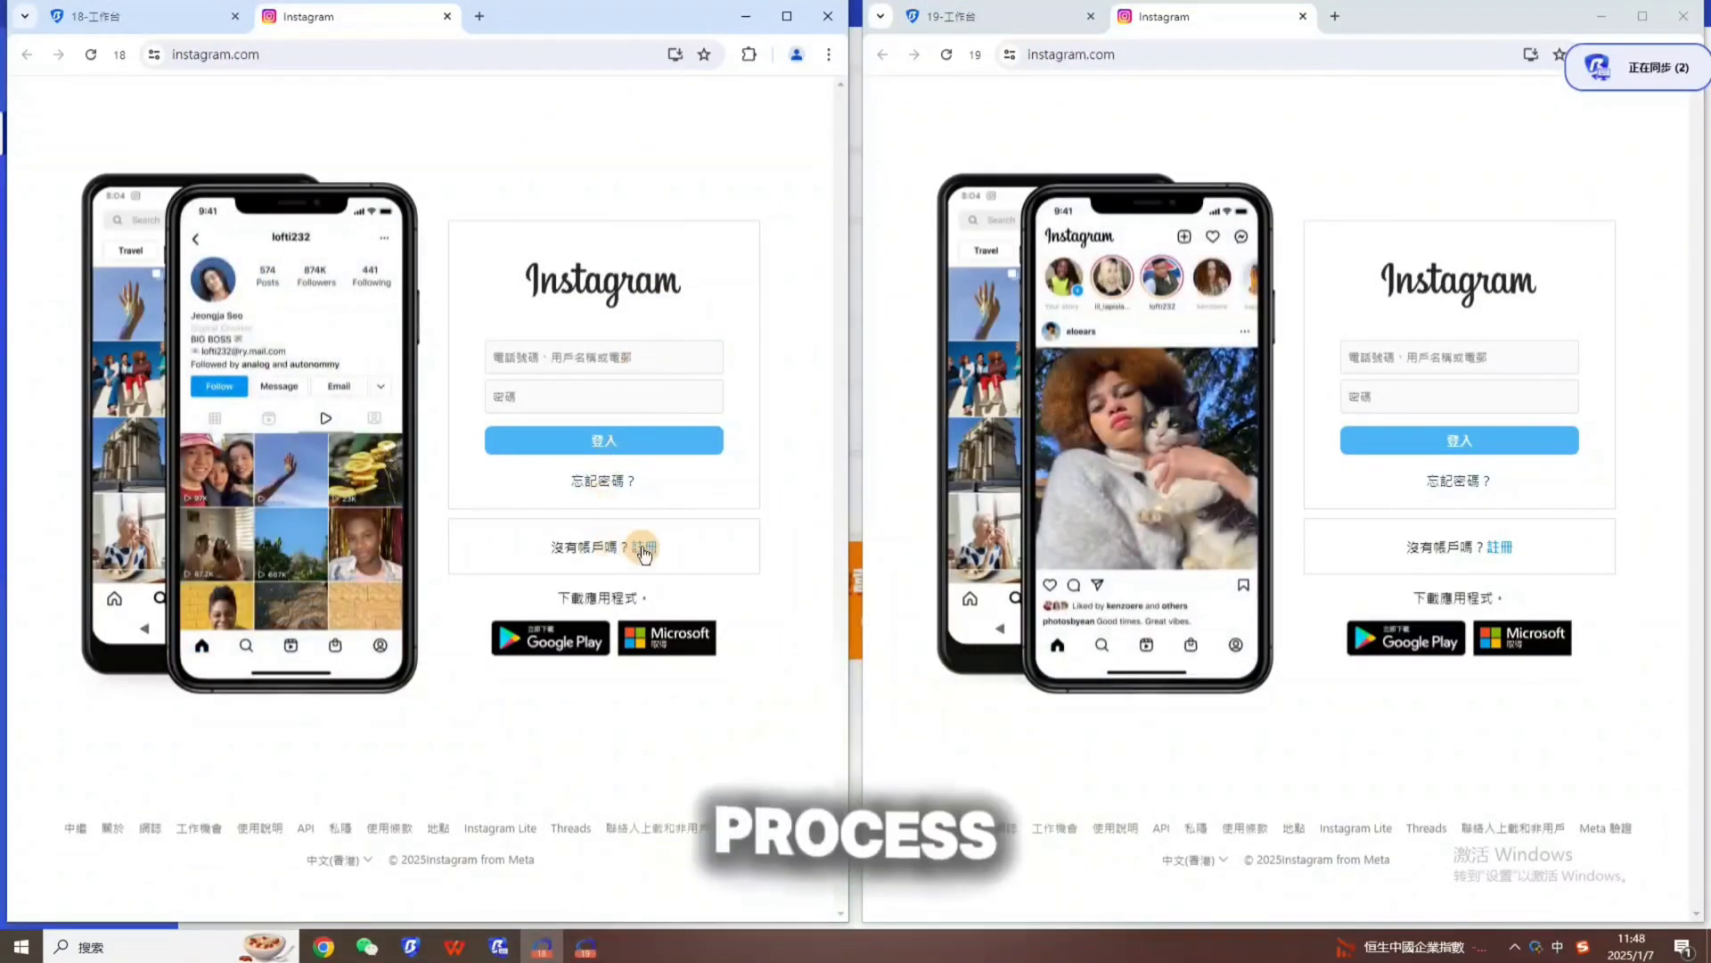
pyautogui.click(641, 547)
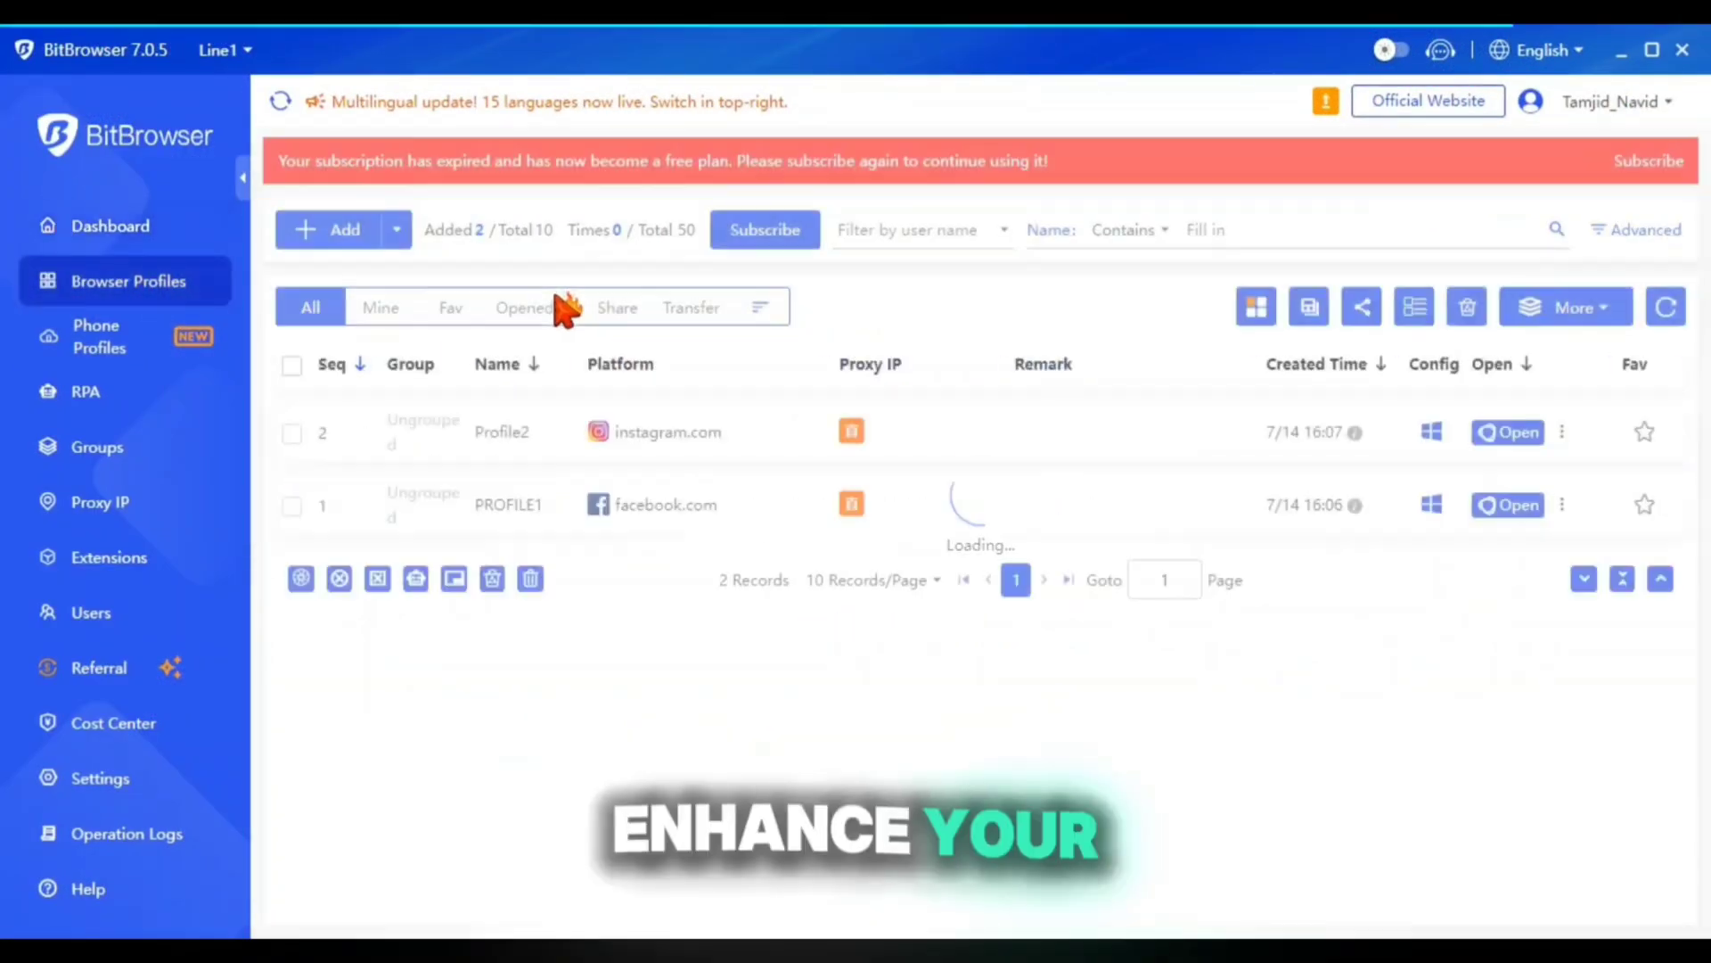
# Step: Browse the Extension Center categories, then return to the account dashboard
pyautogui.click(109, 556)
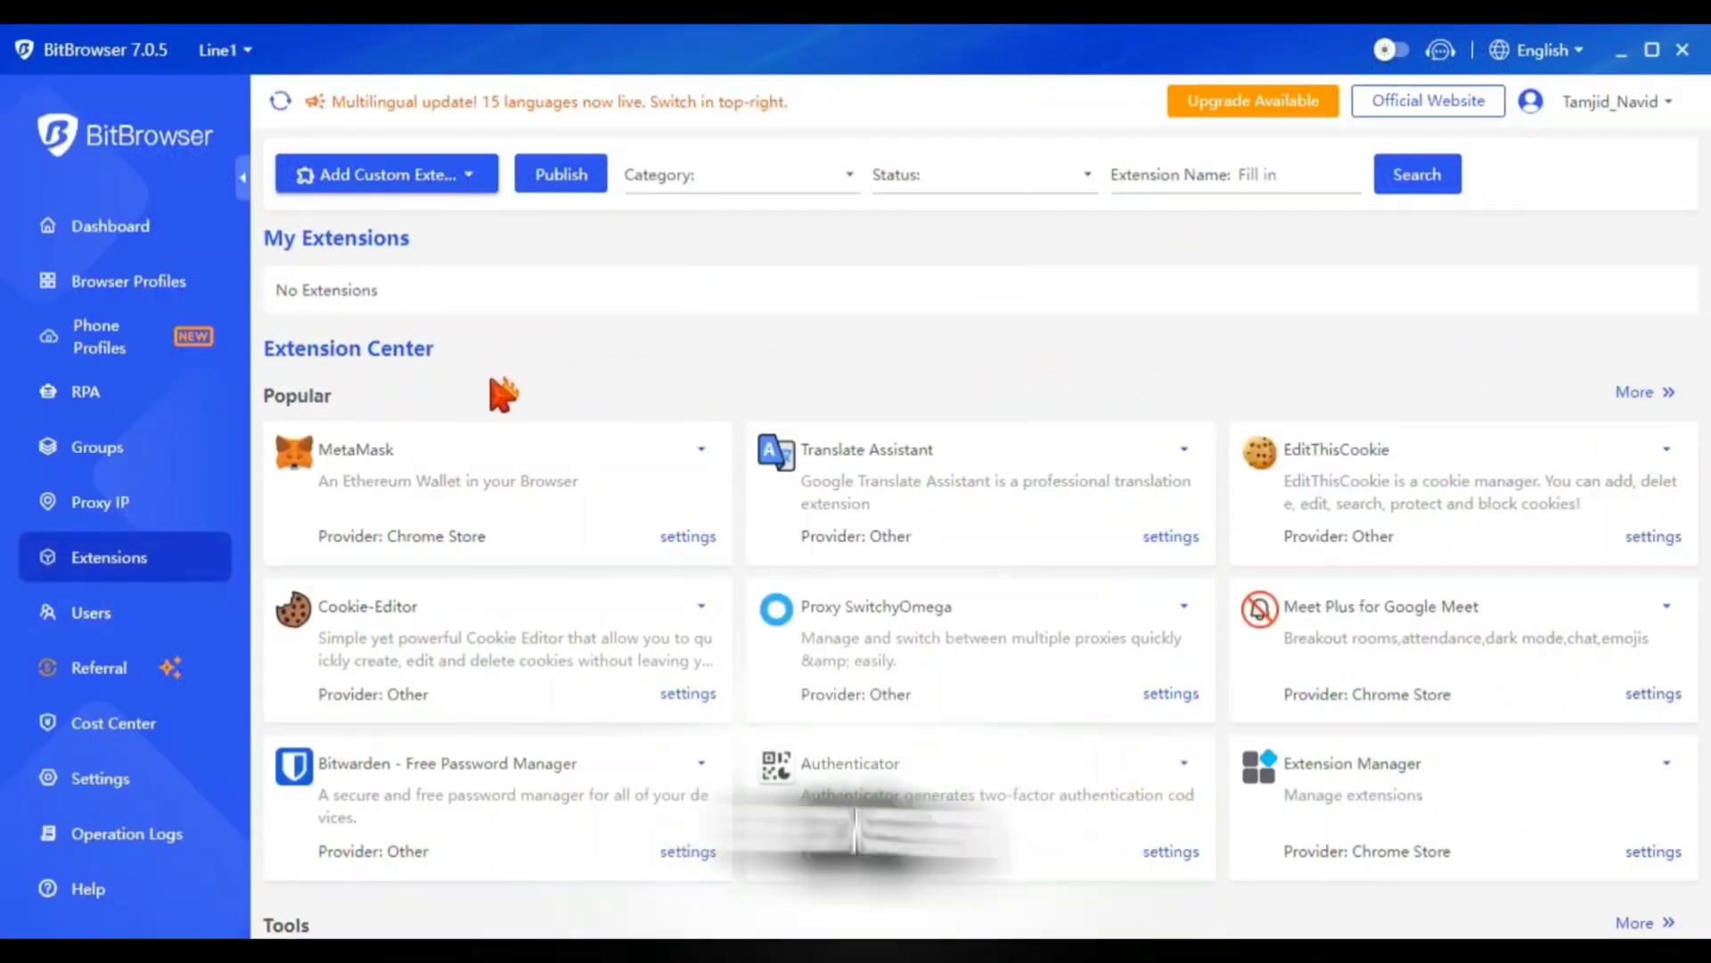
pyautogui.scroll(-3)
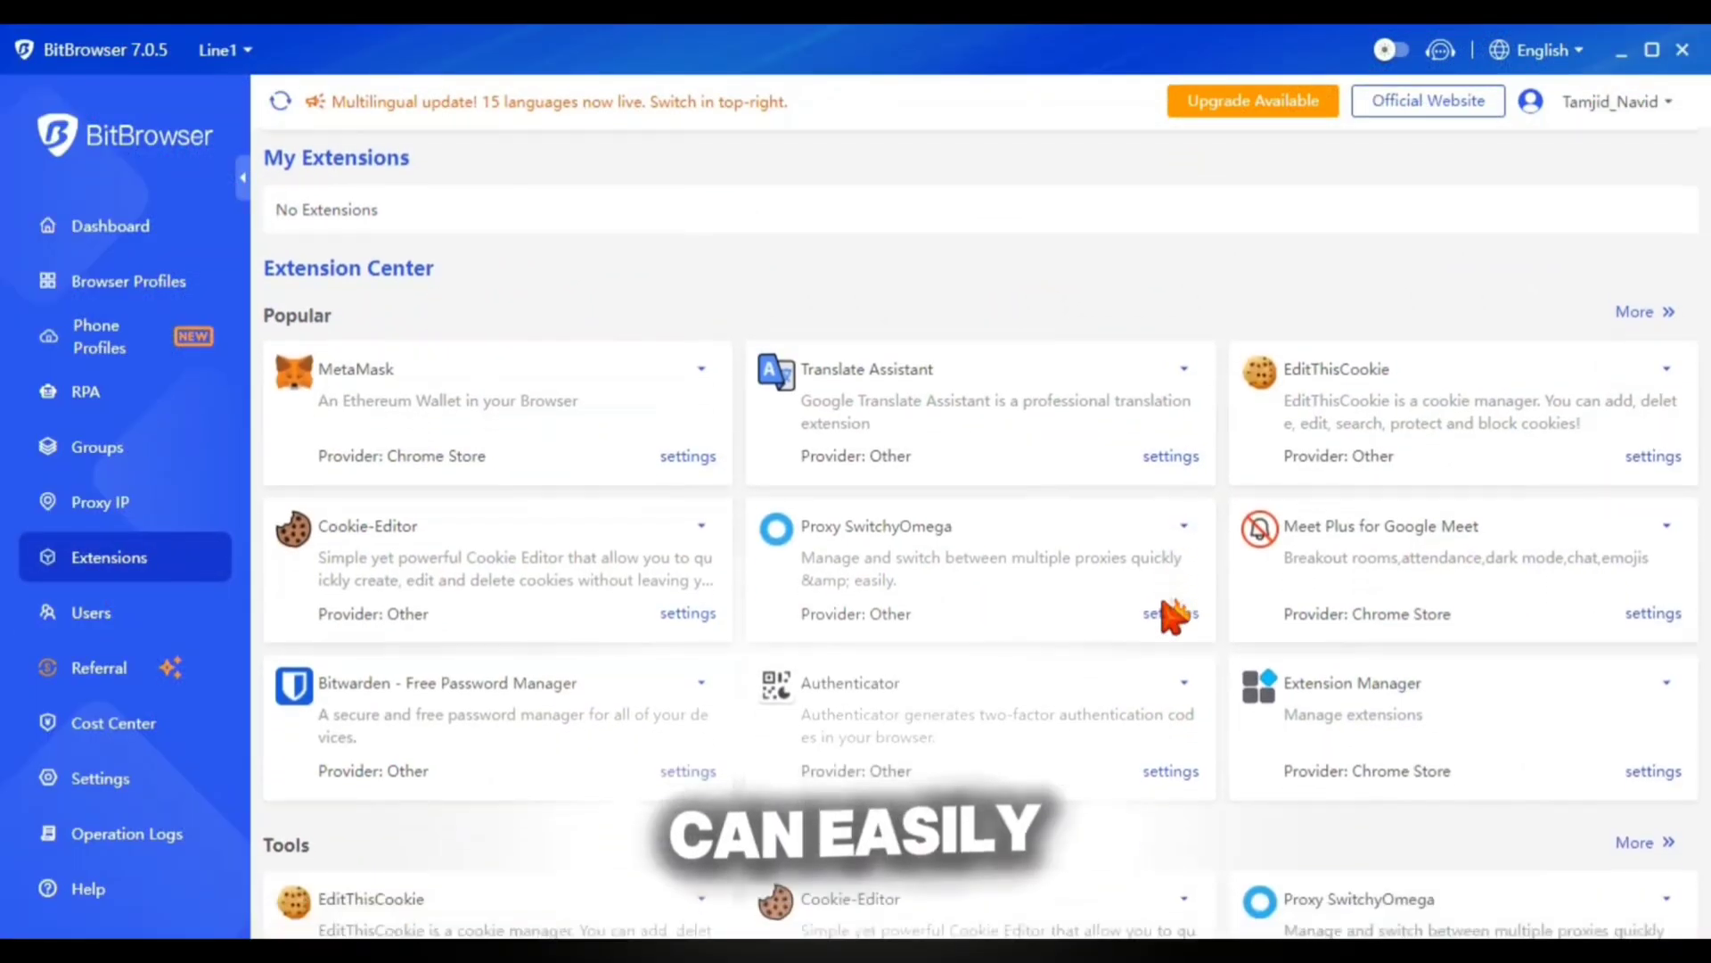
pyautogui.scroll(-3)
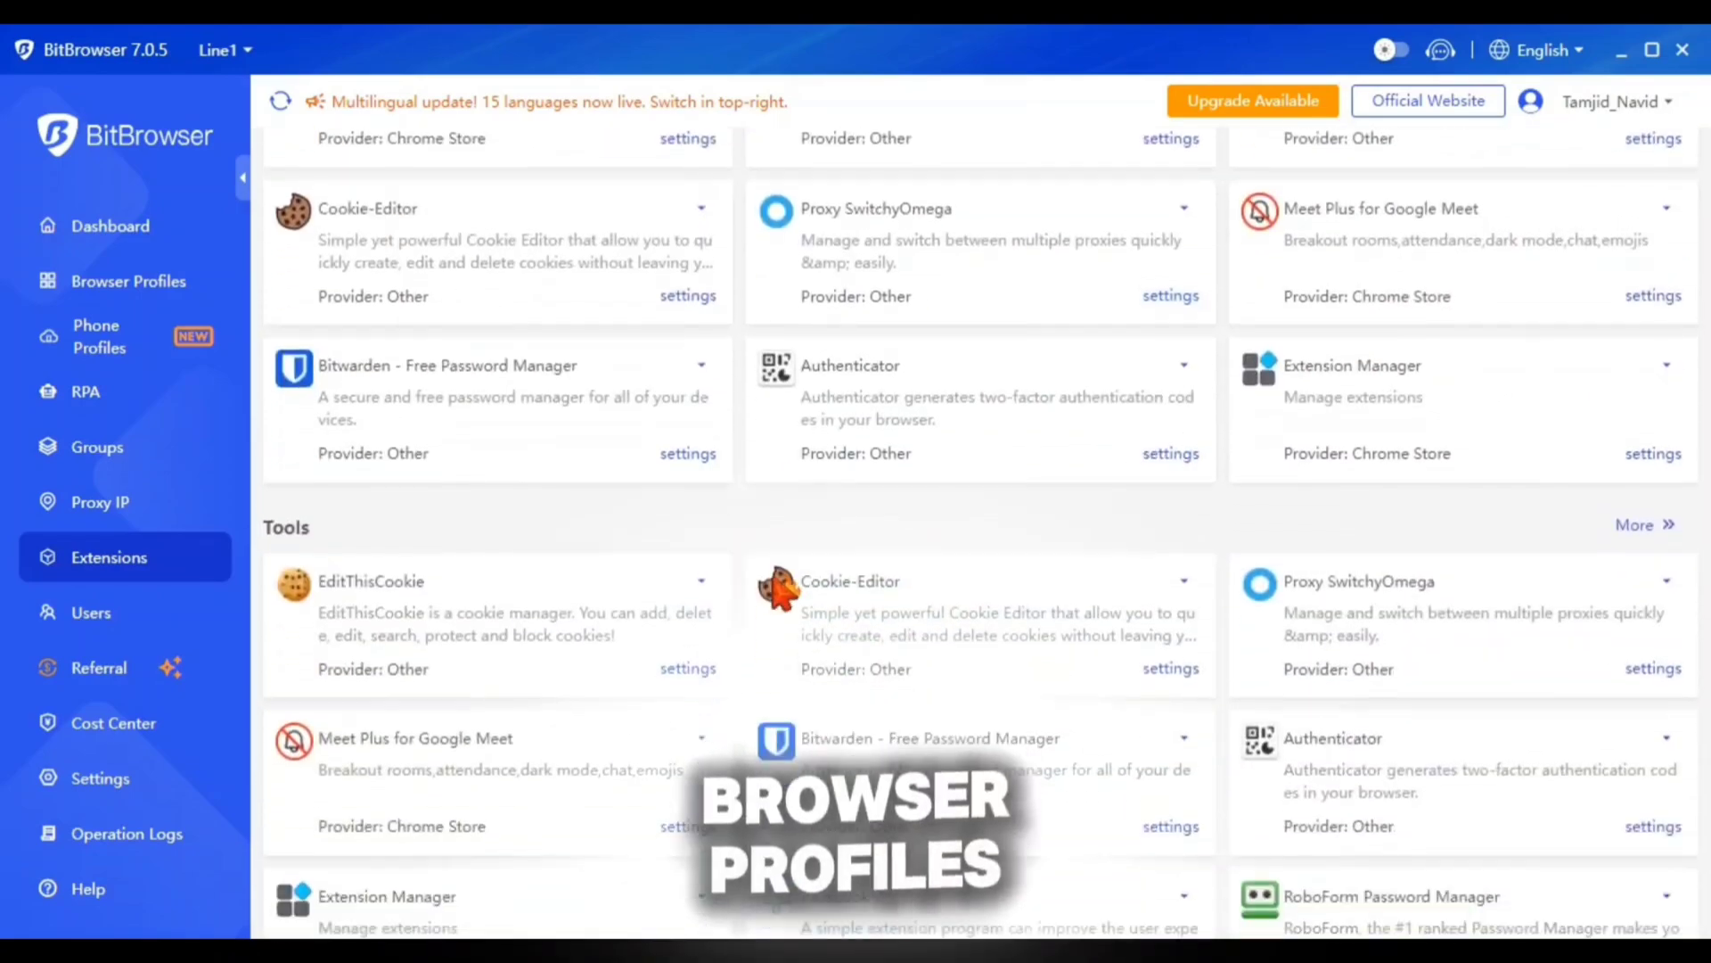
pyautogui.scroll(-3)
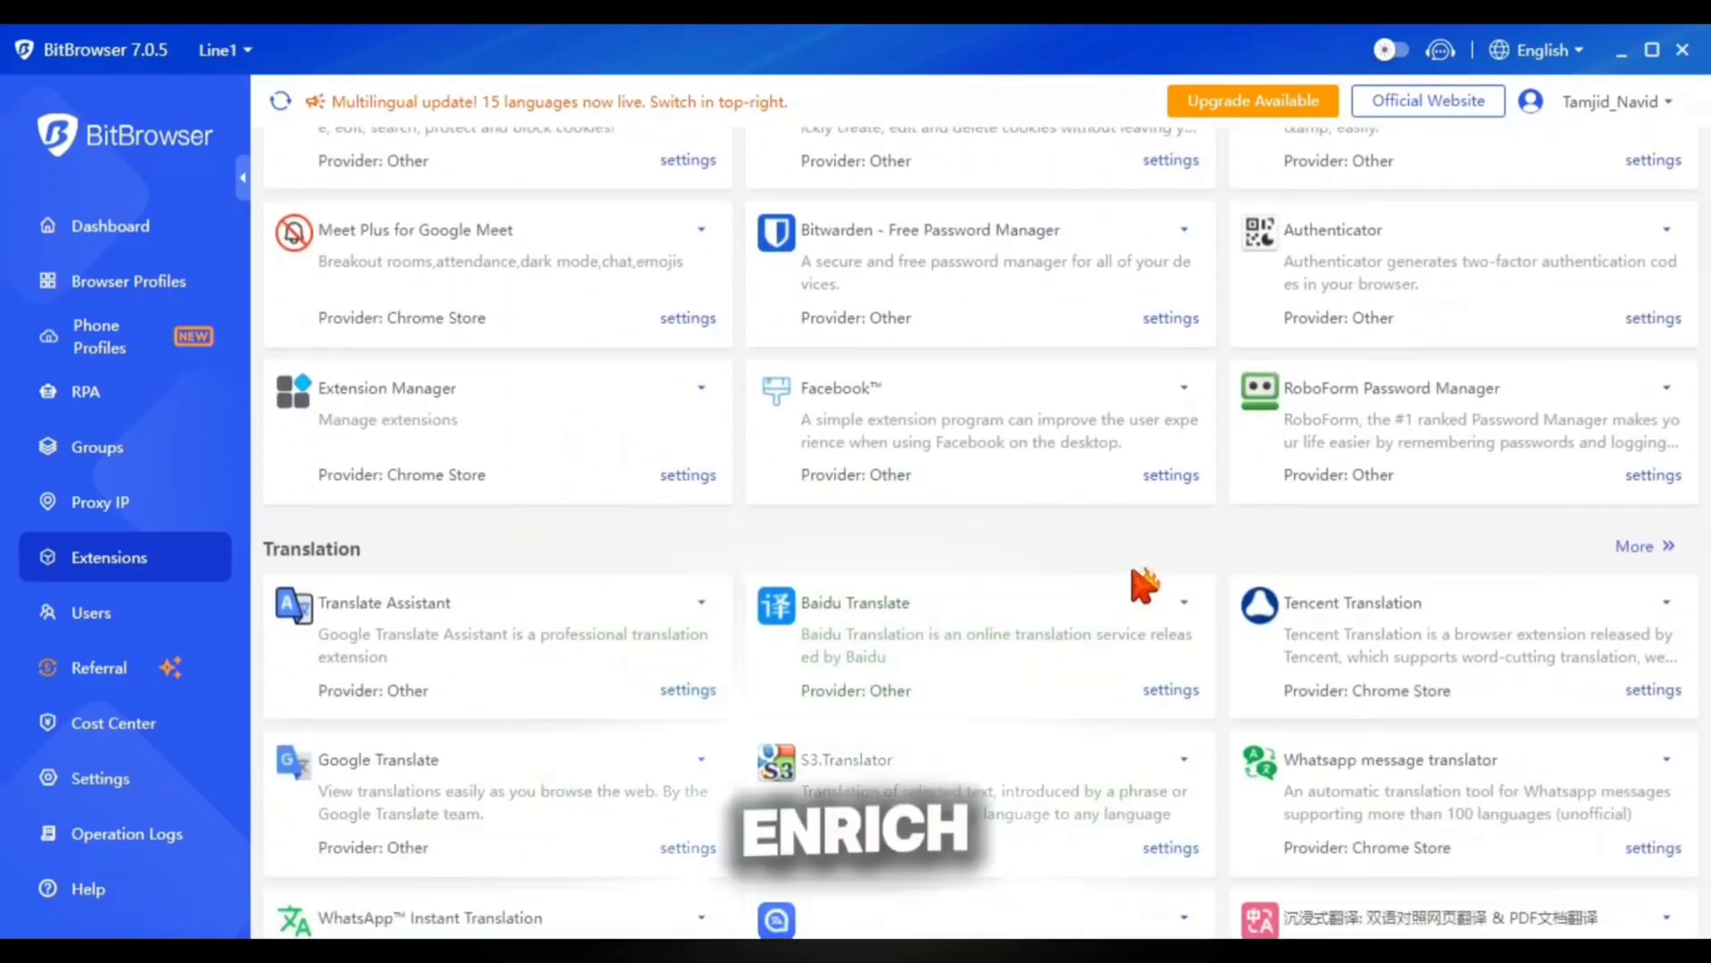
pyautogui.scroll(-3)
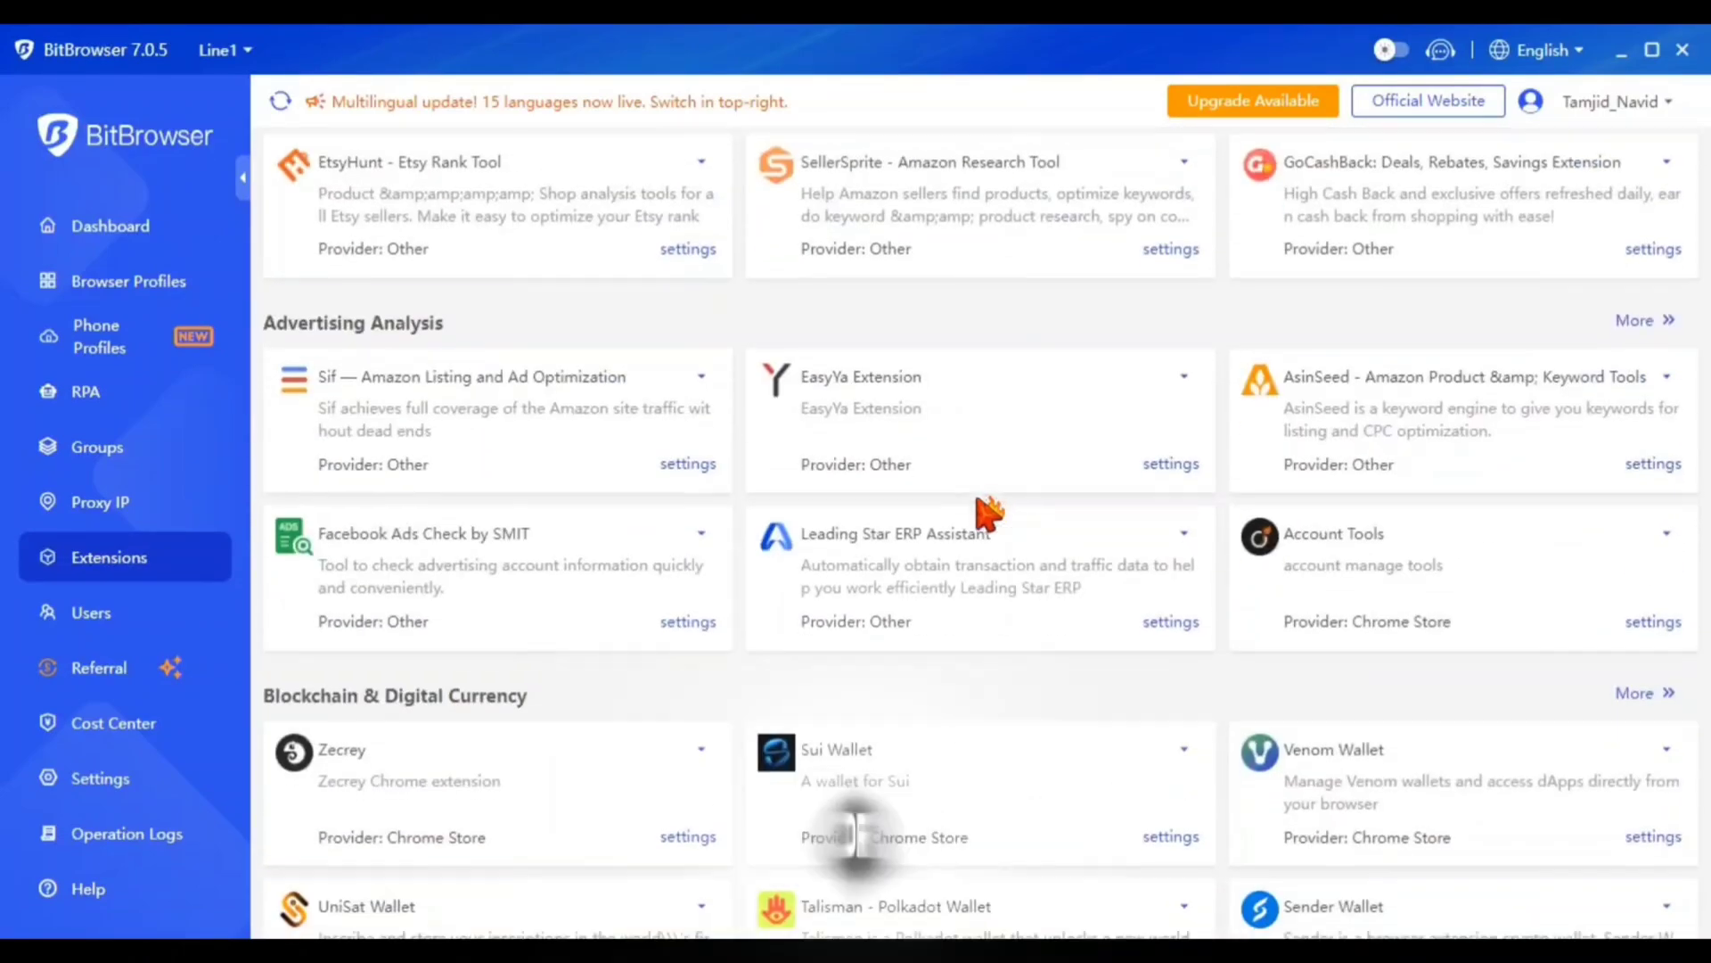
pyautogui.scroll(-3)
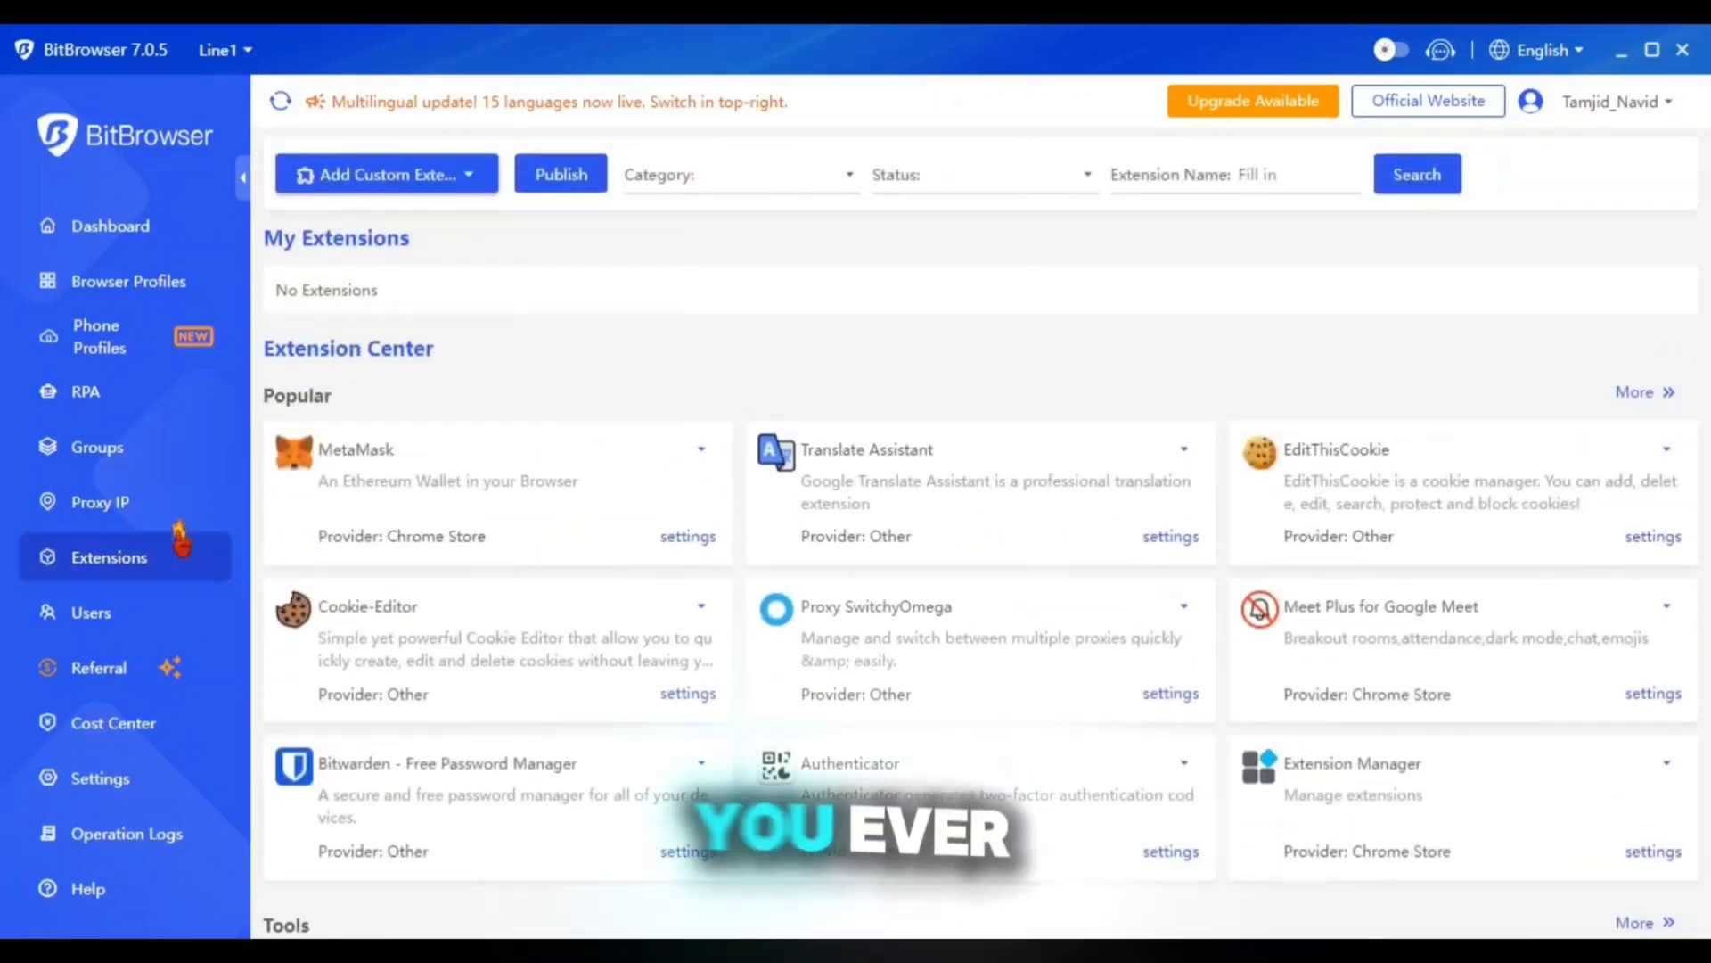
pyautogui.click(109, 226)
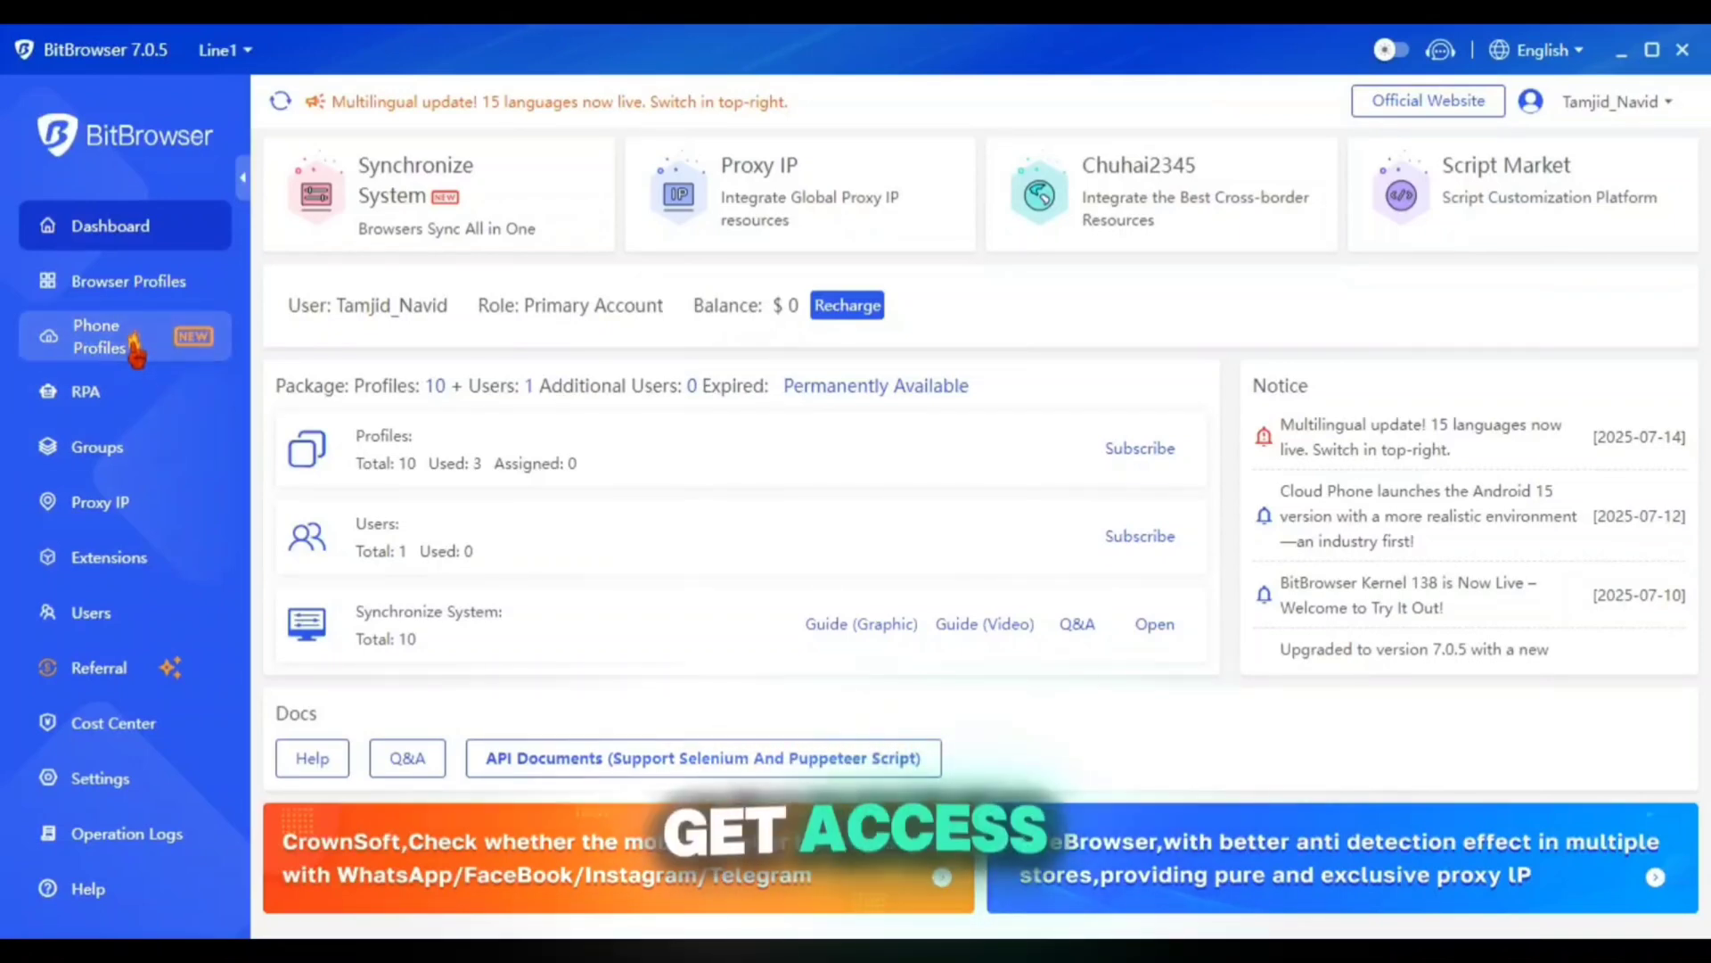
# Step: Add a phone profile 'Phone 3' with Global B-12 type and open Webshare's Proxy List for its SOCKS5 details
pyautogui.click(98, 337)
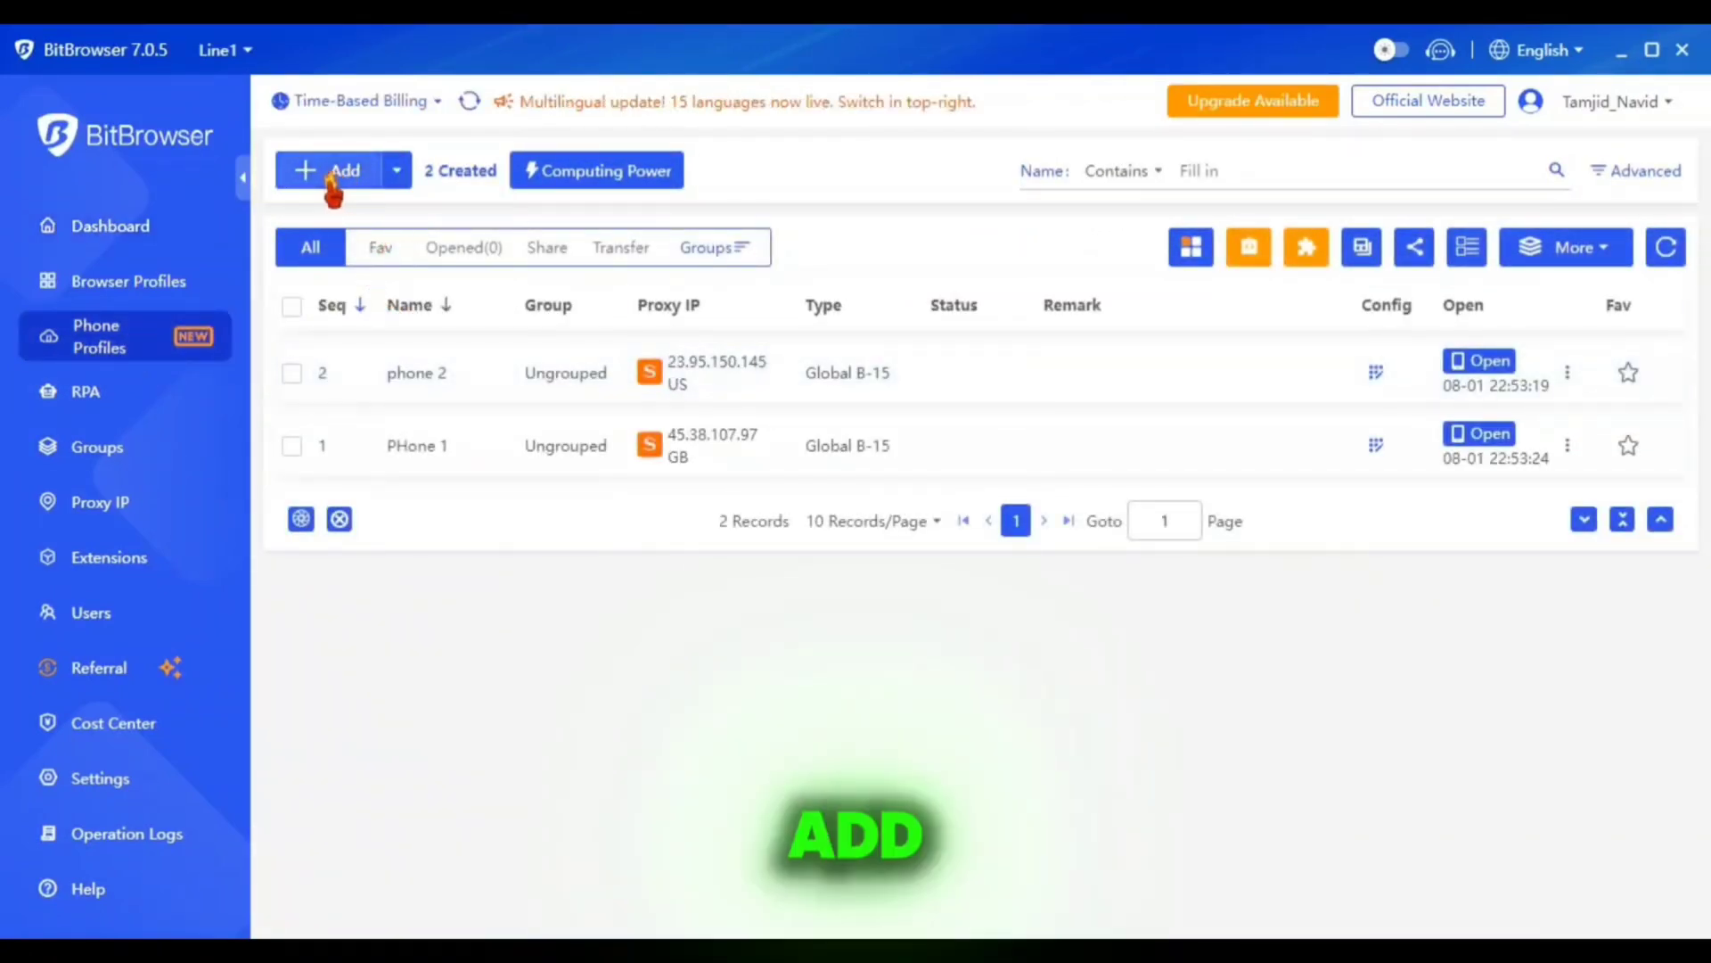
pyautogui.click(335, 171)
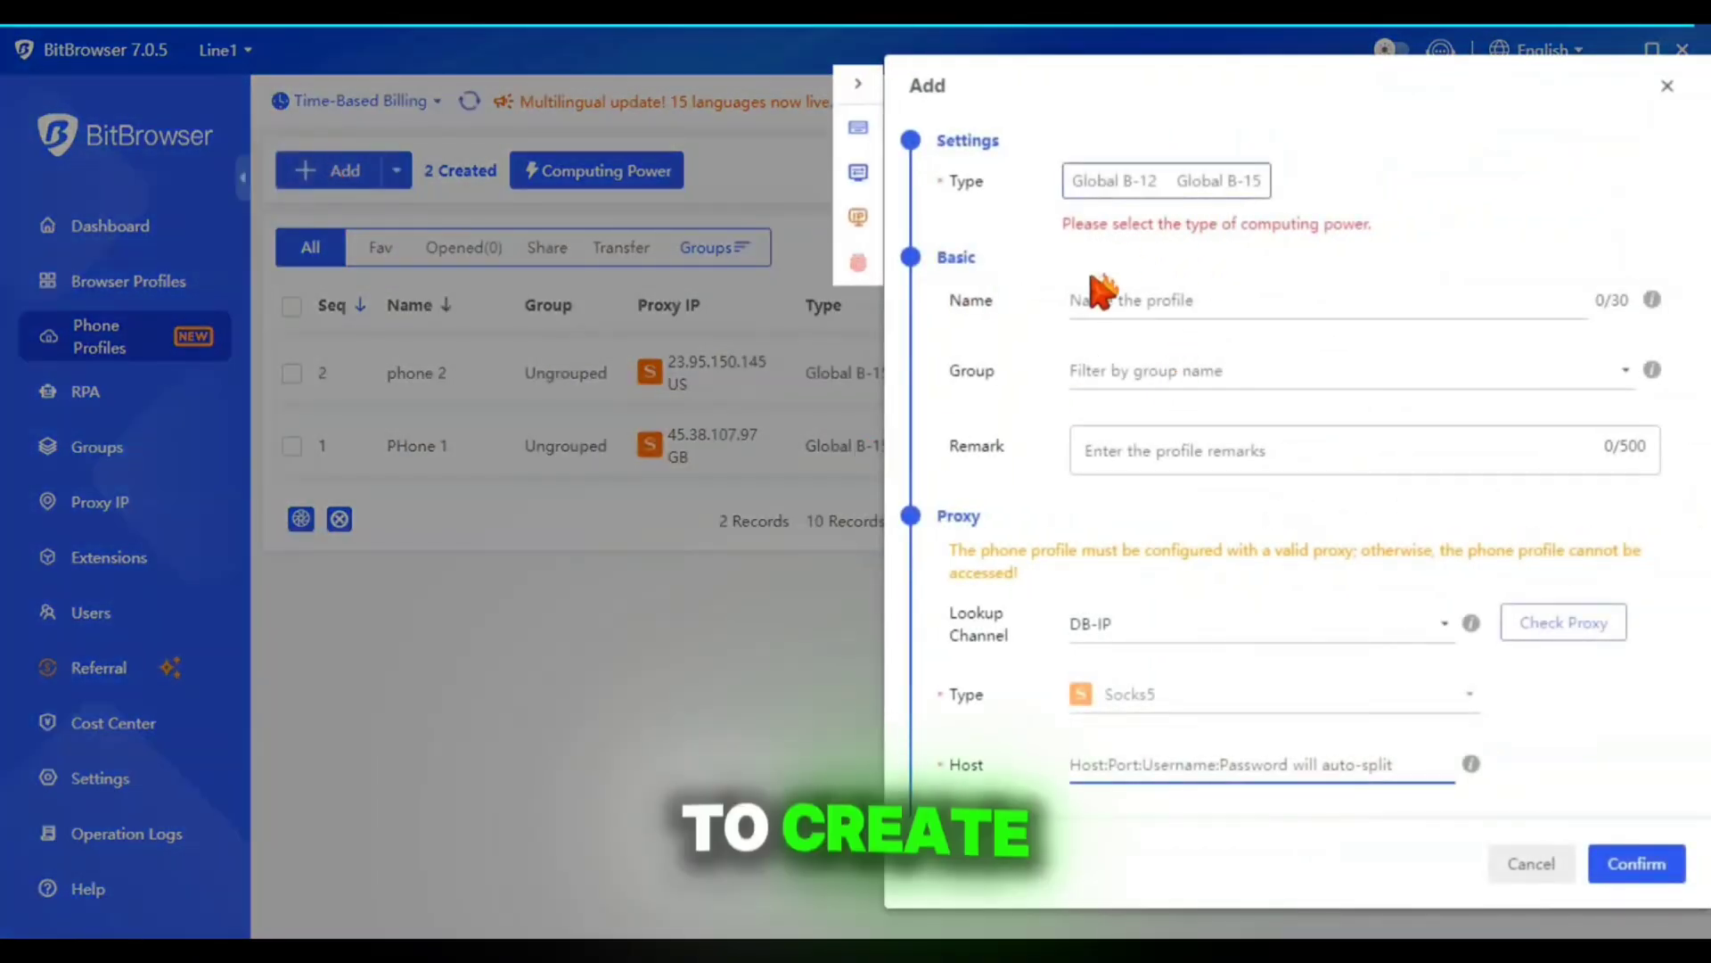
pyautogui.click(1112, 180)
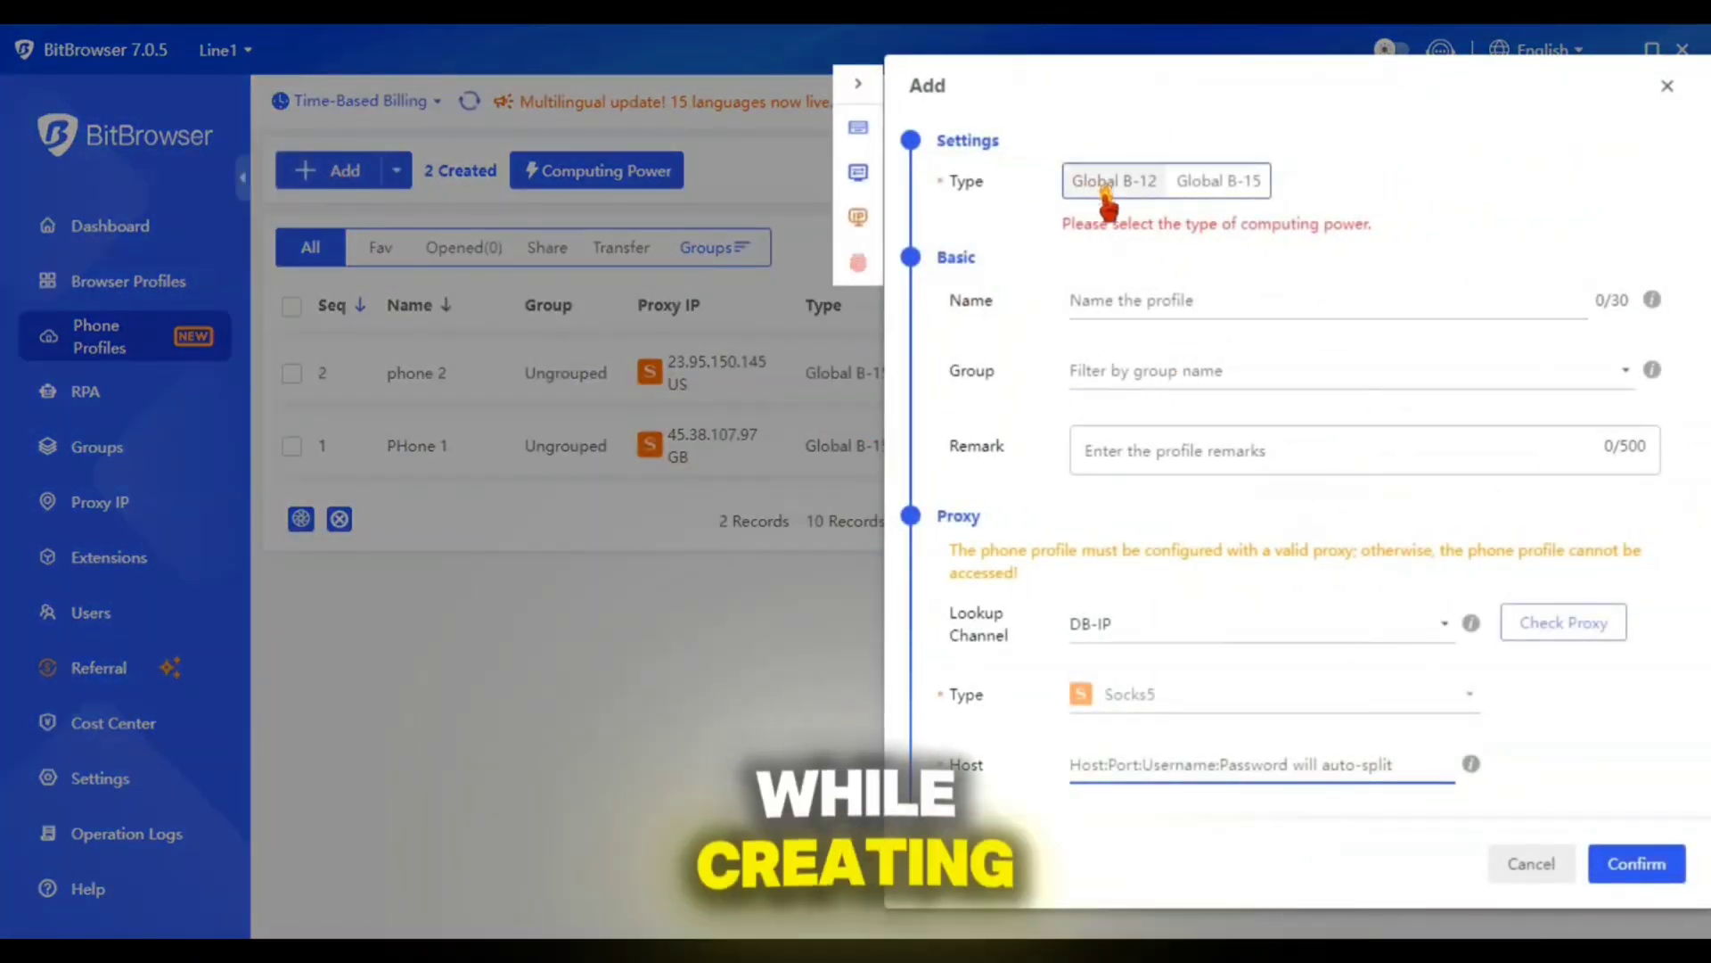
pyautogui.write('Phone 3')
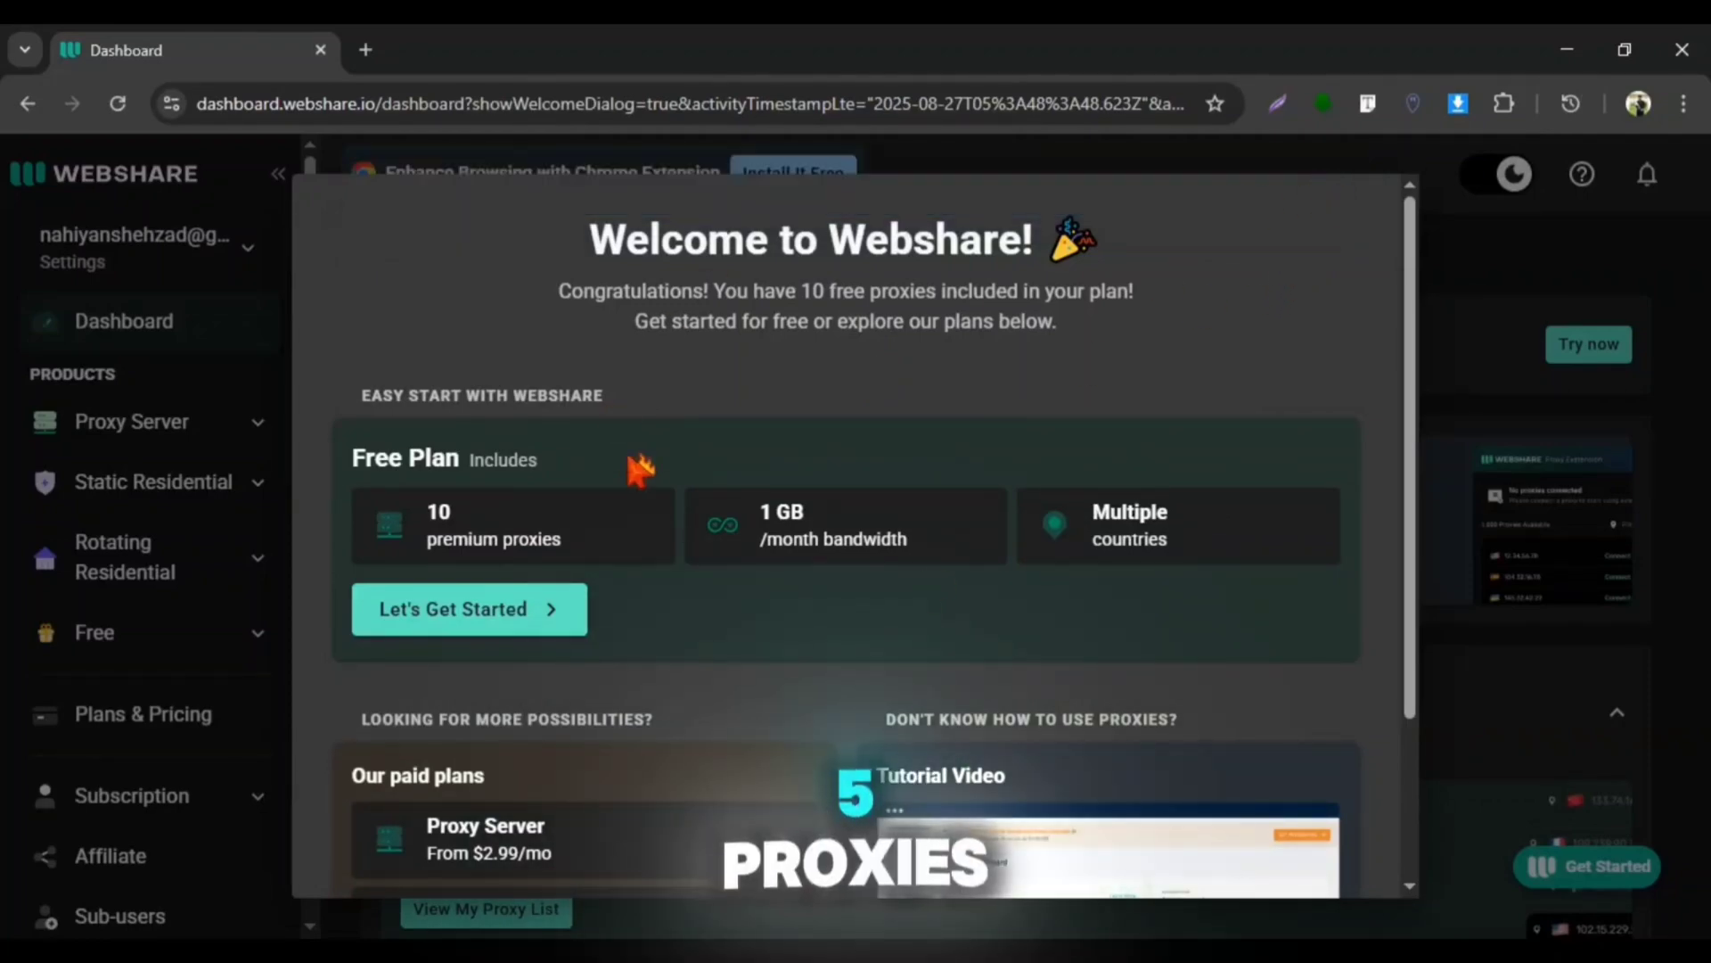
pyautogui.click(467, 609)
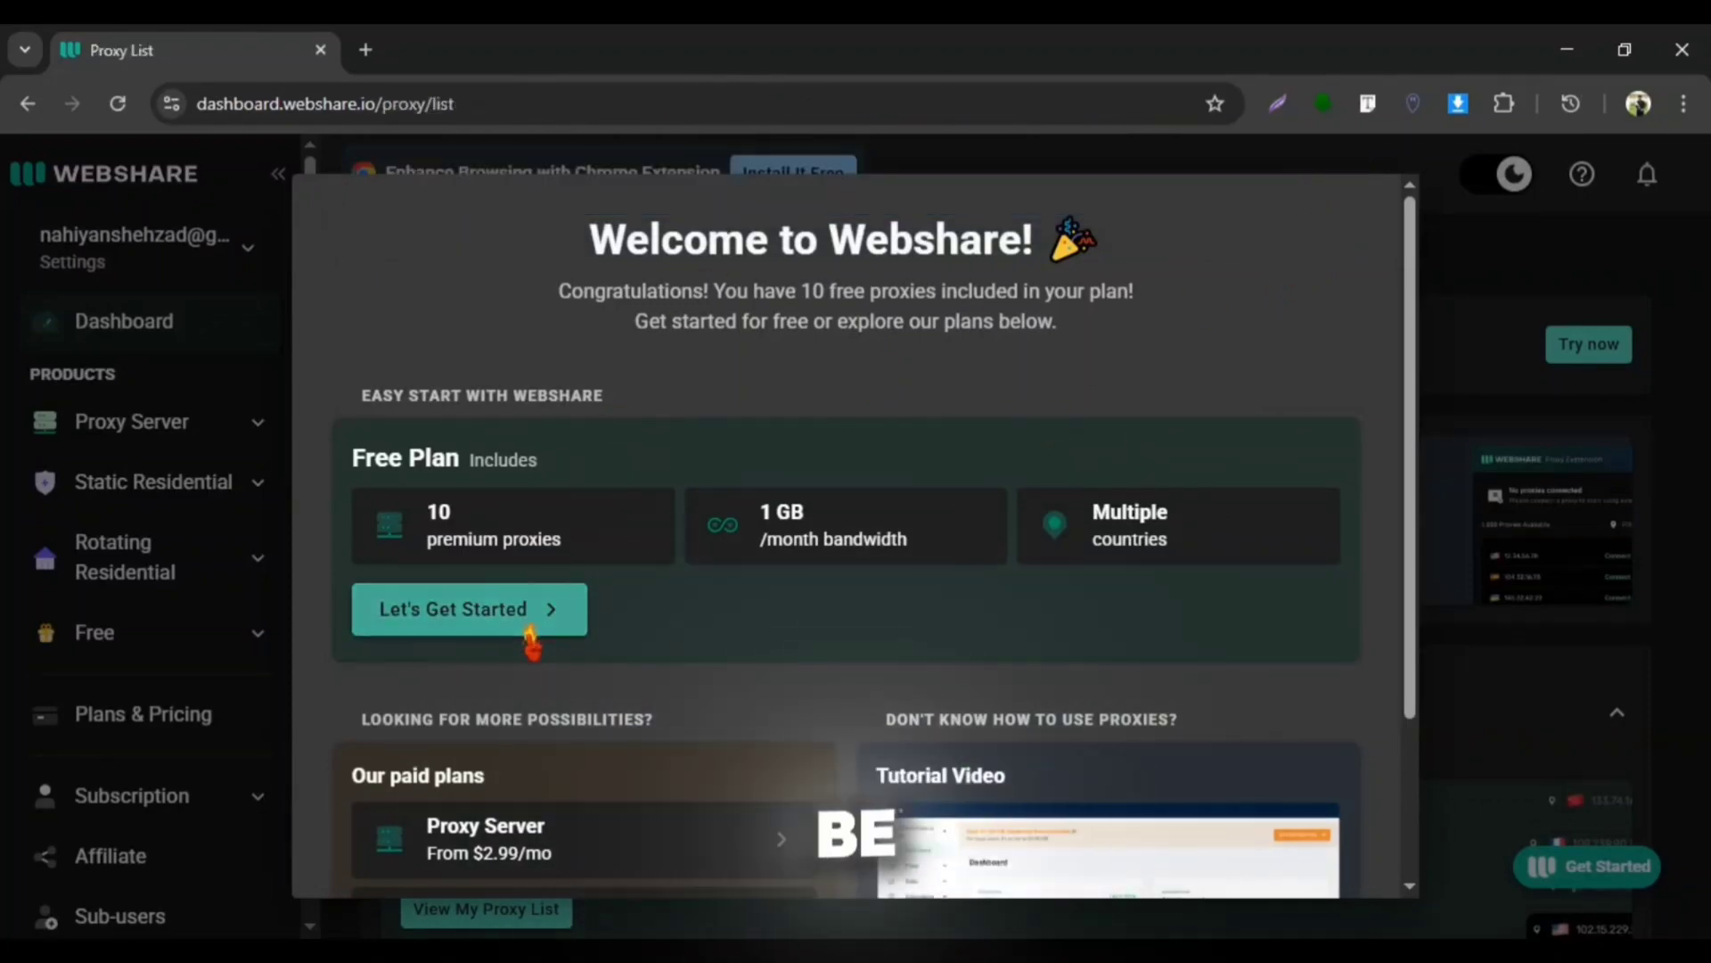
pyautogui.click(454, 609)
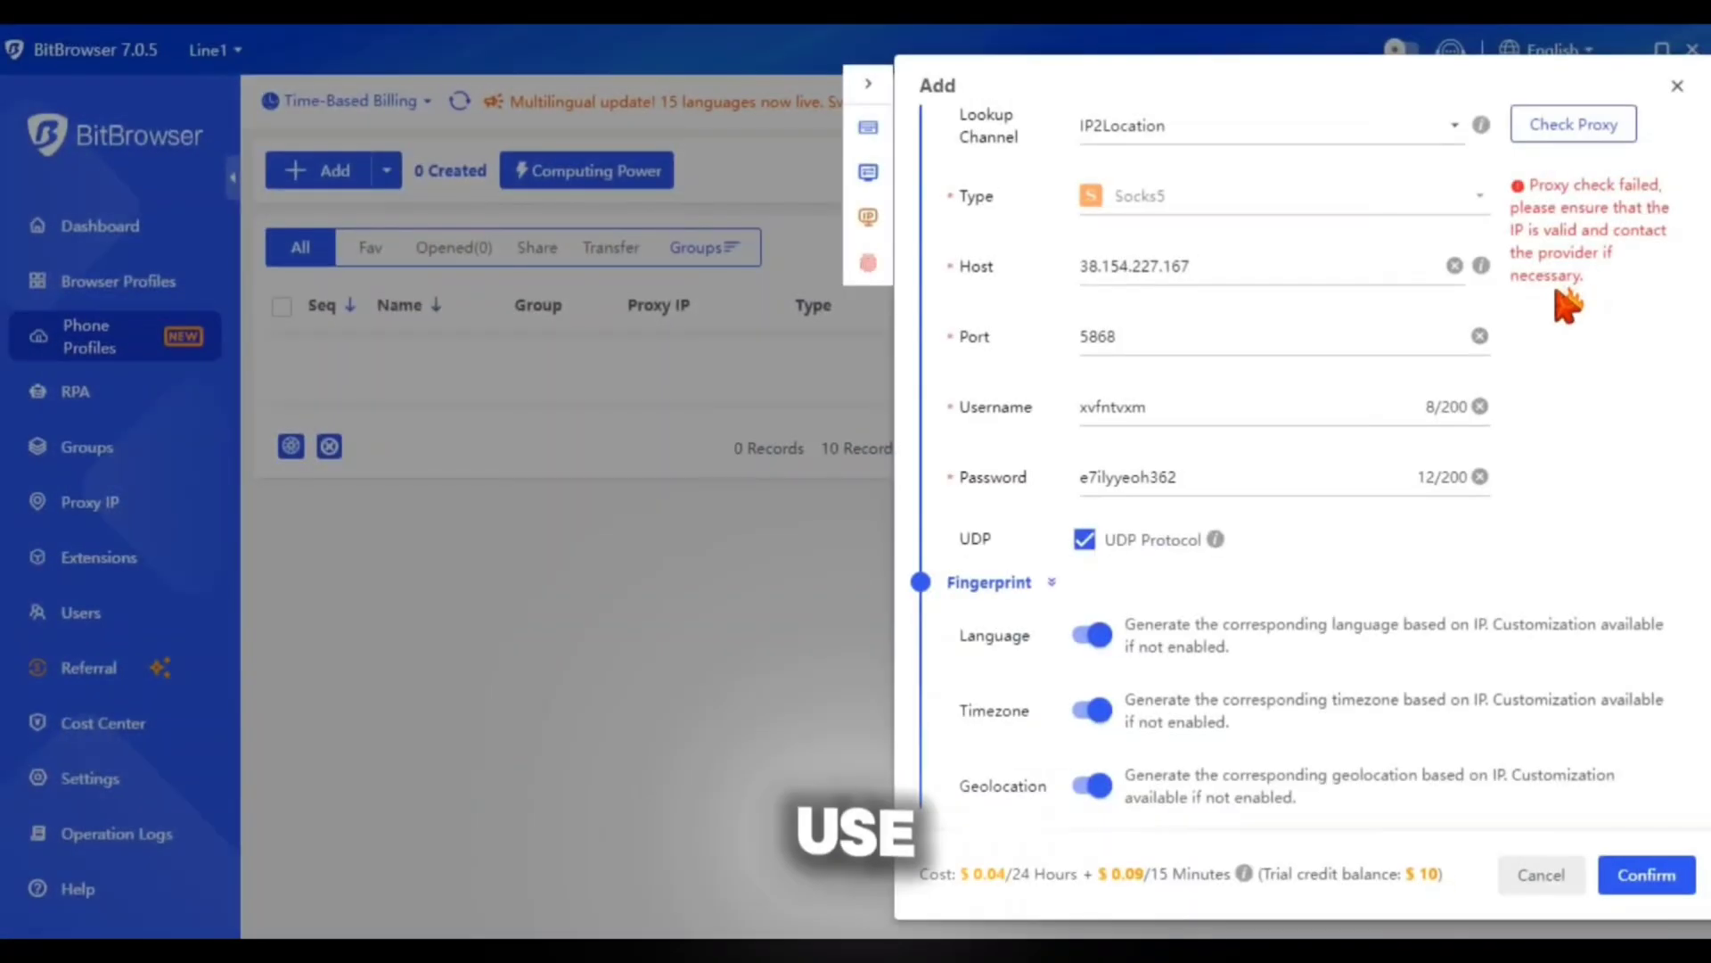
# Step: Re-run Check Proxy until the New Jersey IP appears, then Confirm to create the profile
pyautogui.click(1572, 123)
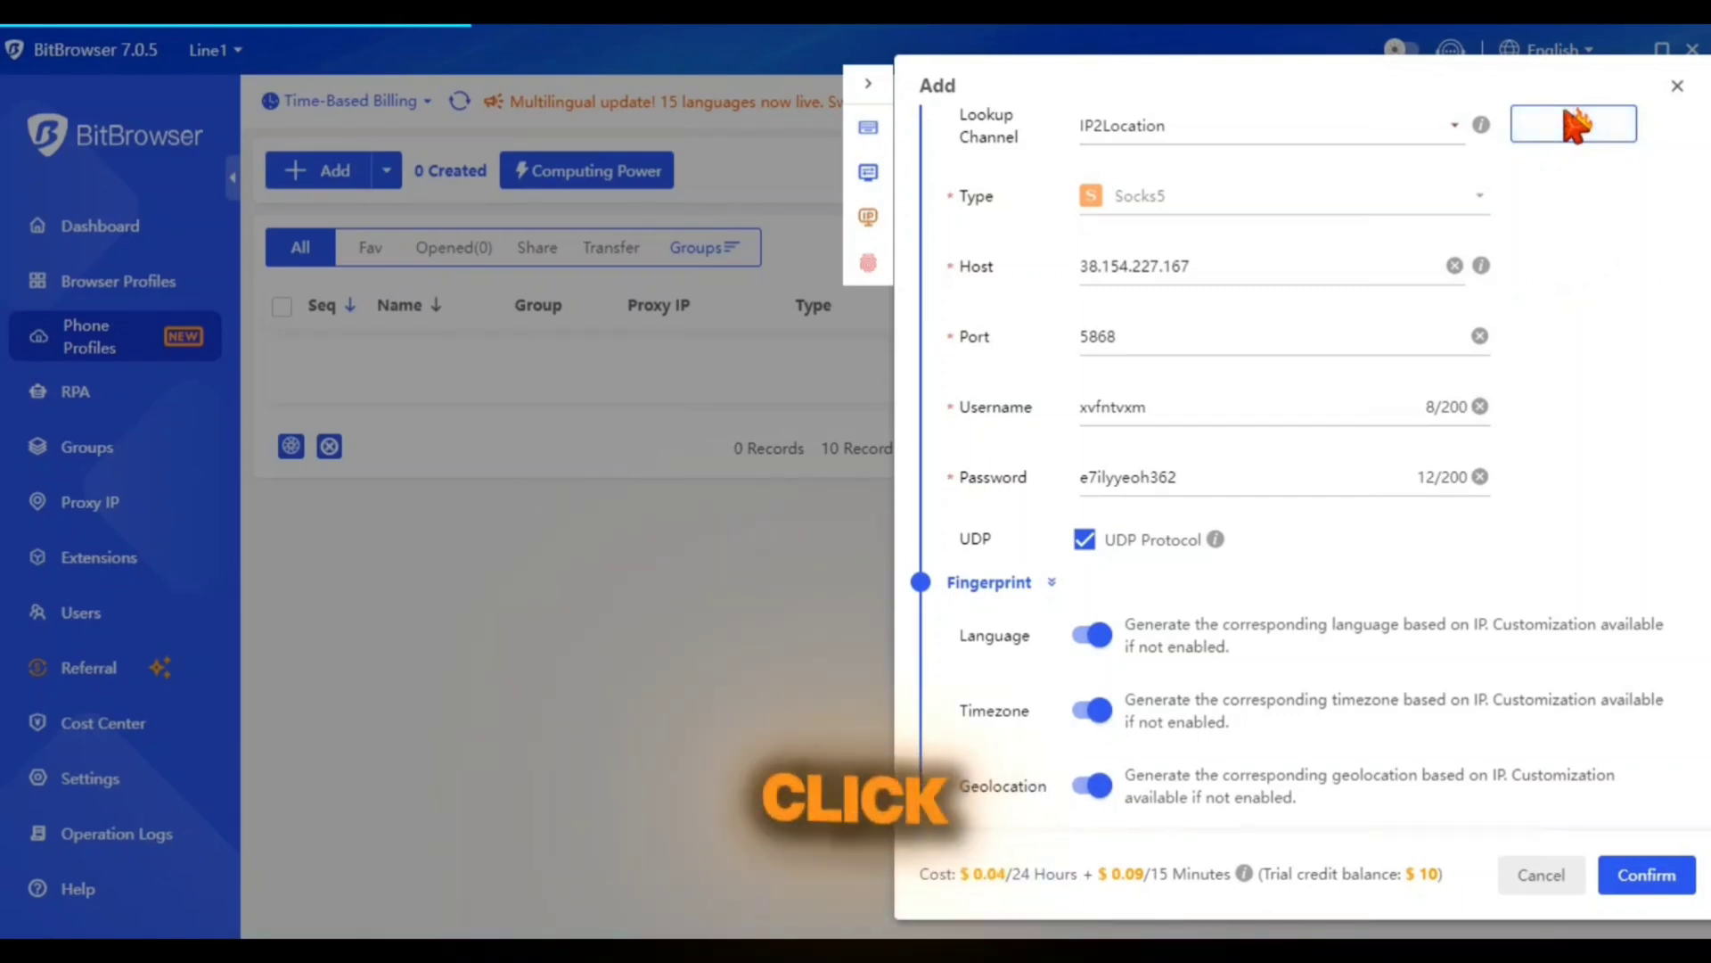
pyautogui.click(1574, 123)
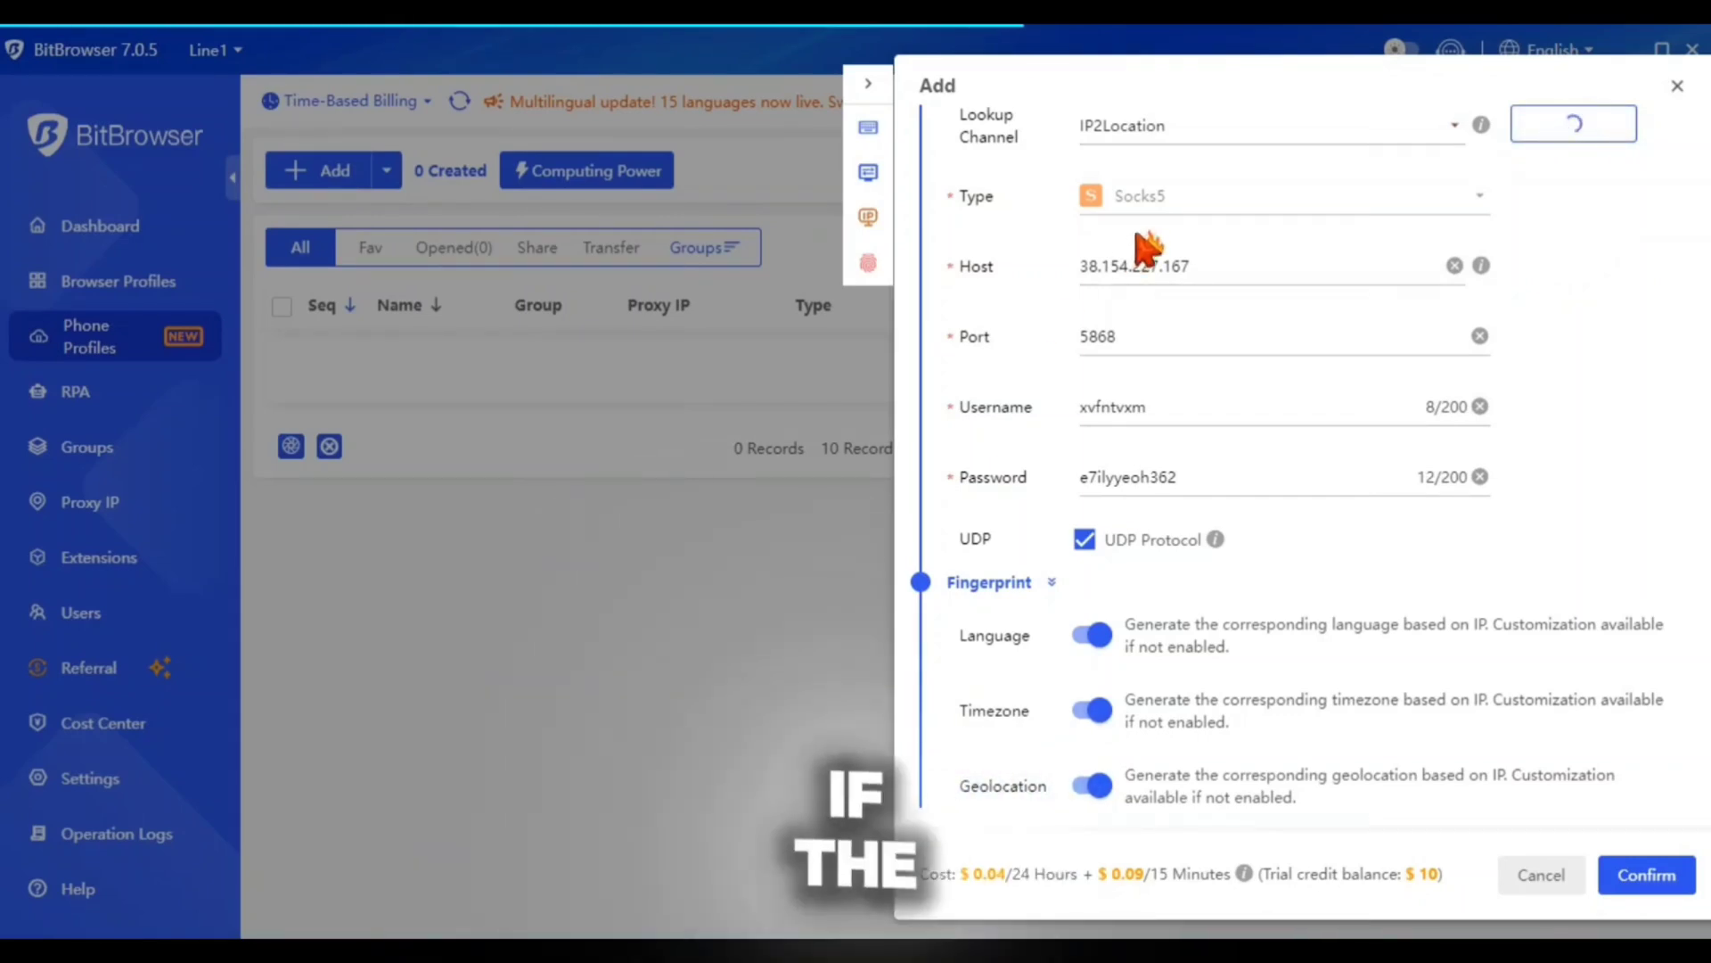
pyautogui.click(1572, 123)
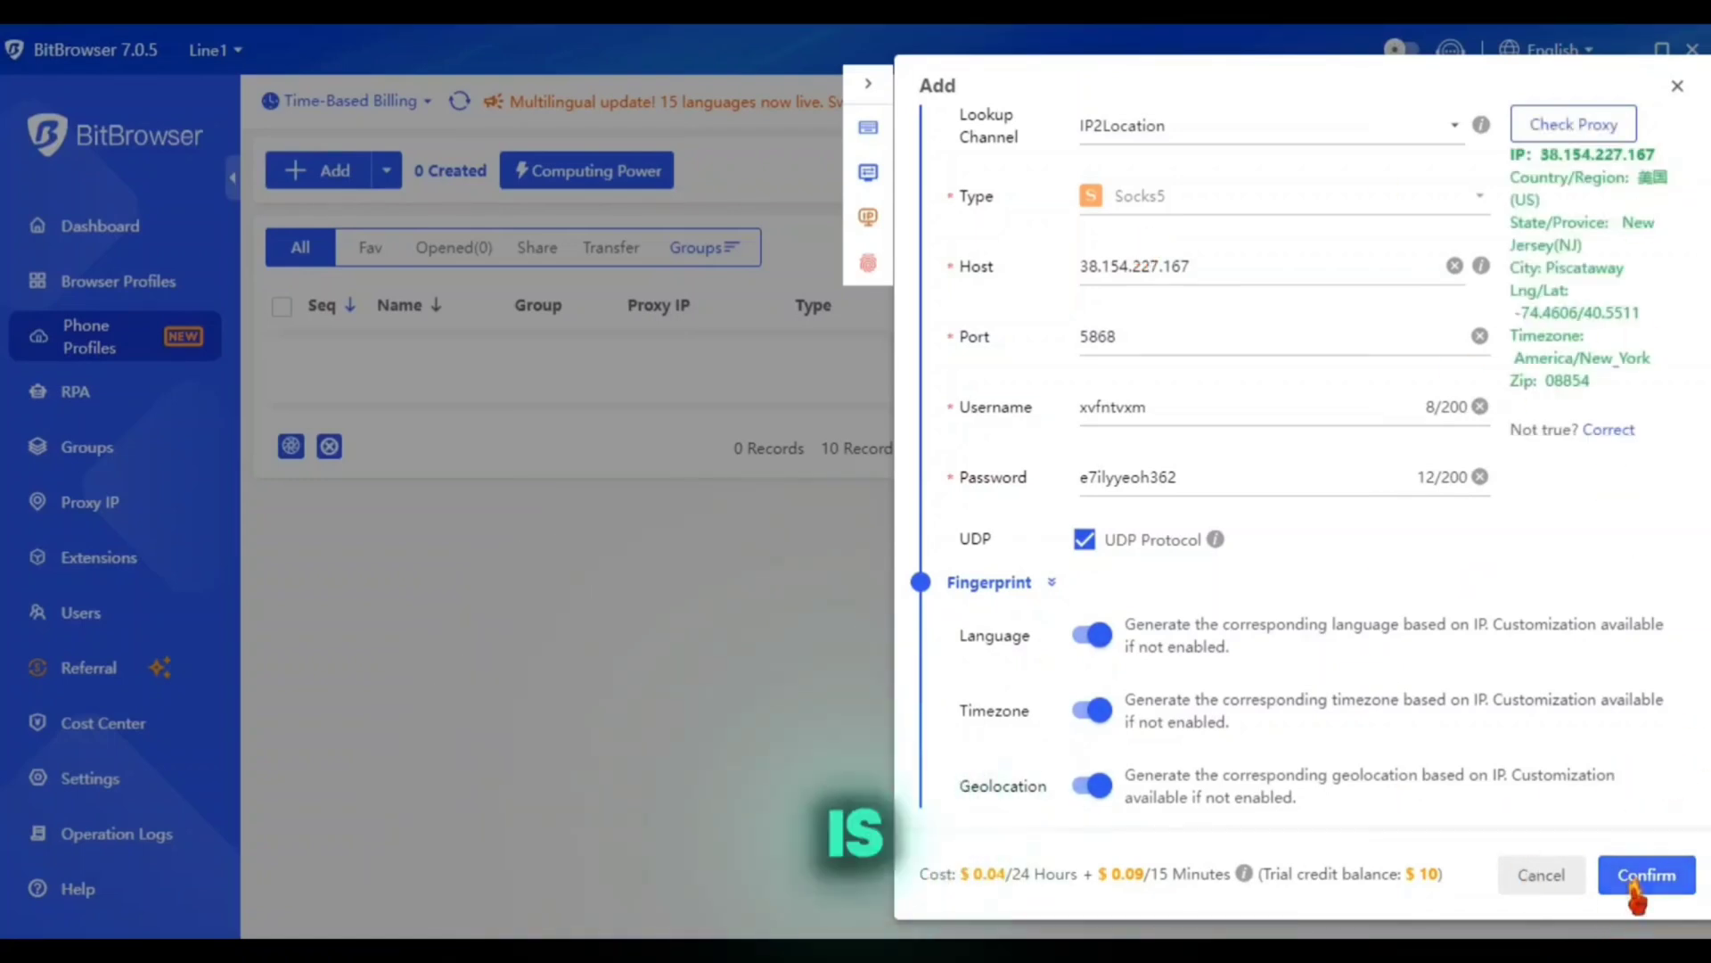
pyautogui.click(1646, 873)
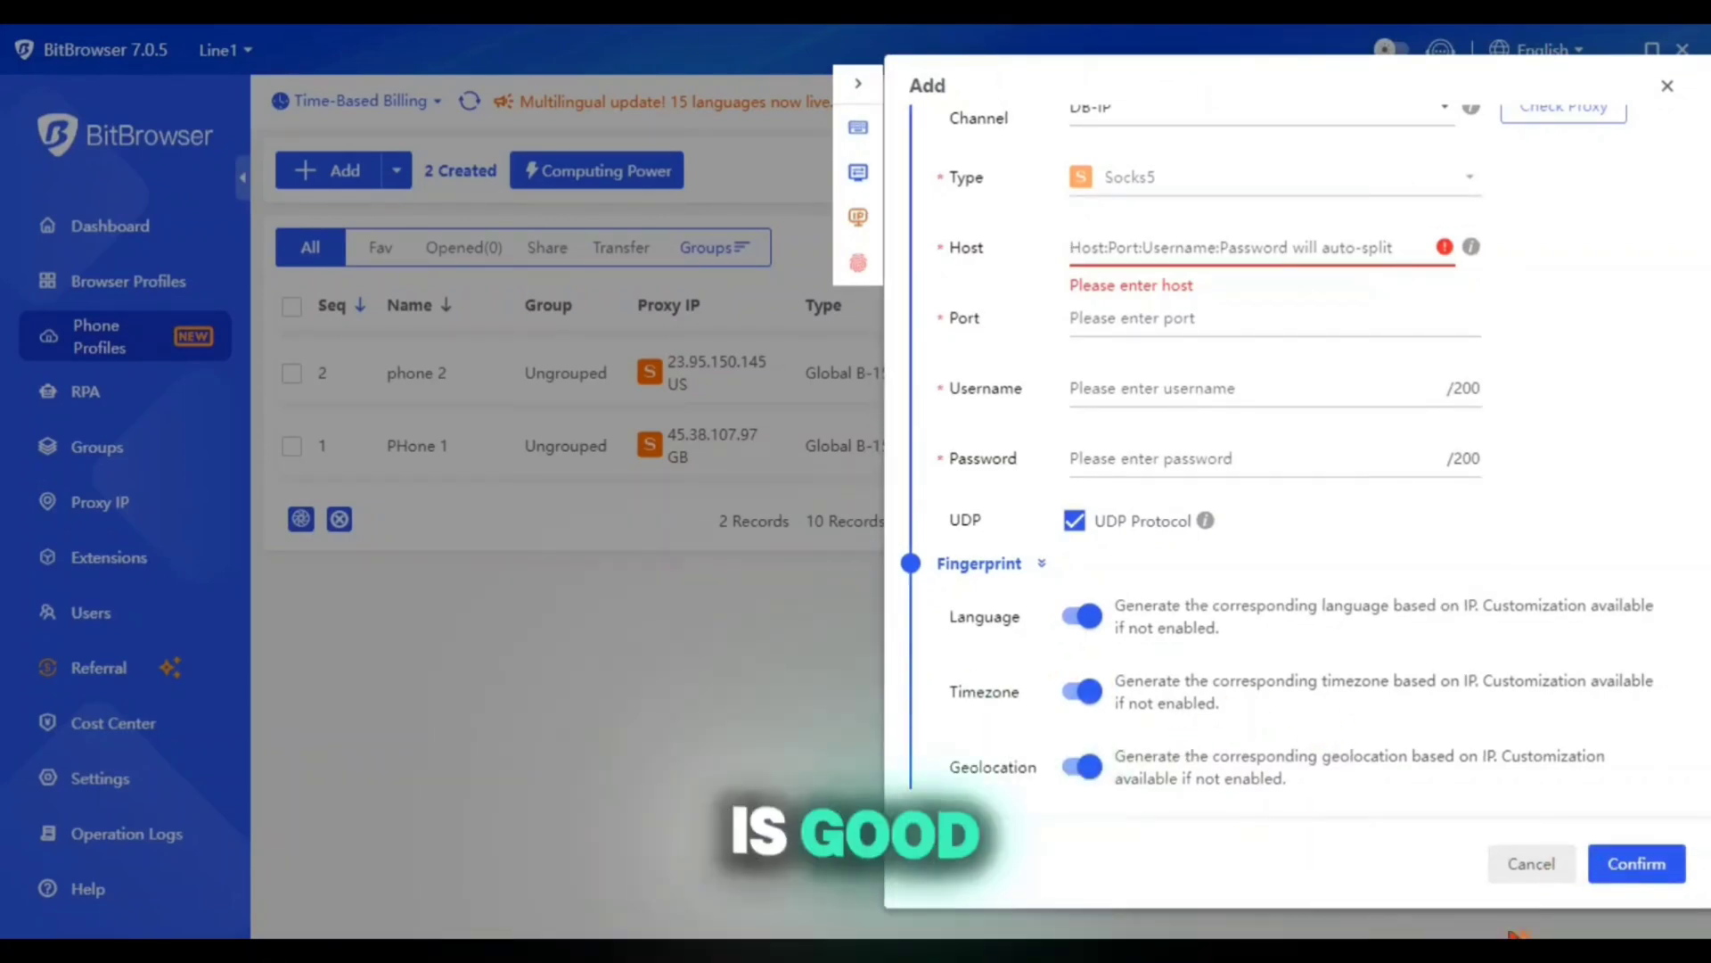
pyautogui.click(1572, 123)
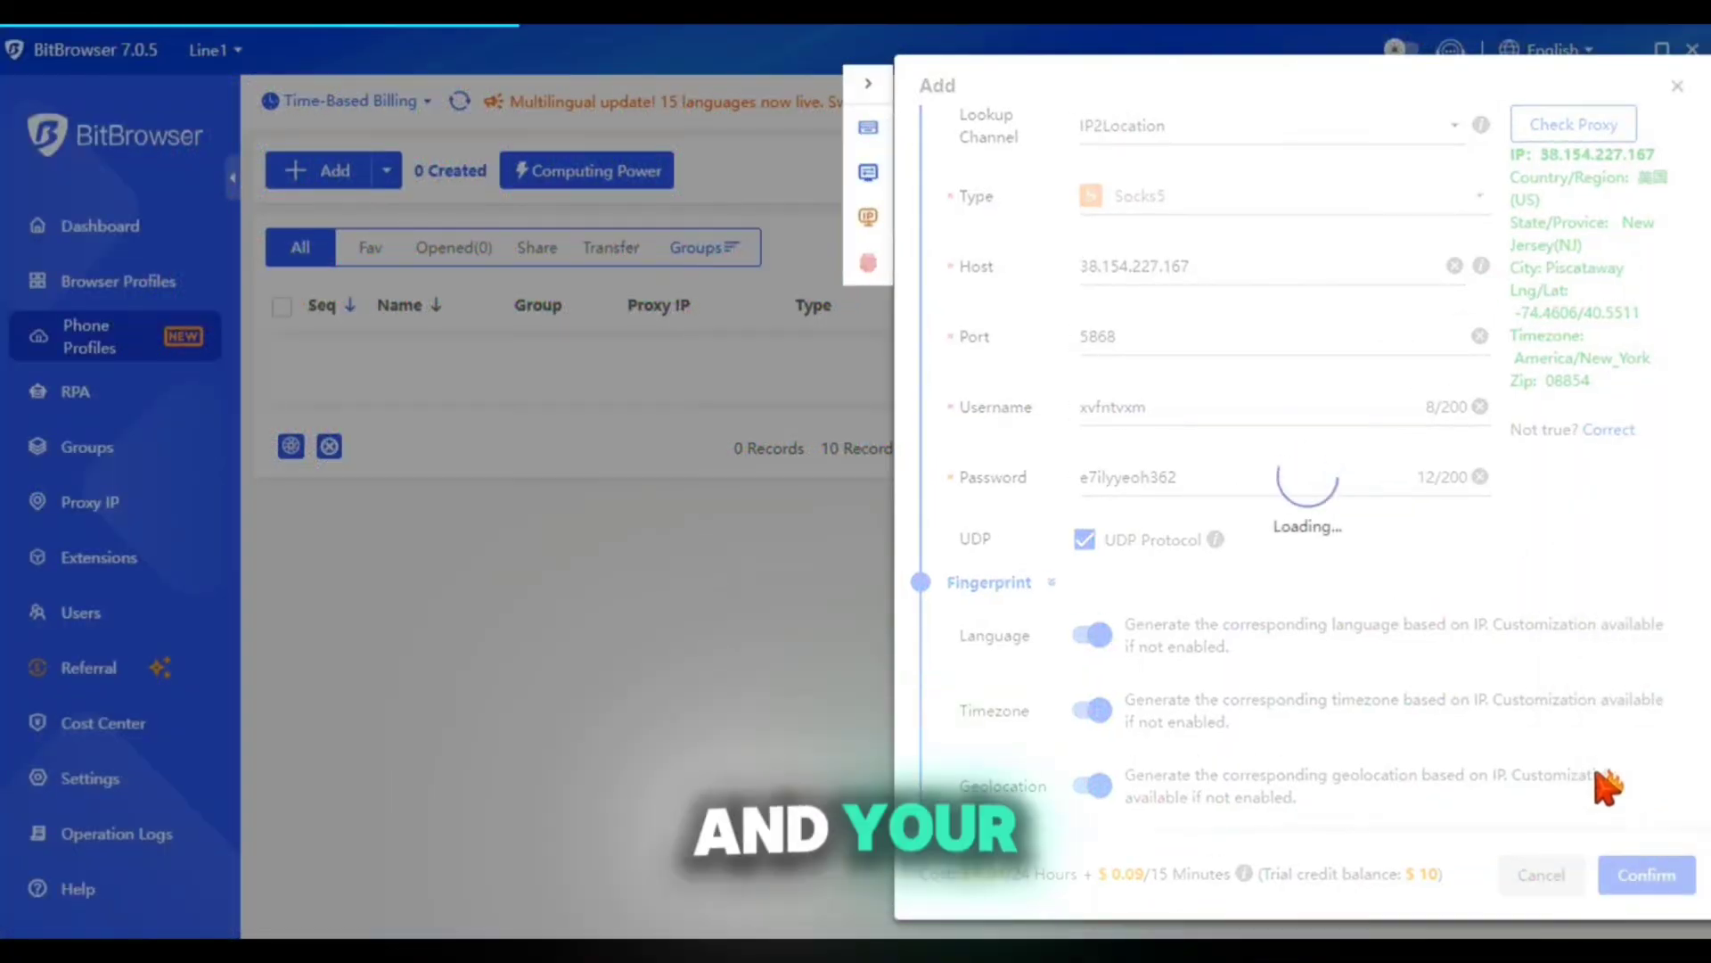
pyautogui.click(1645, 873)
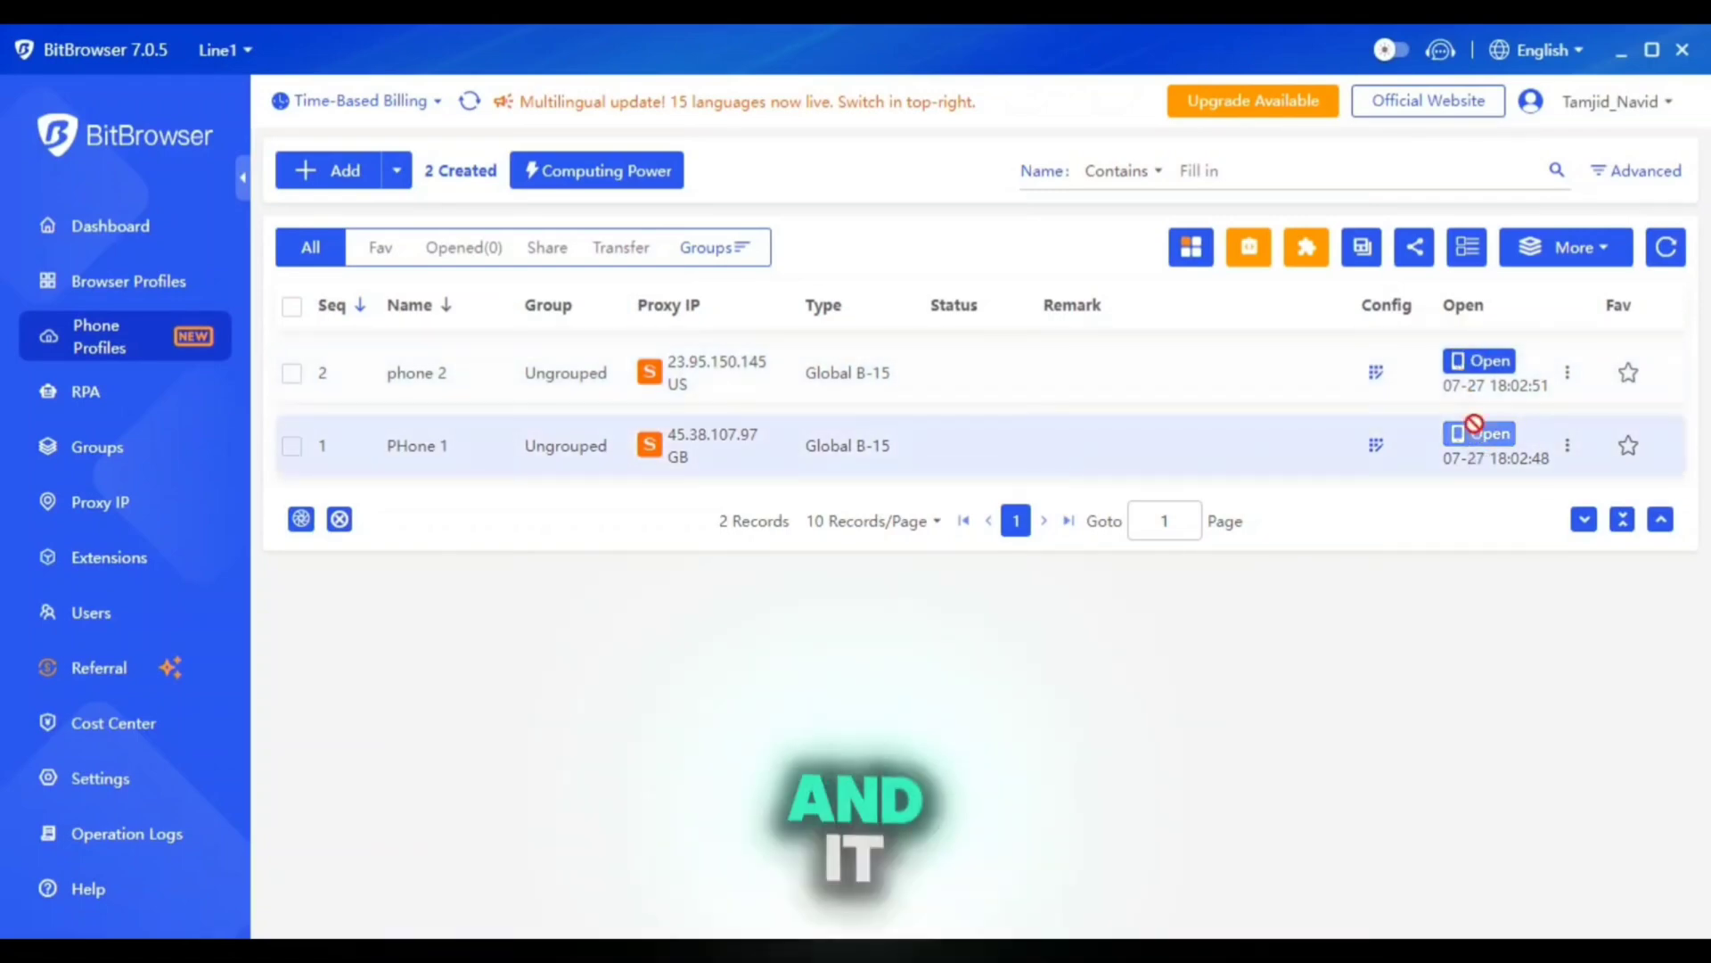
# Step: Open both phone profiles as cloud phones and show About phone in each
pyautogui.click(1486, 360)
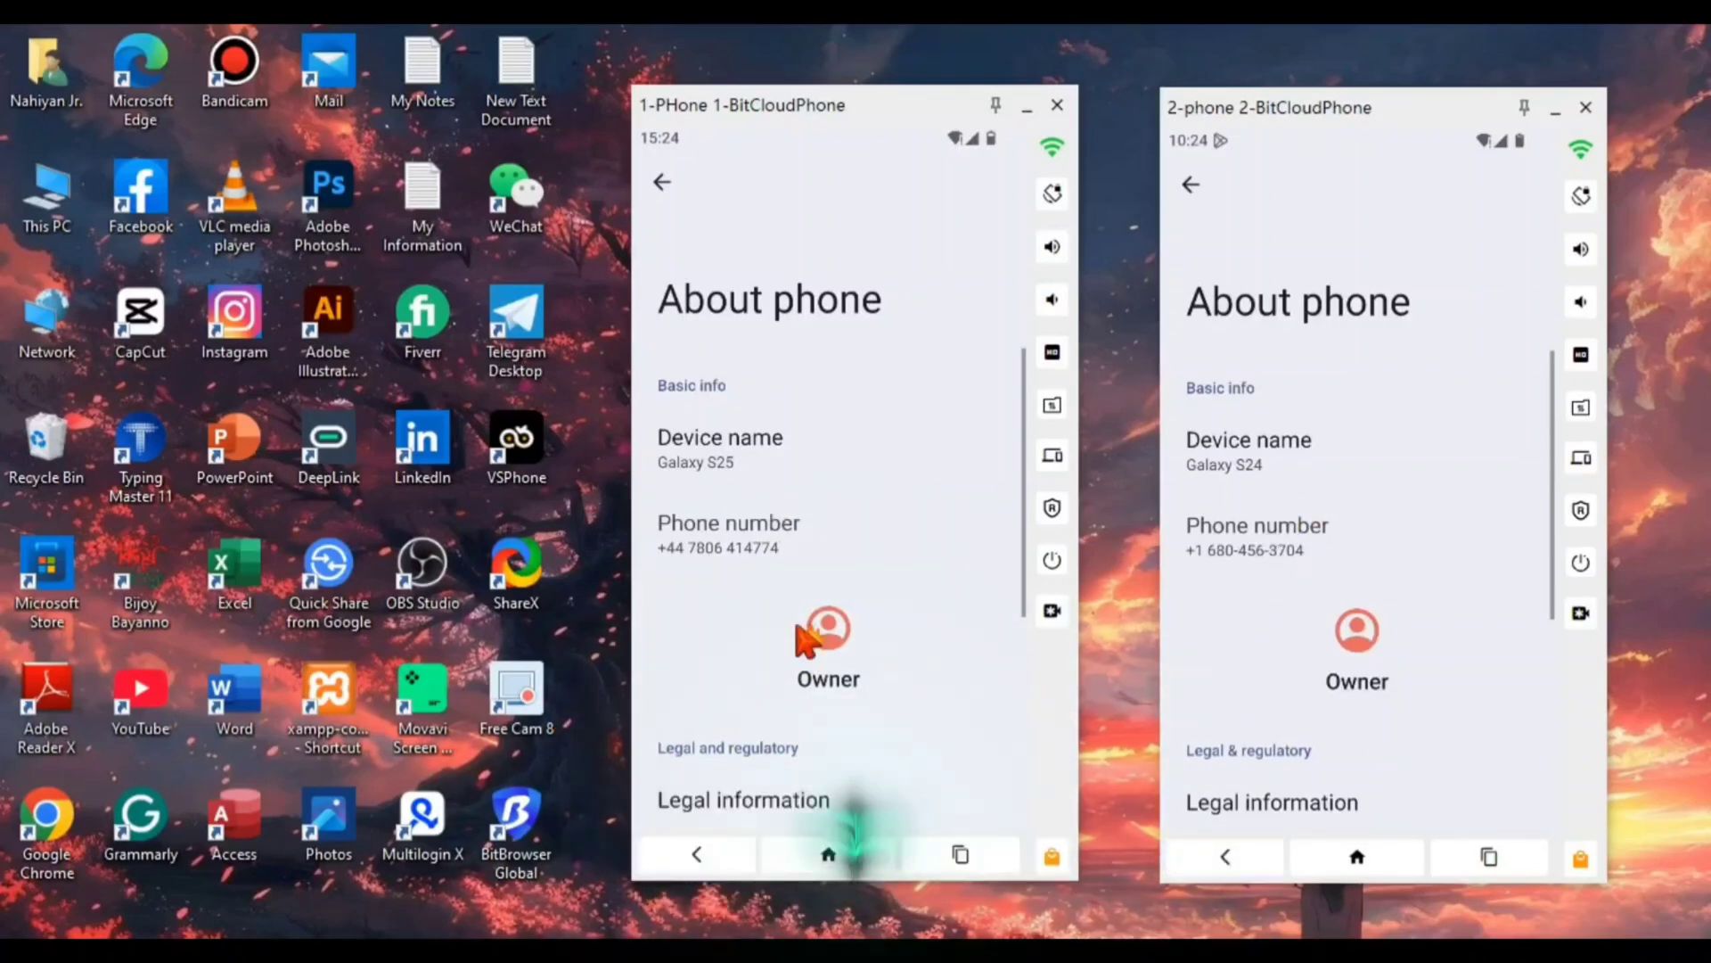
# Step: Scroll About phone and install Instagram from the Play Store on phone 2
pyautogui.scroll(-3)
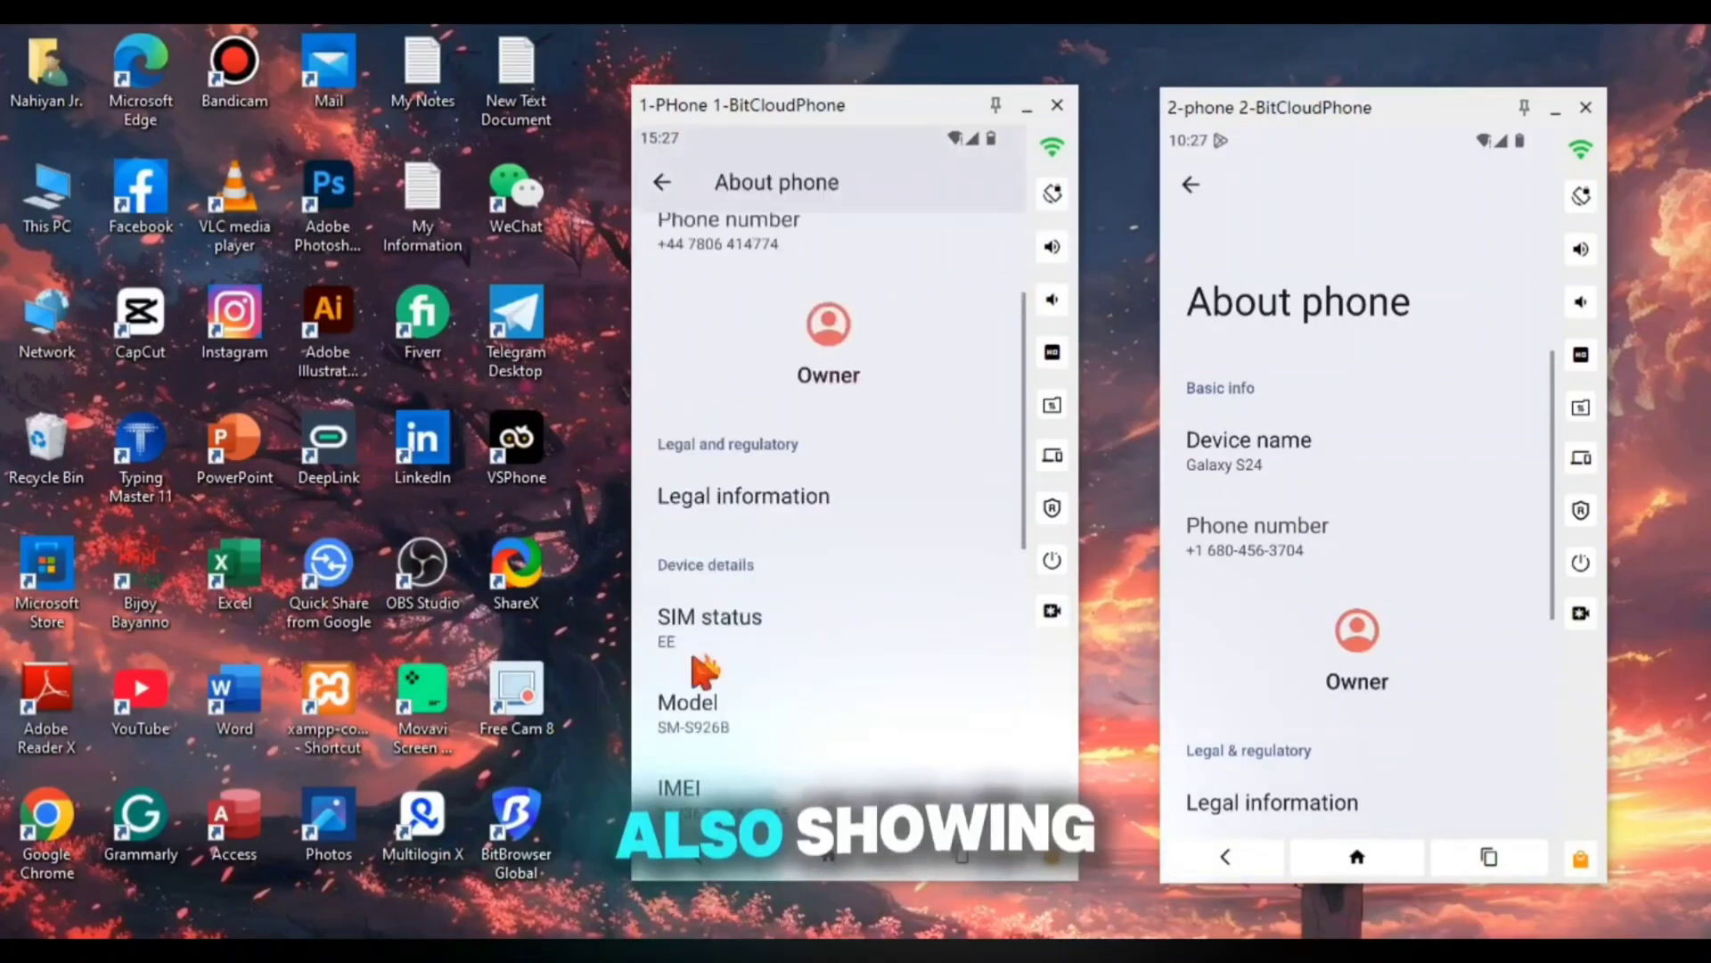
pyautogui.scroll(-3)
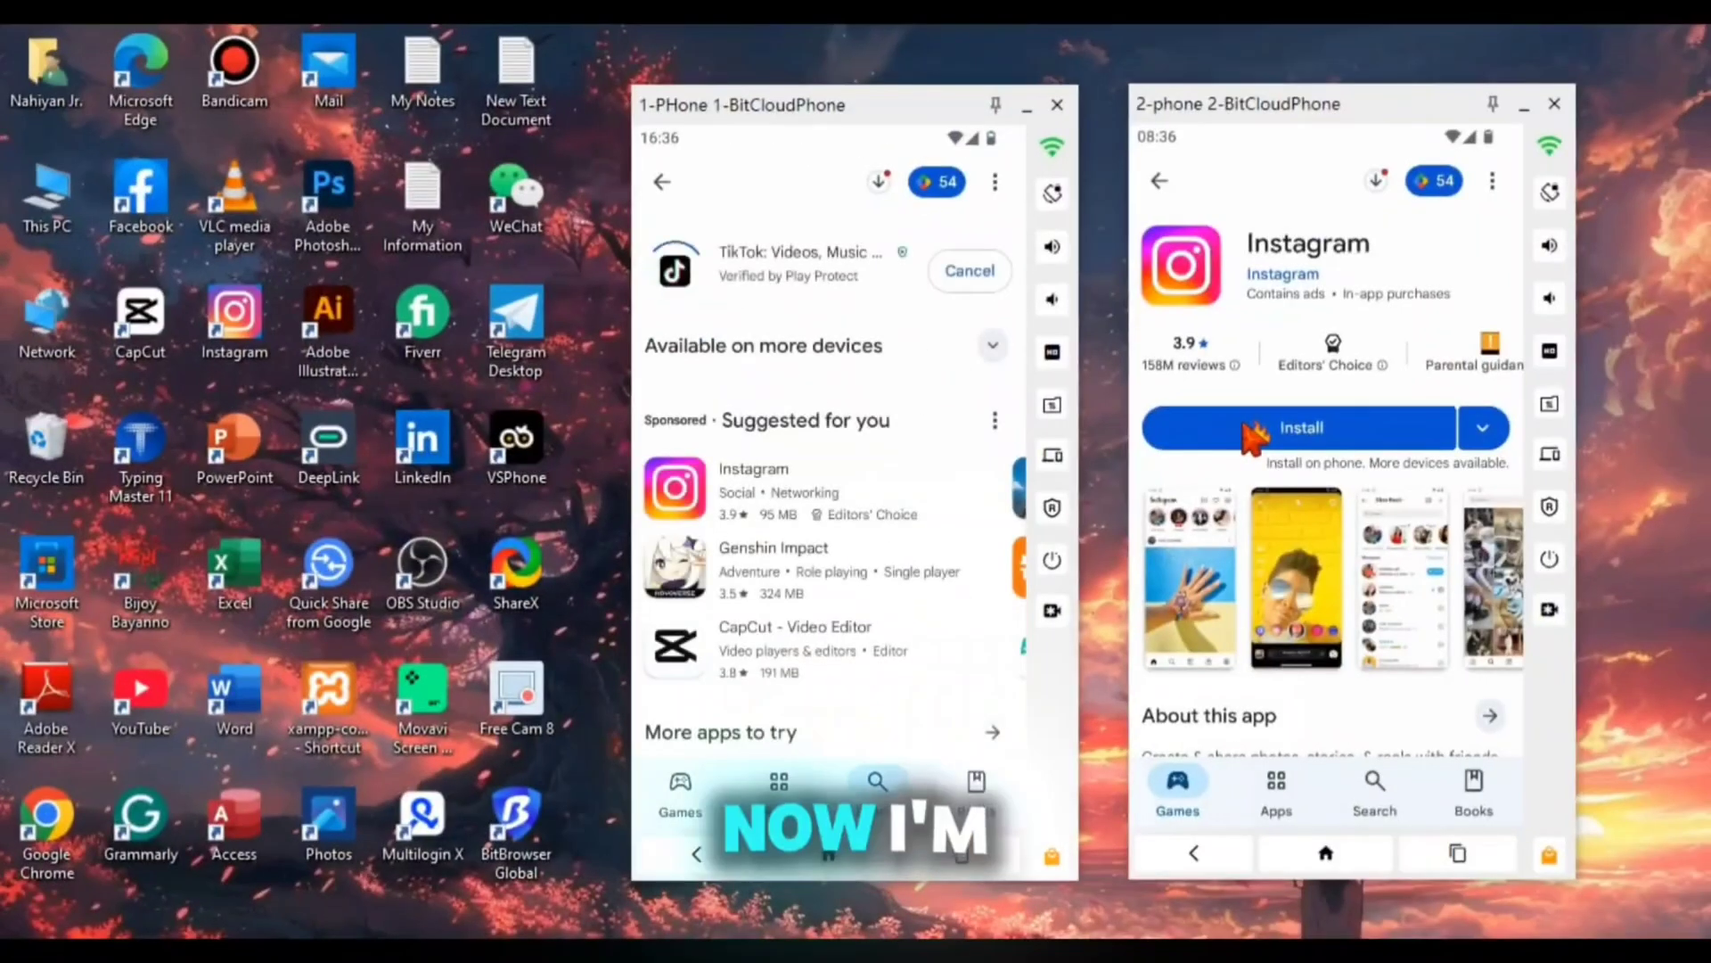
pyautogui.click(1300, 426)
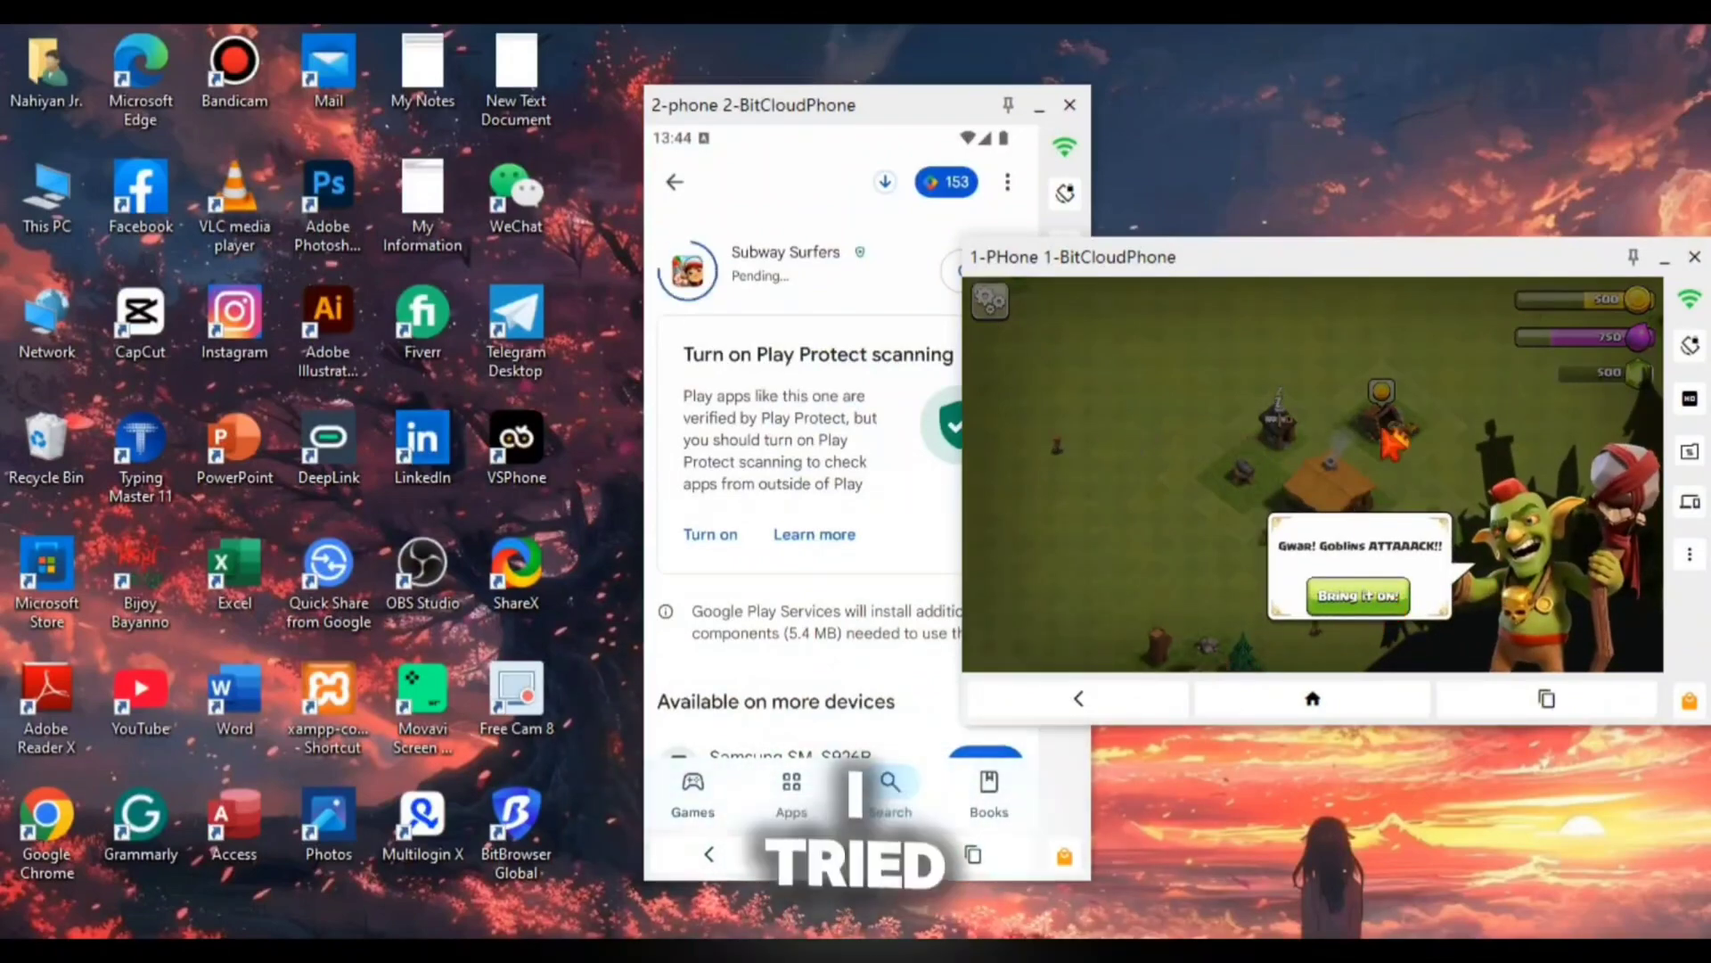
# Step: Load WeChat's download page on phone 2 and switch it to English
pyautogui.click(1358, 596)
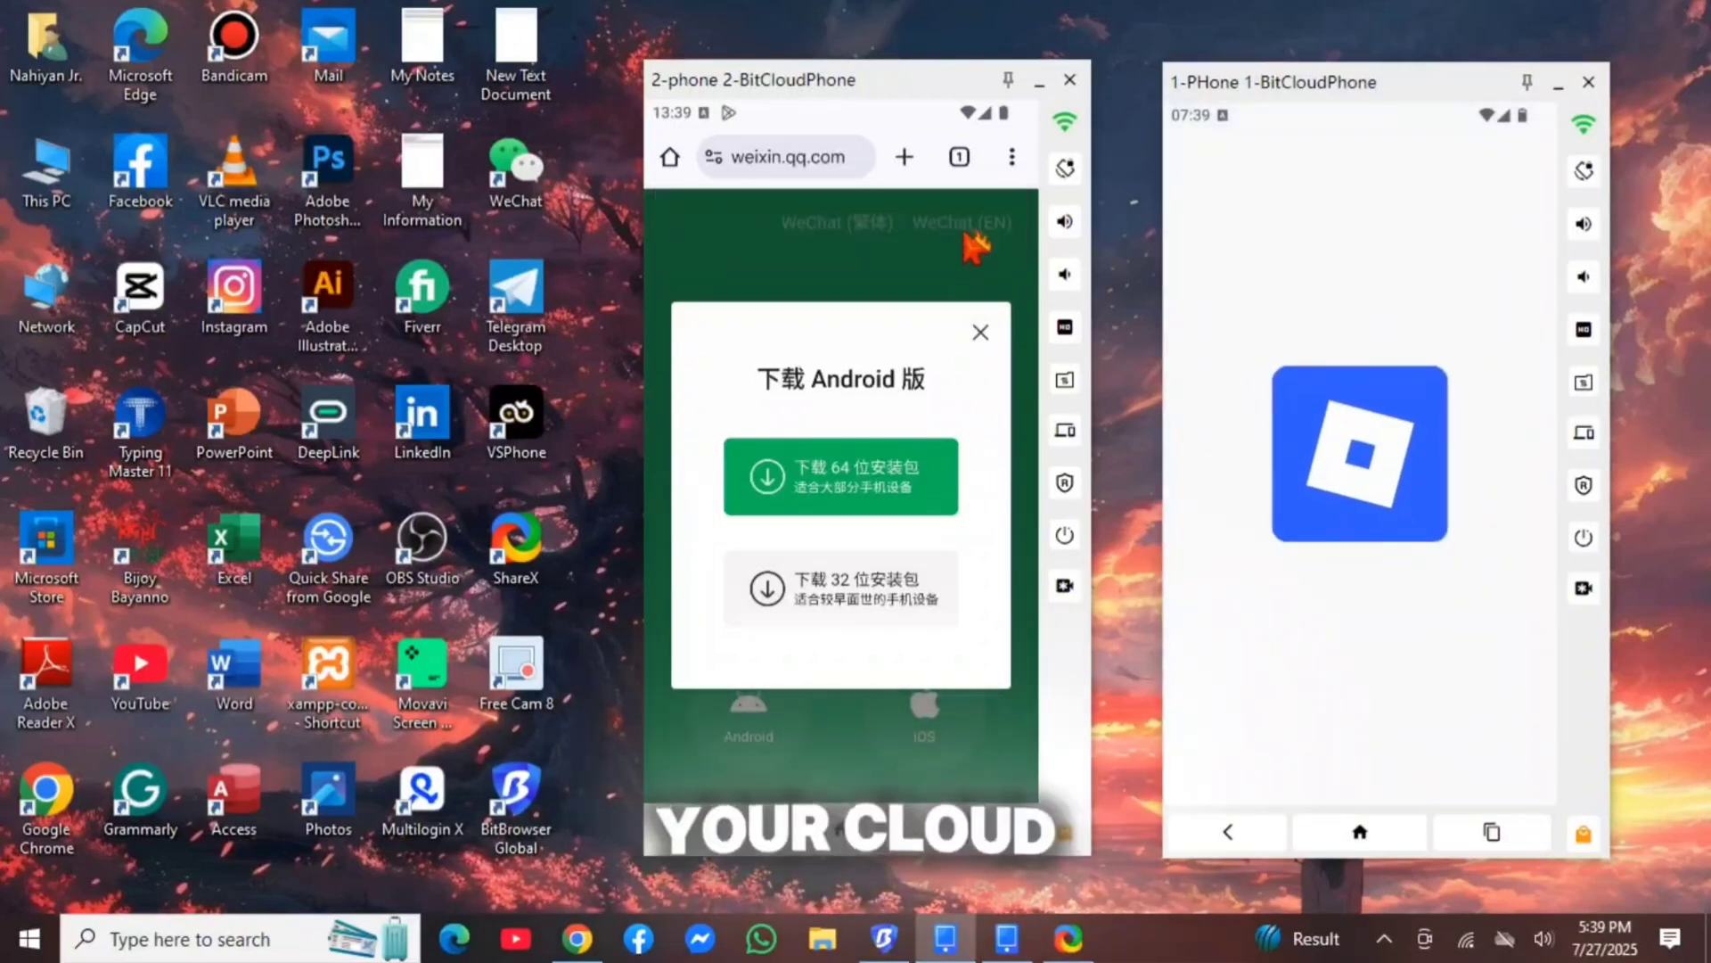
pyautogui.click(840, 476)
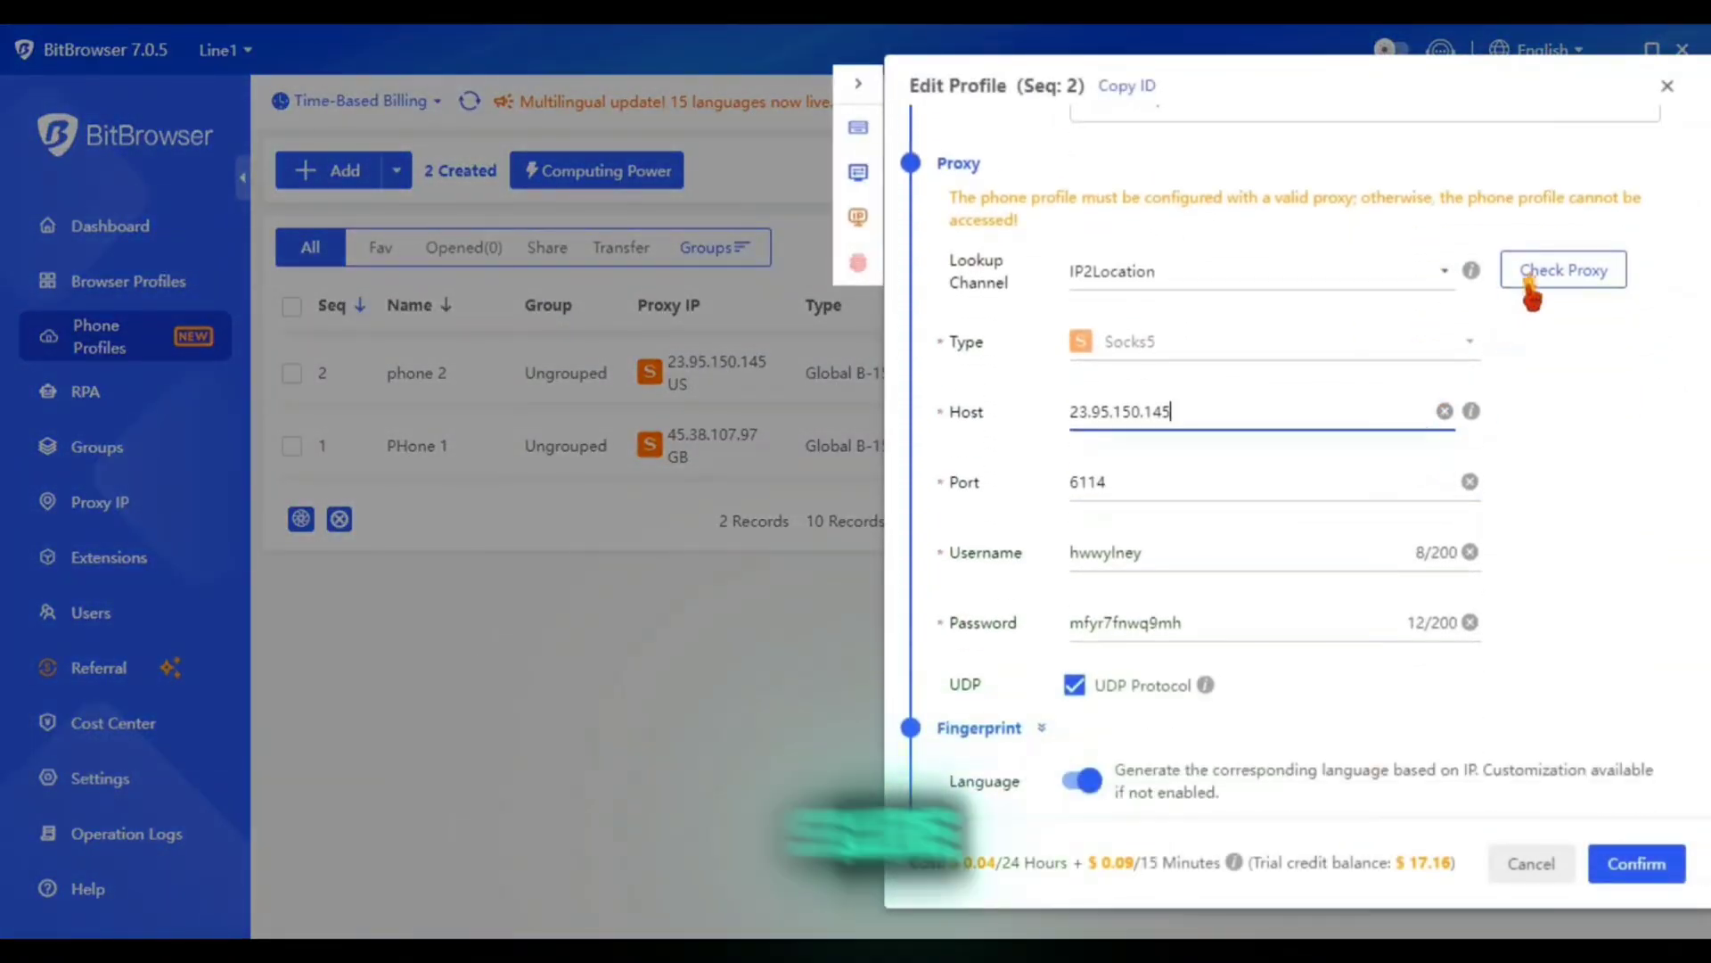
# Step: Run Check Proxy on phone 2's SOCKS5 proxy, resolving to Madrid, Spain
pyautogui.click(1564, 269)
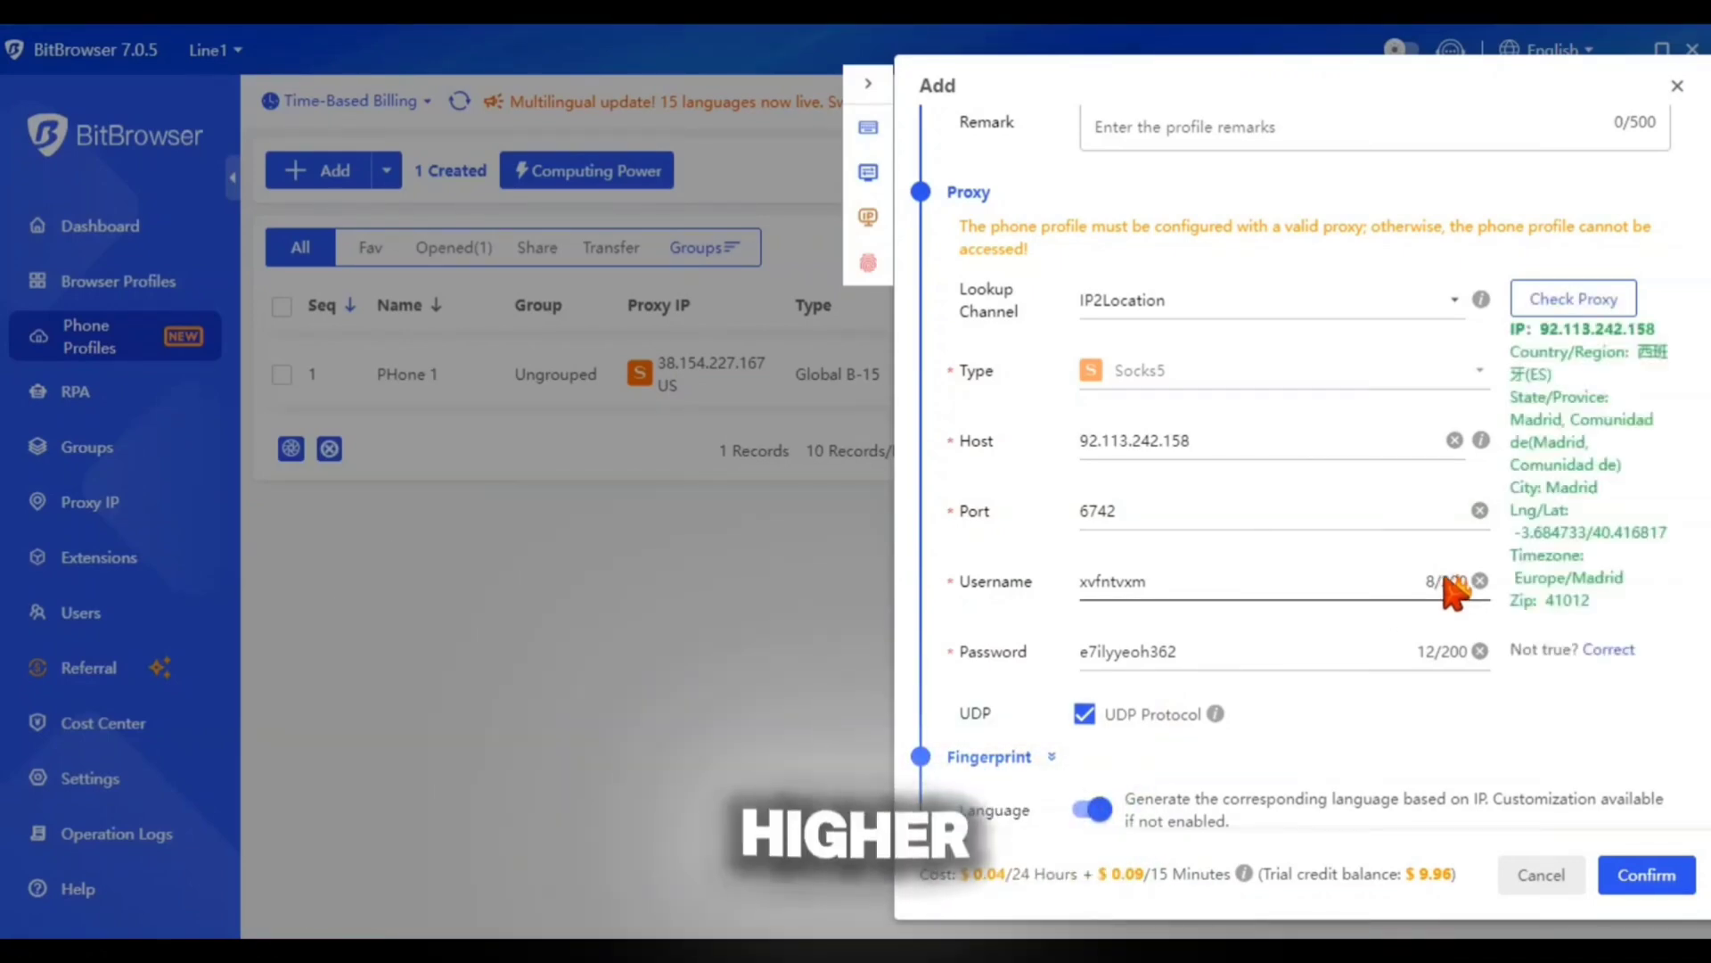
pyautogui.moveTo(1512, 620)
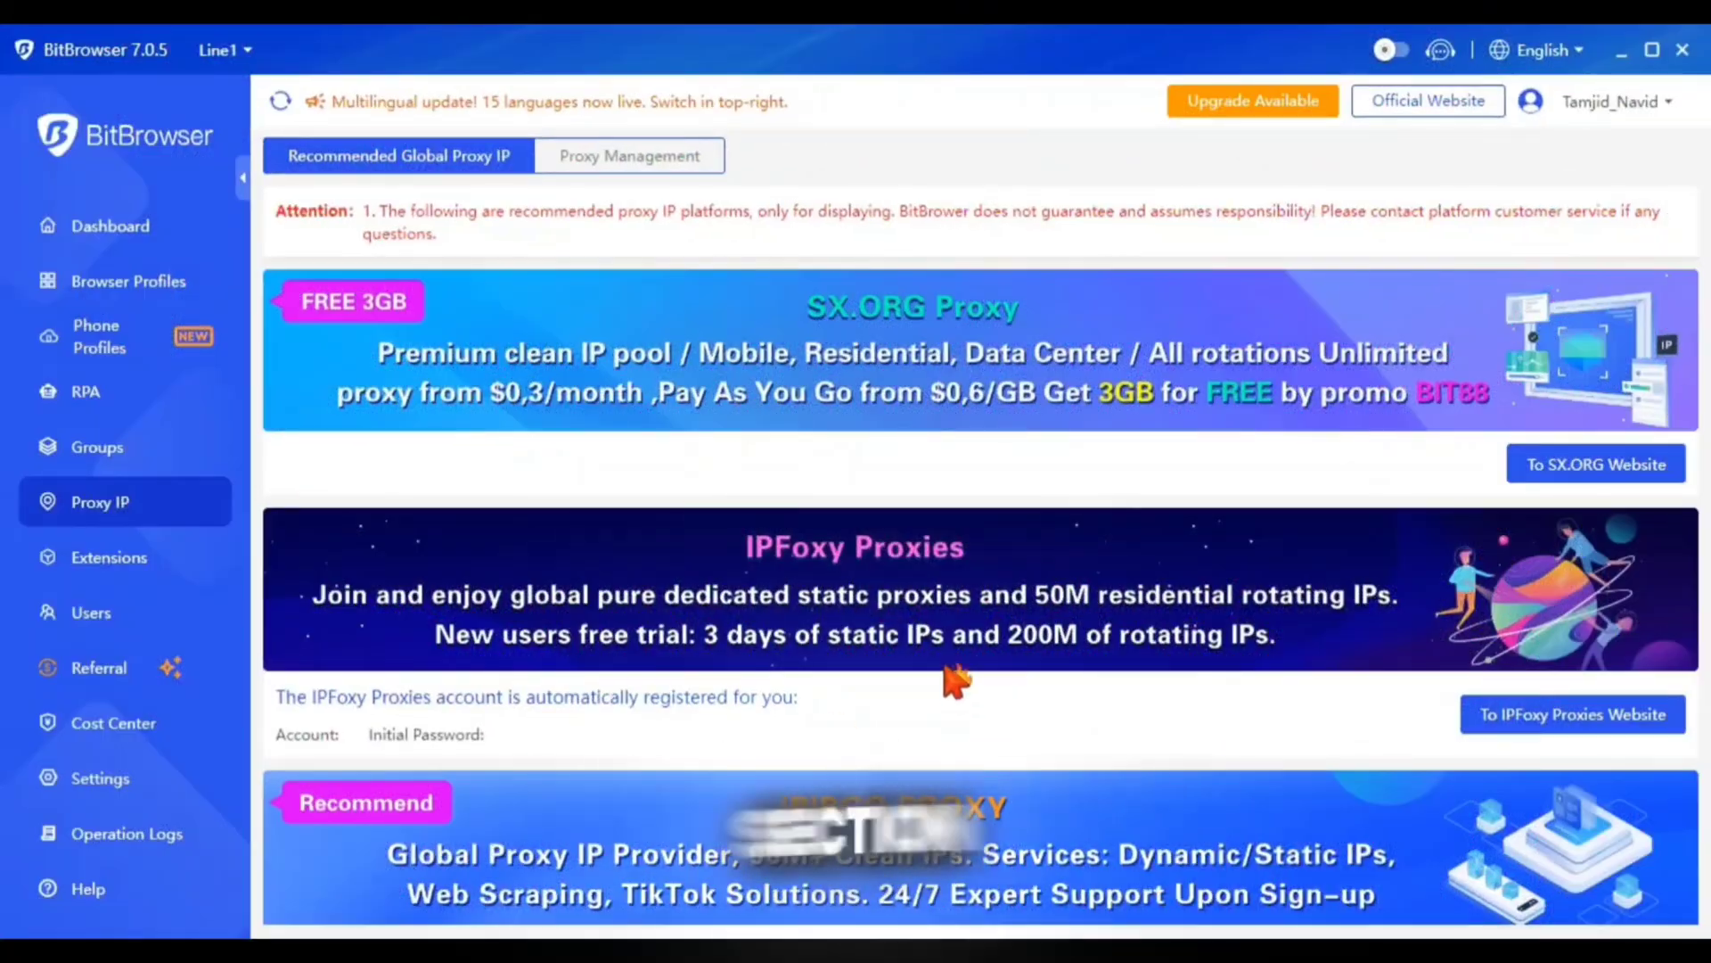
pyautogui.scroll(-3)
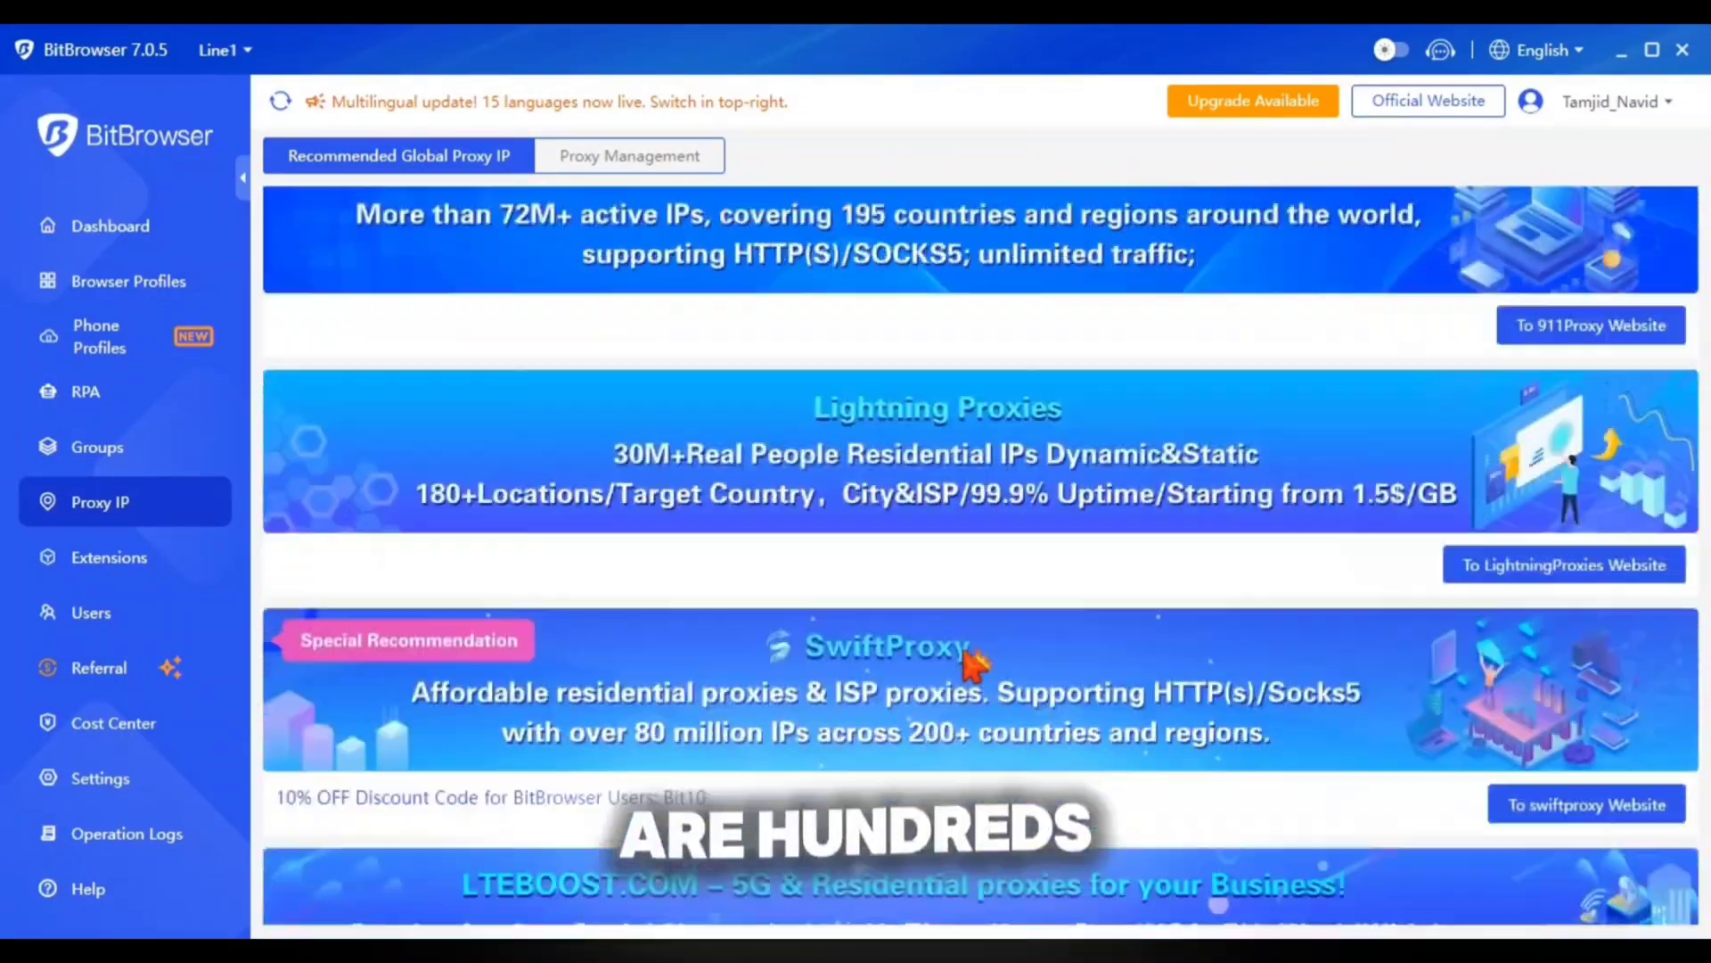
pyautogui.scroll(-3)
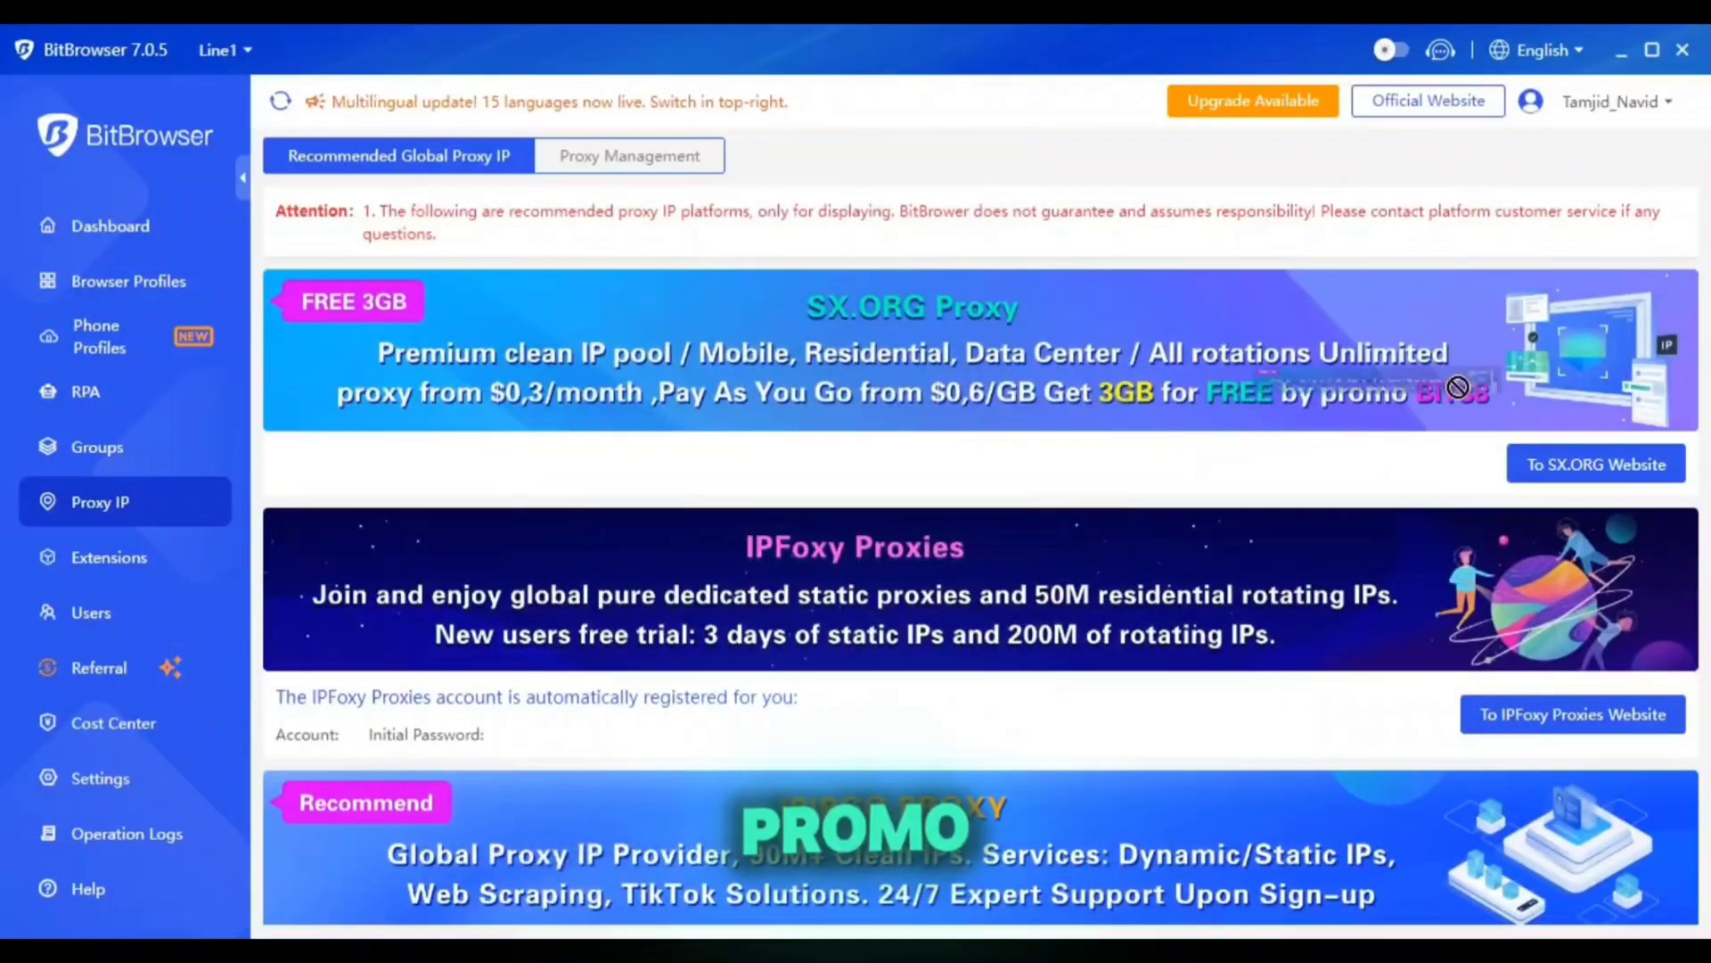
pyautogui.click(1594, 463)
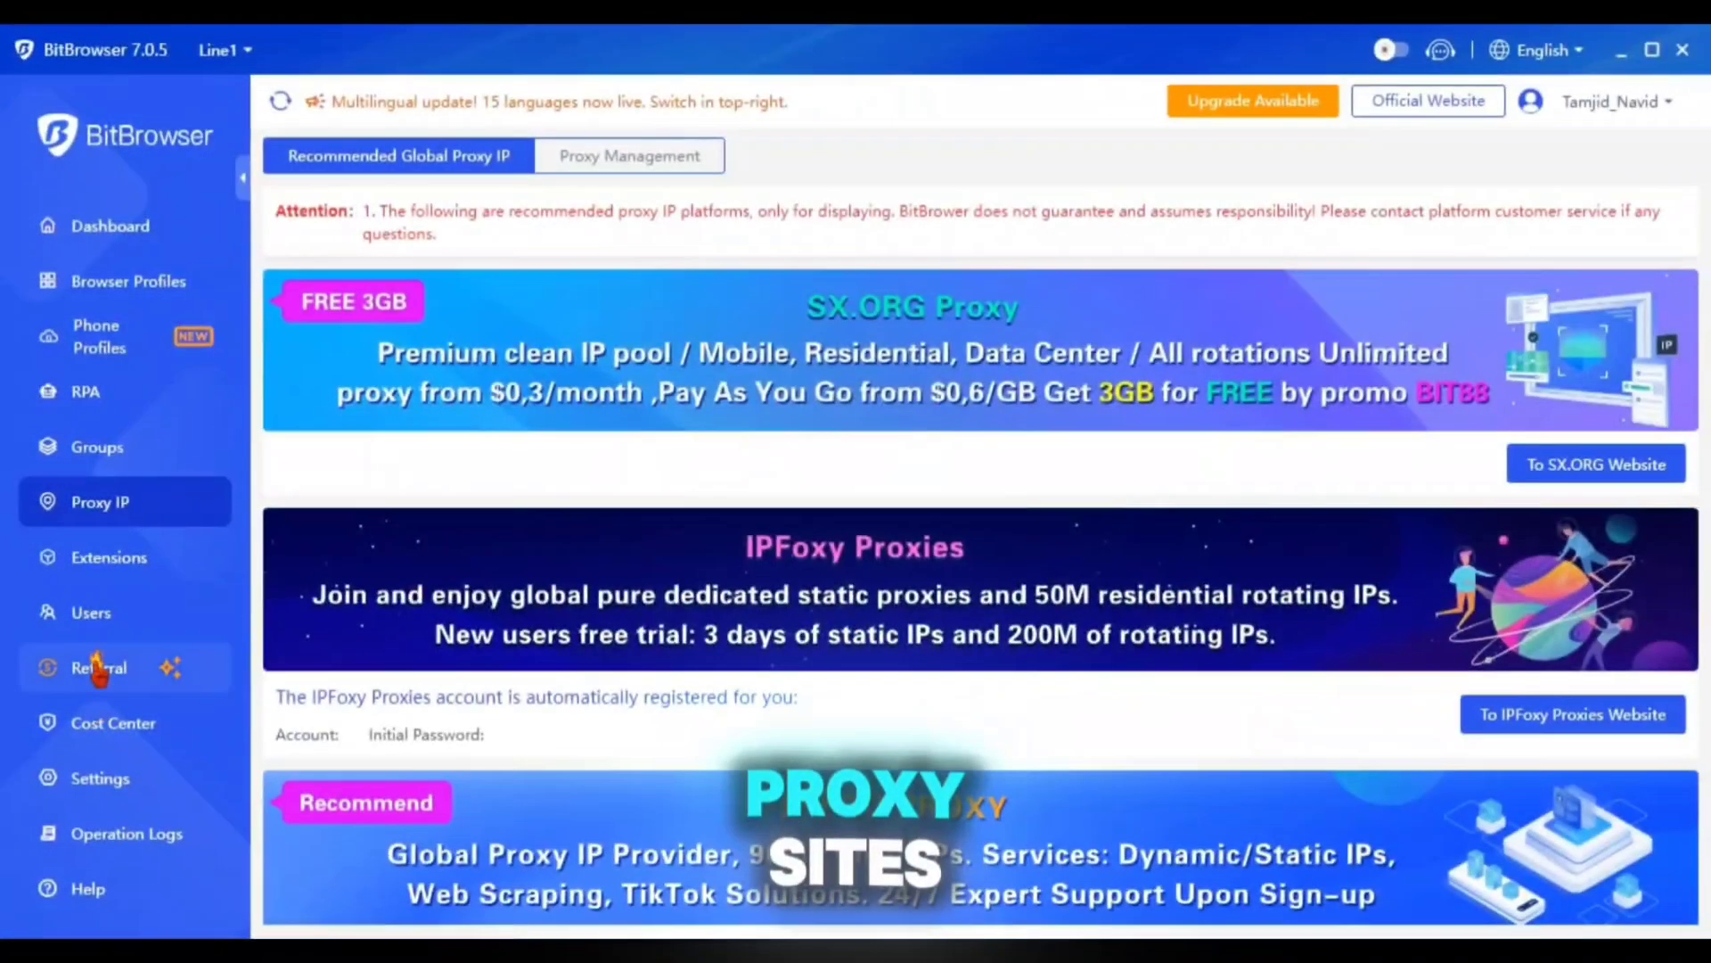
pyautogui.click(130, 279)
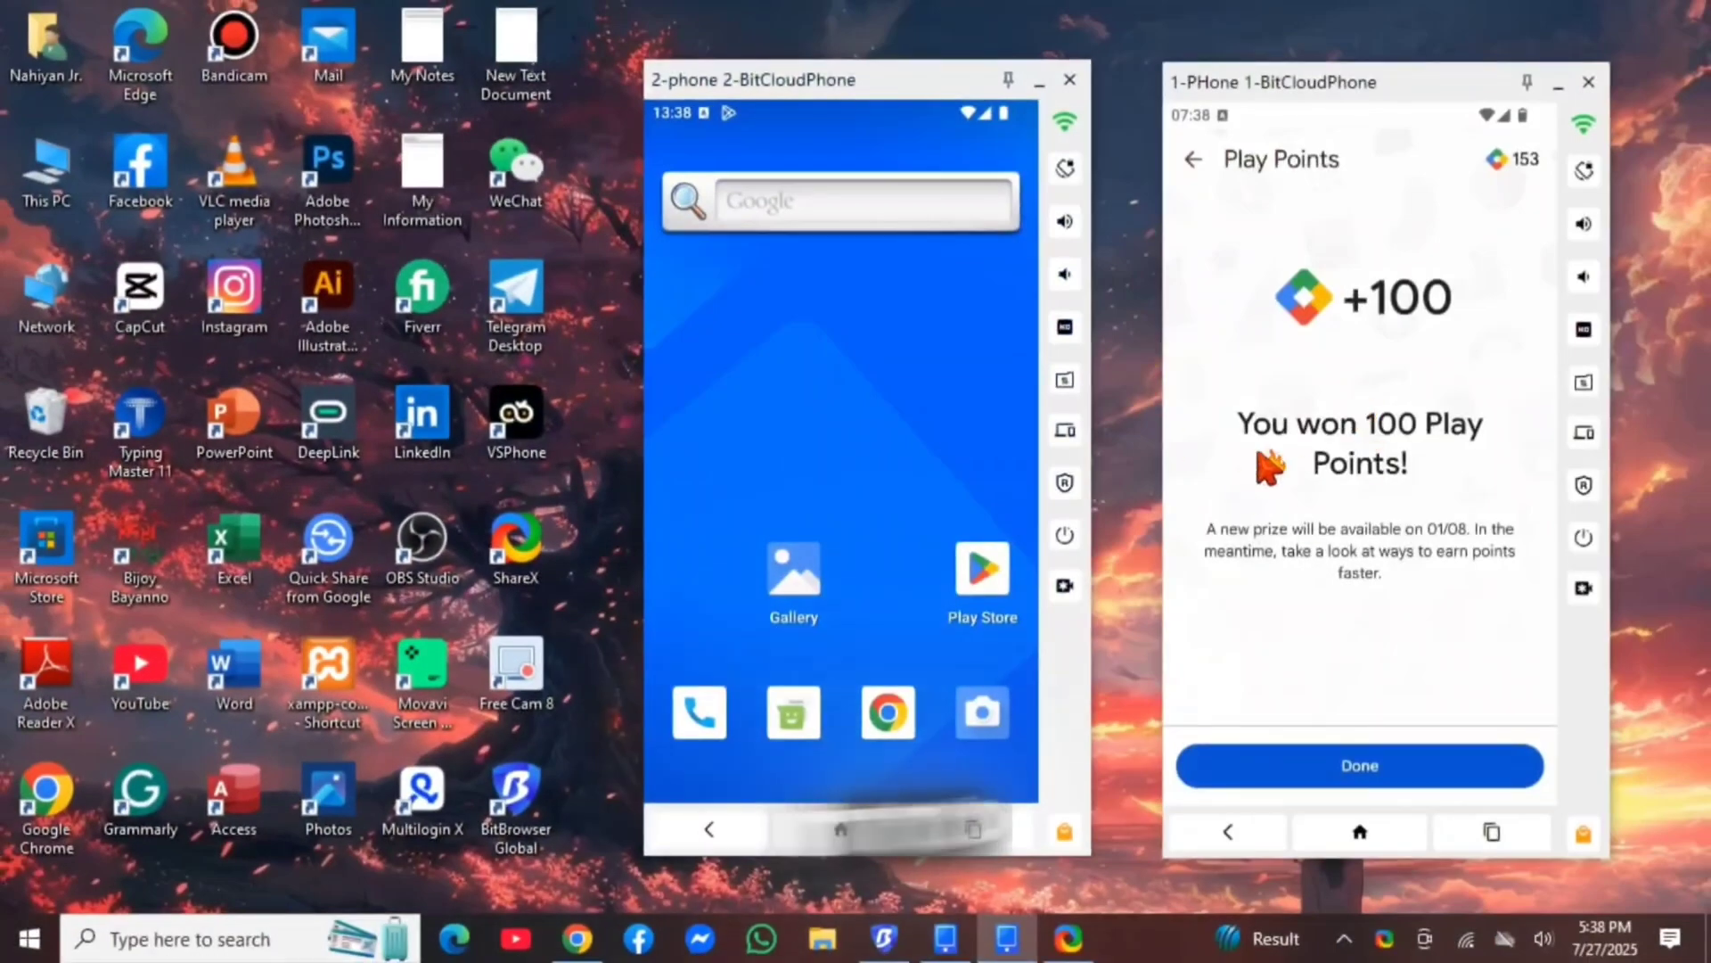
# Step: Dismiss the Play Points prize with Done before heading to the Cost Center
pyautogui.click(979, 567)
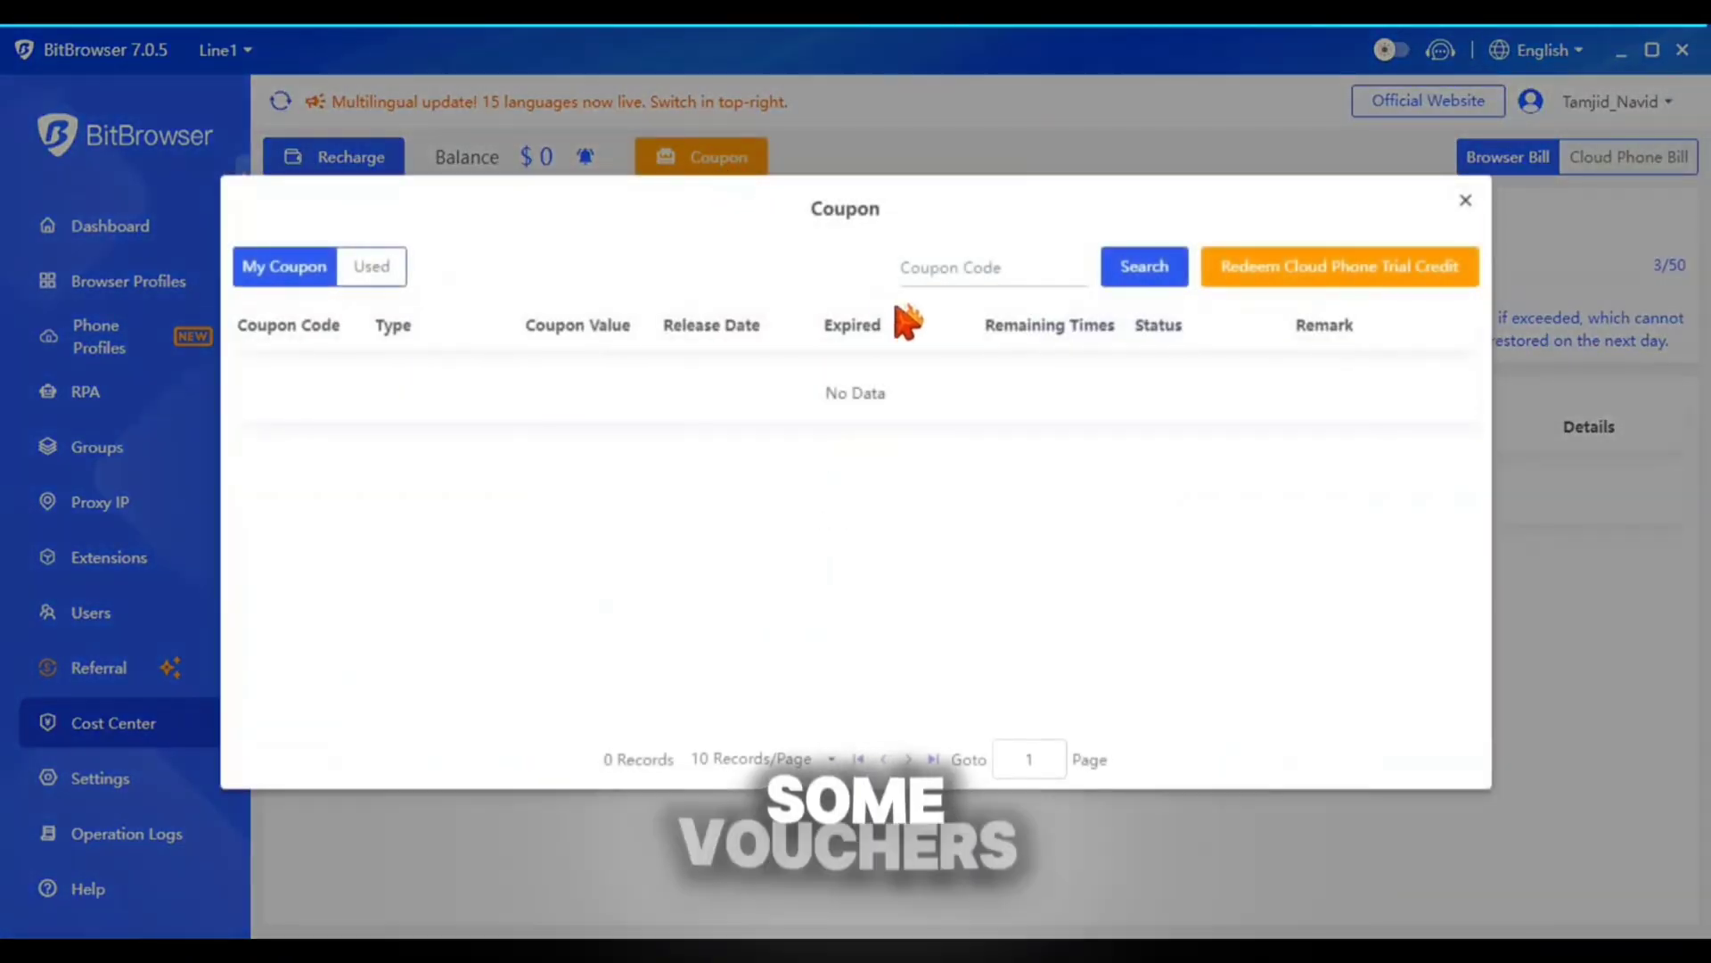
# Step: Exchange the coupon code for the $10 cloud phone trial credit and acknowledge the success tip
pyautogui.click(1339, 265)
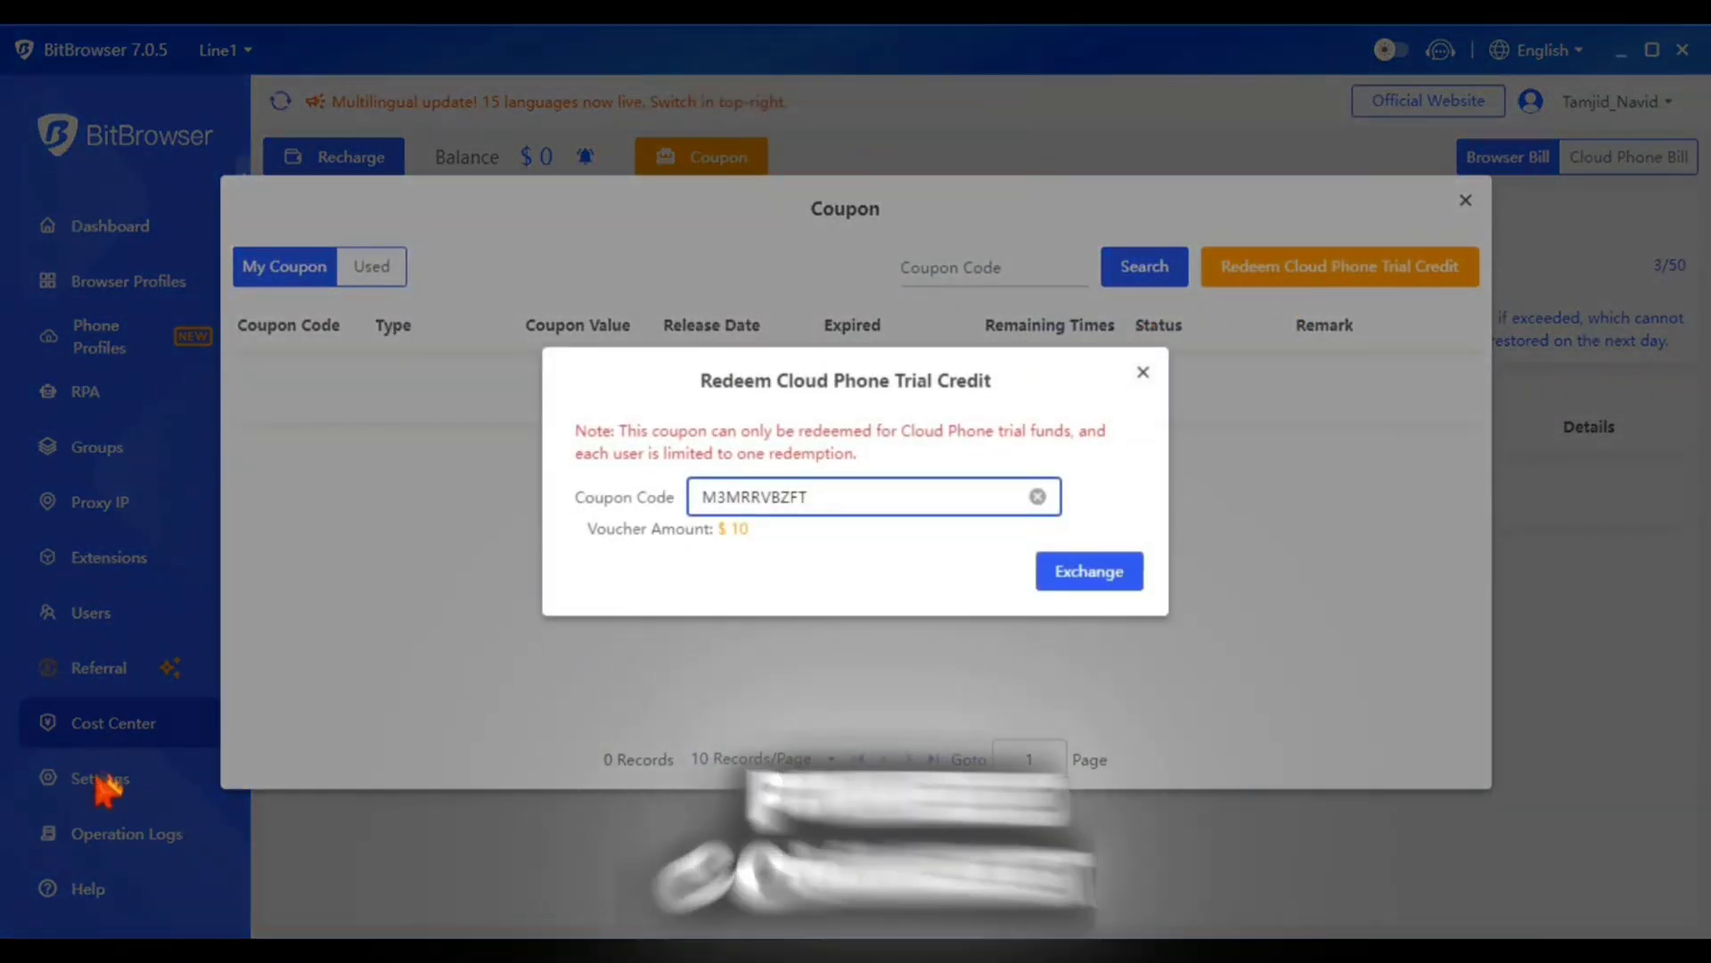
pyautogui.click(1087, 570)
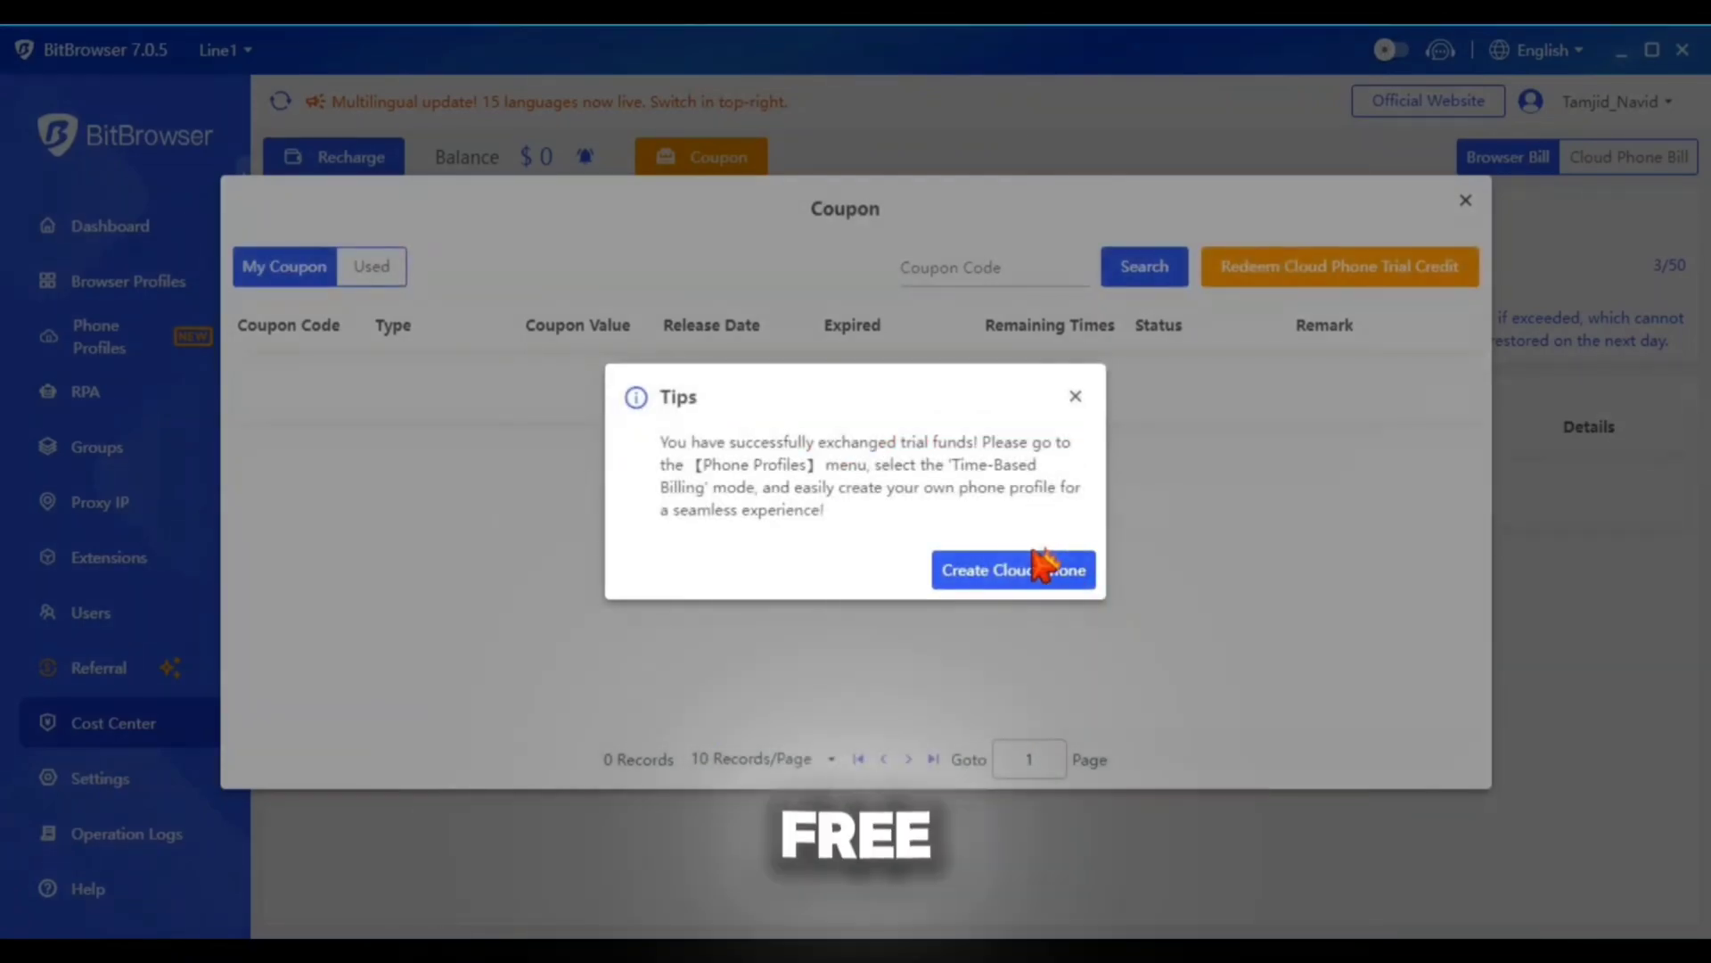
pyautogui.click(1012, 568)
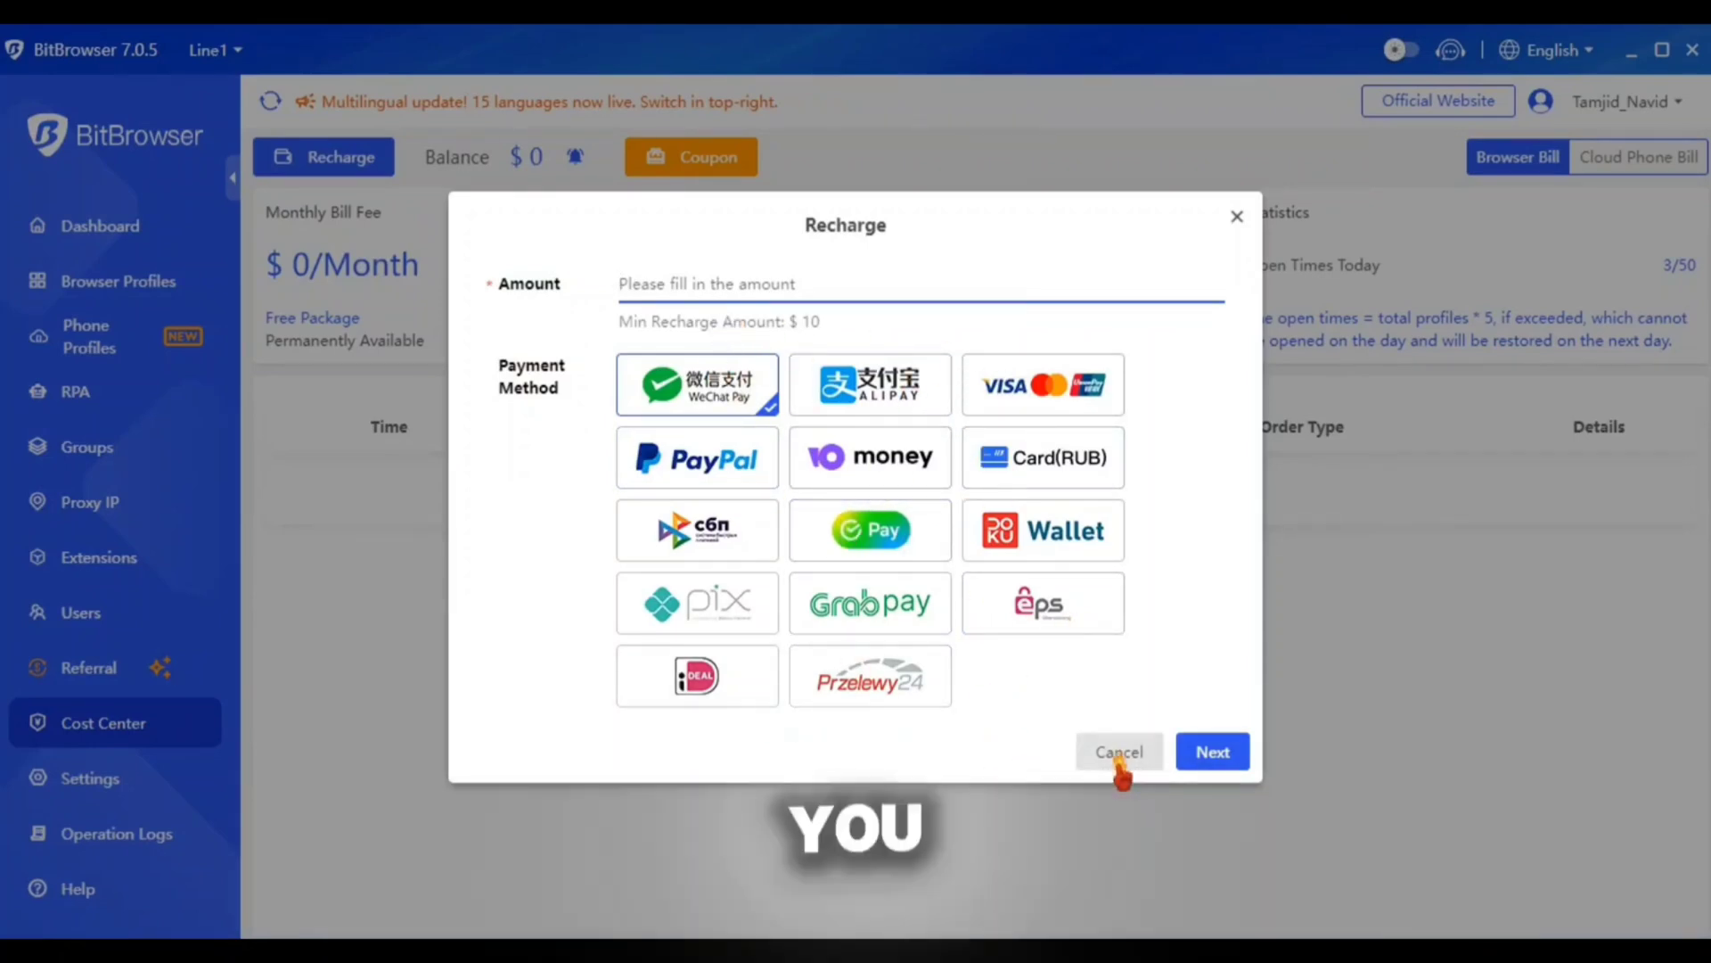
# Step: Cancel the recharge without paying and return to the Cost Center billing page
pyautogui.click(1118, 751)
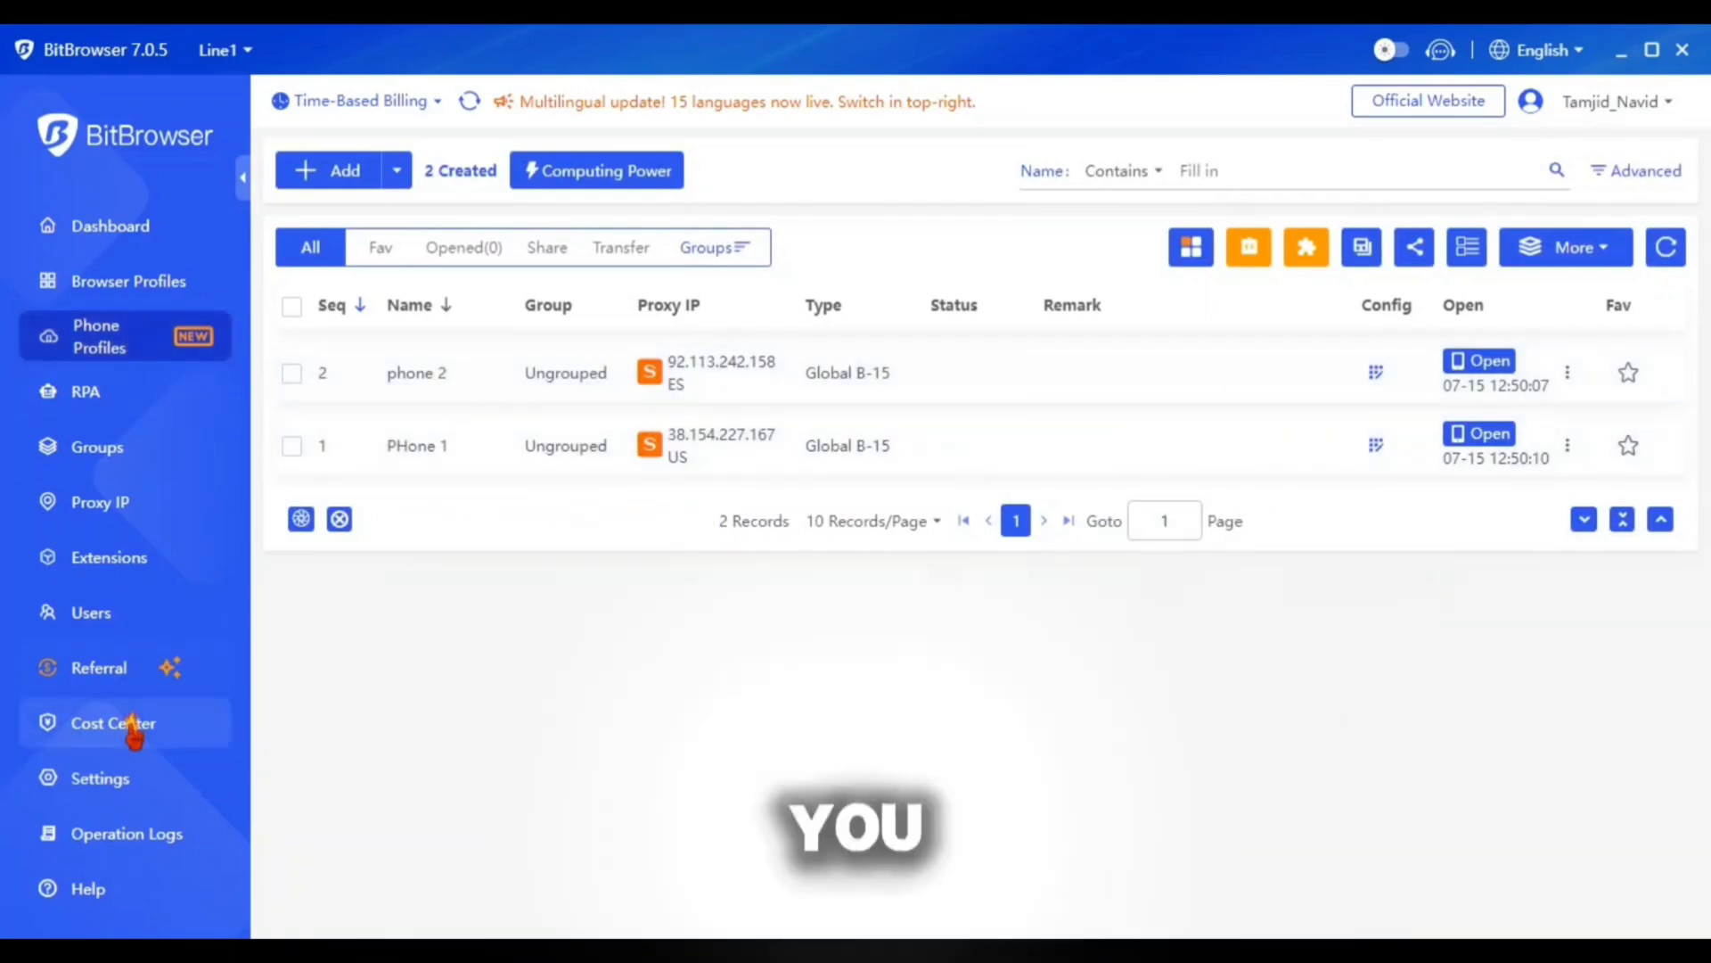
pyautogui.click(110, 722)
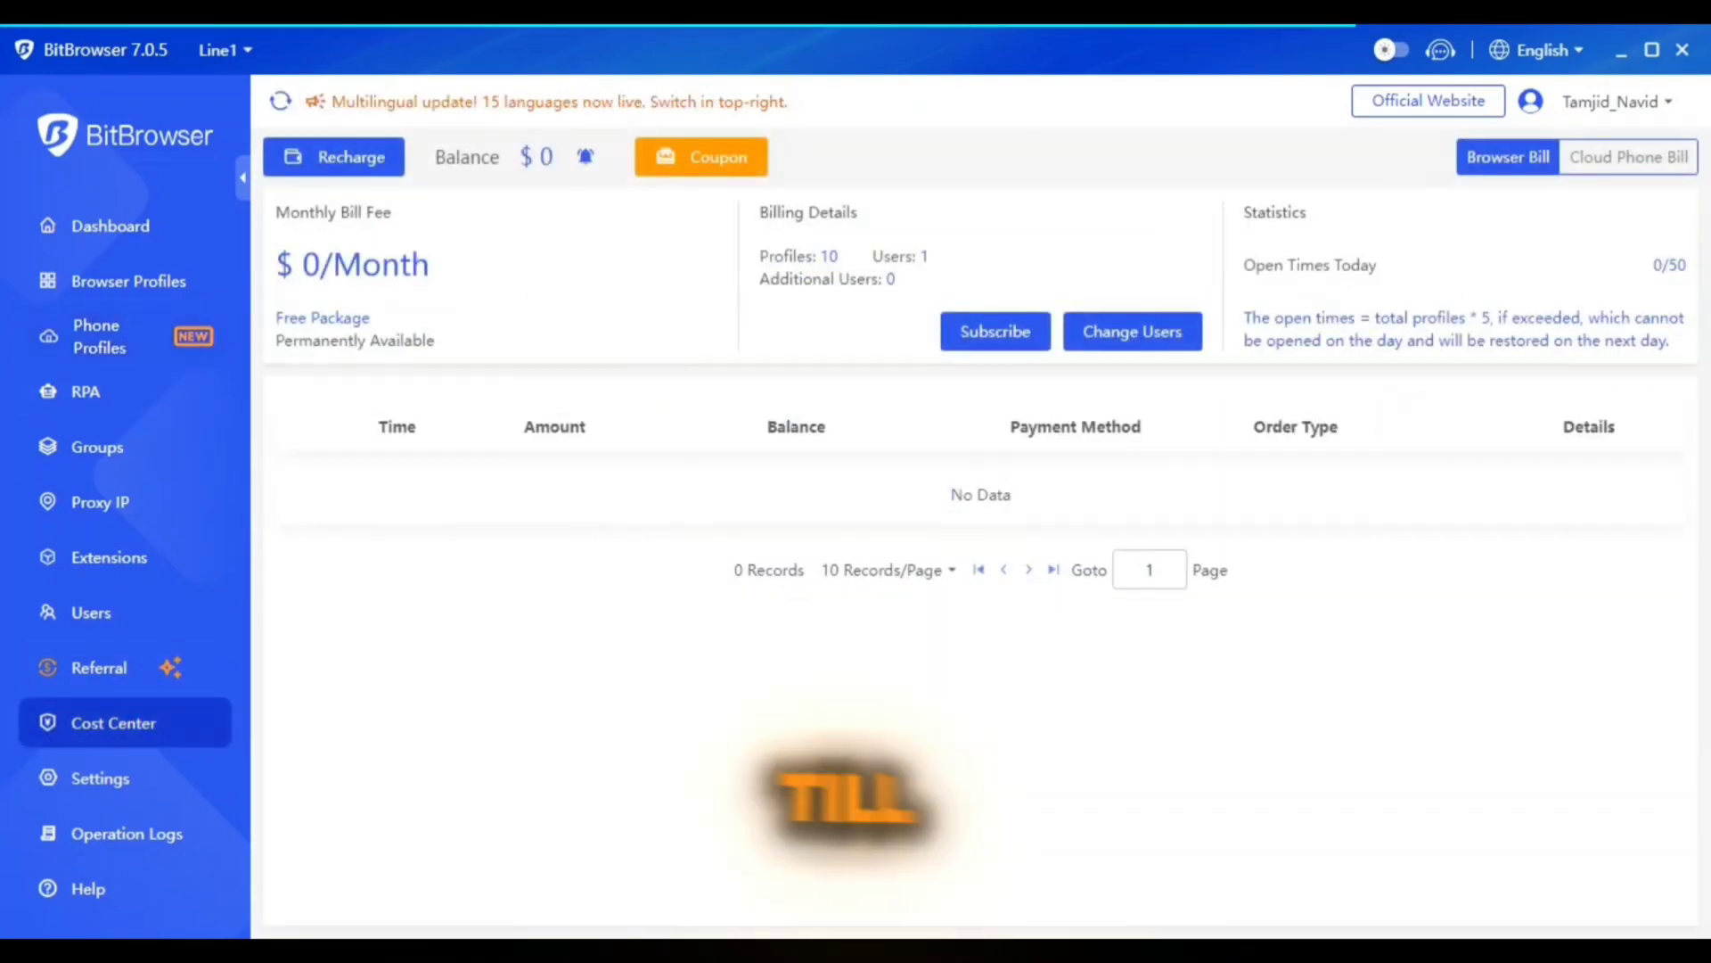